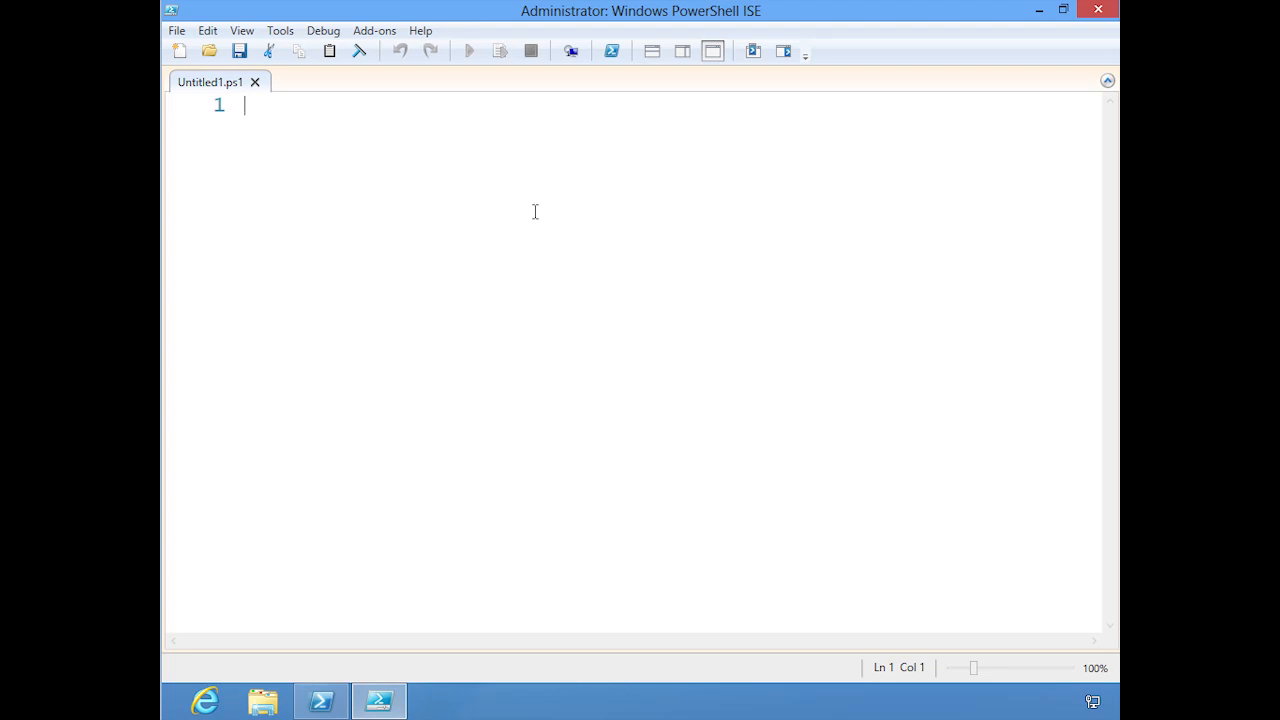
mouse_move(328, 152)
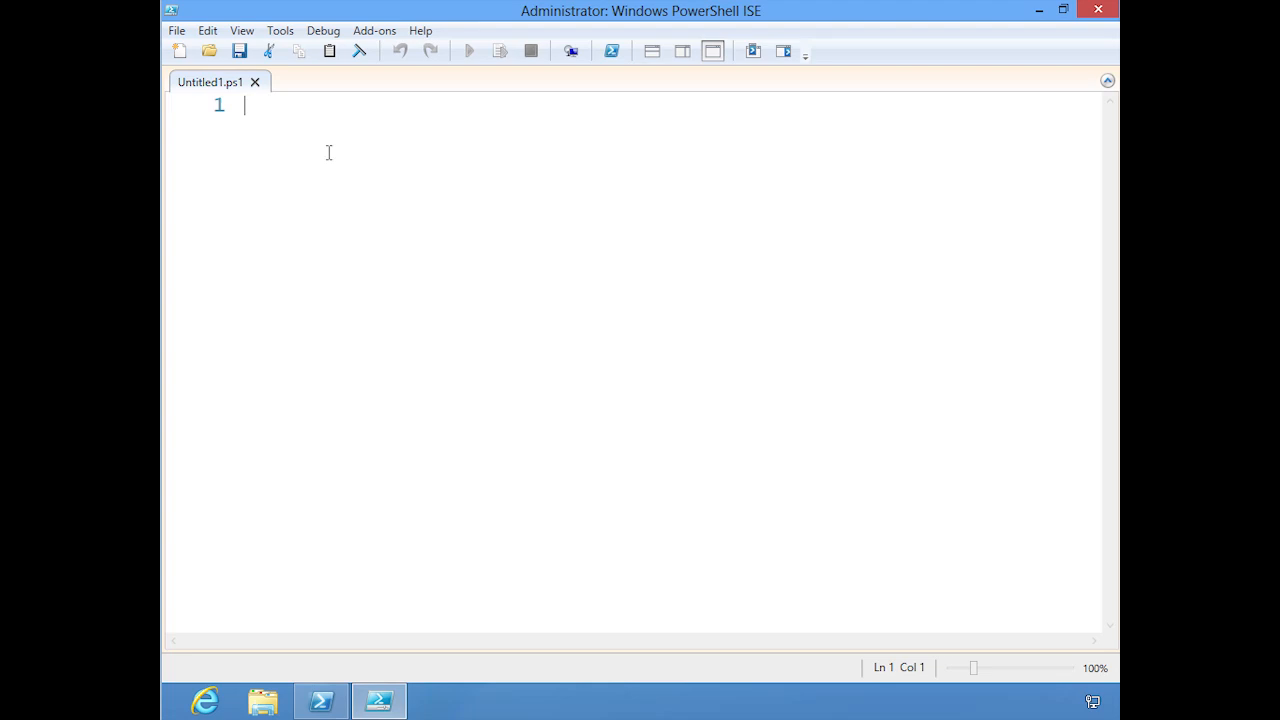
Step: Open the recent script C:\work\test.ps1 from the File menu
click(176, 30)
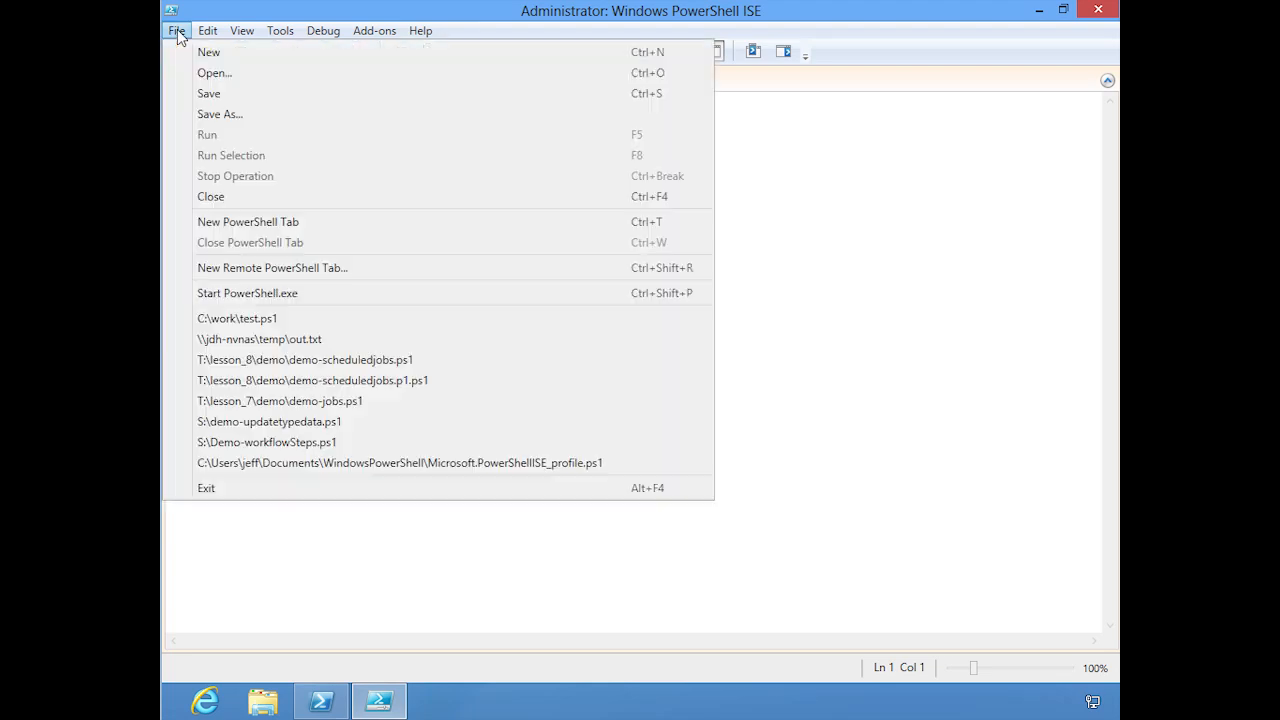
mouse_move(305, 318)
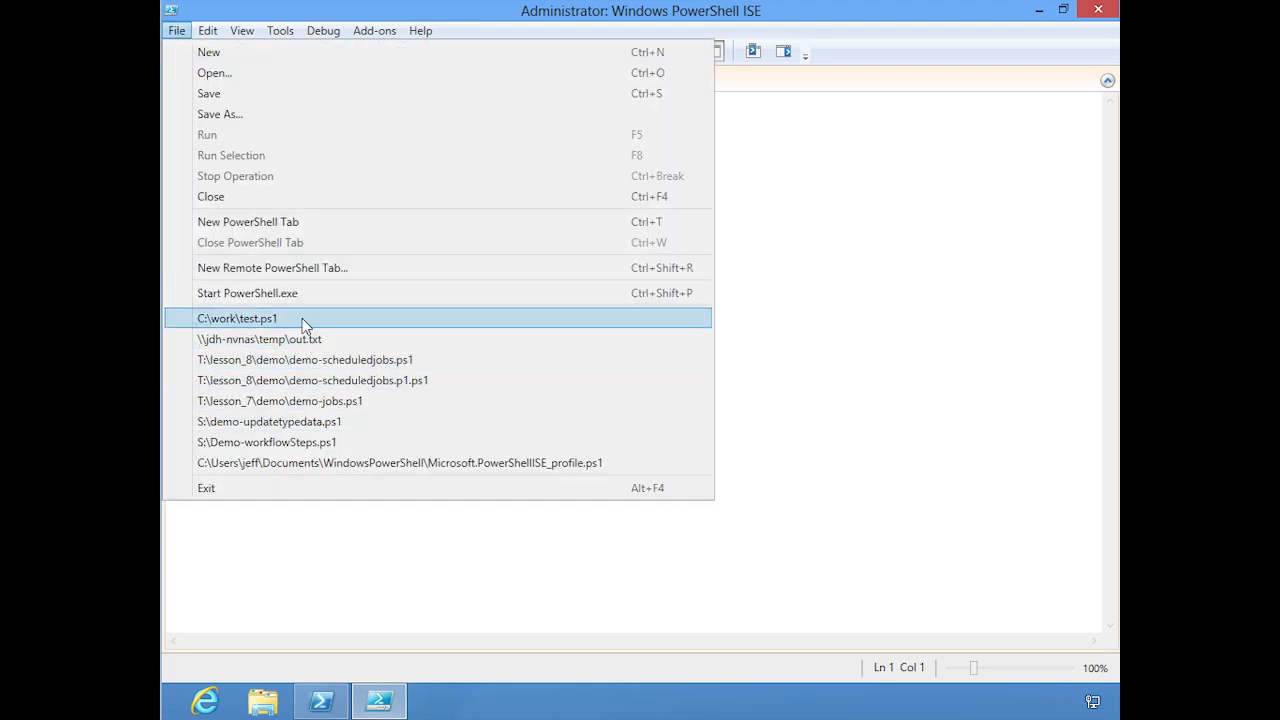
click(237, 318)
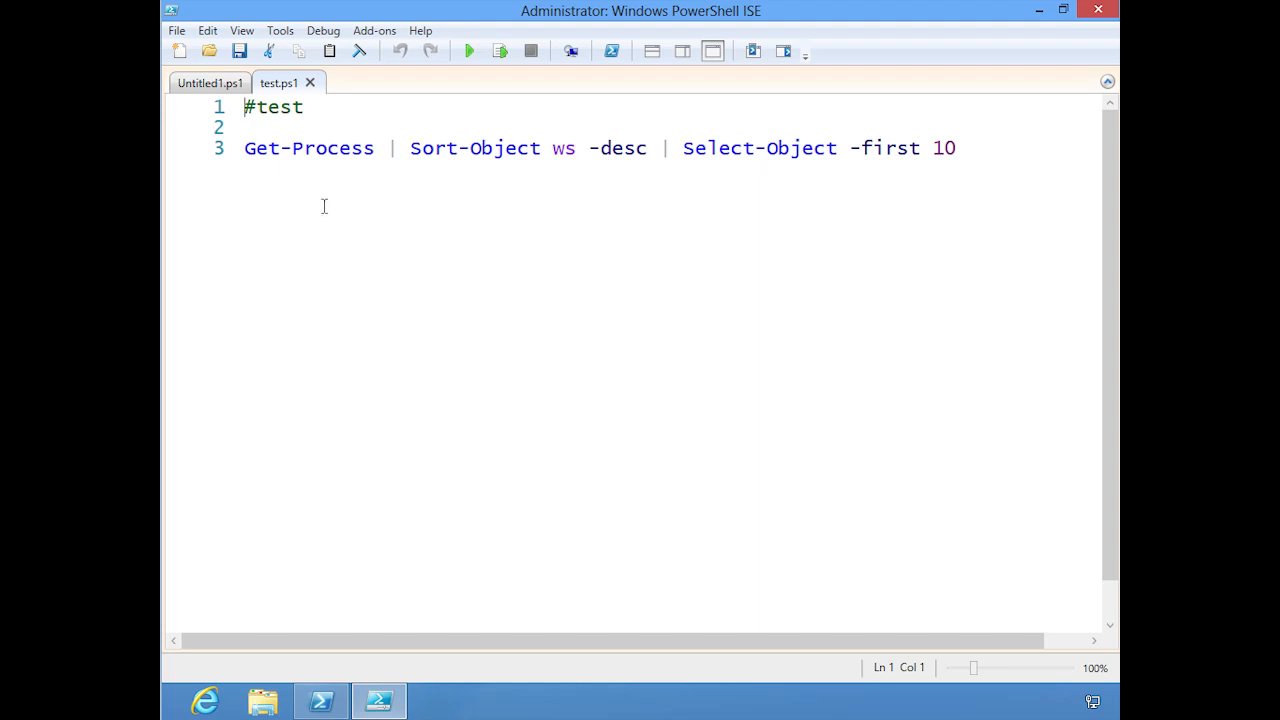
Step: In Untitled1.ps1, write an empty '#region get-services' block closed by '#endregion'
click(288, 148)
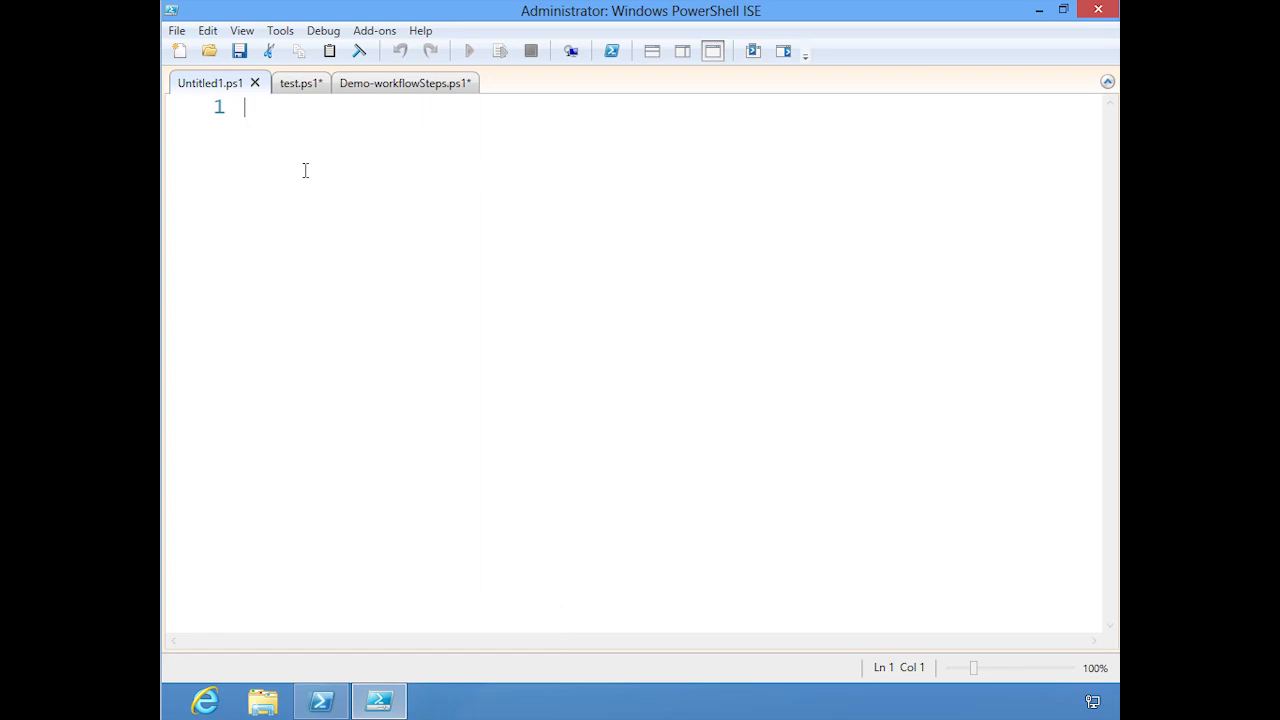
text(#)
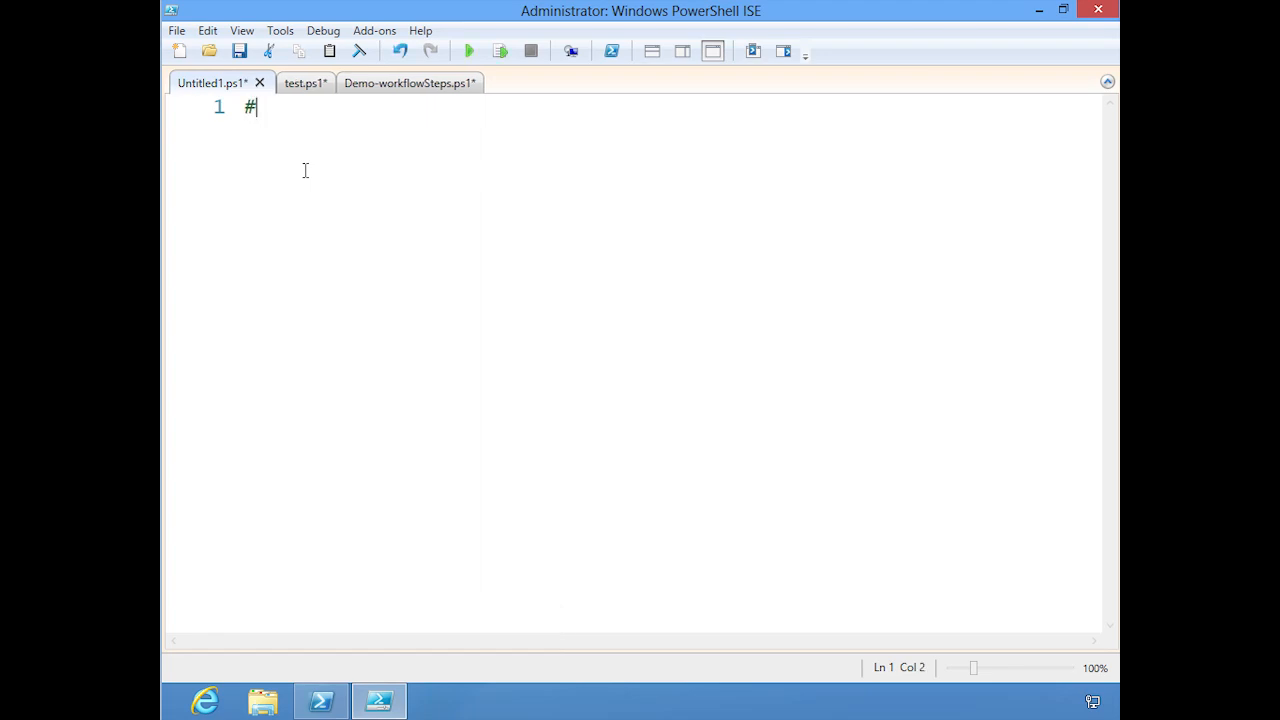
text(region)
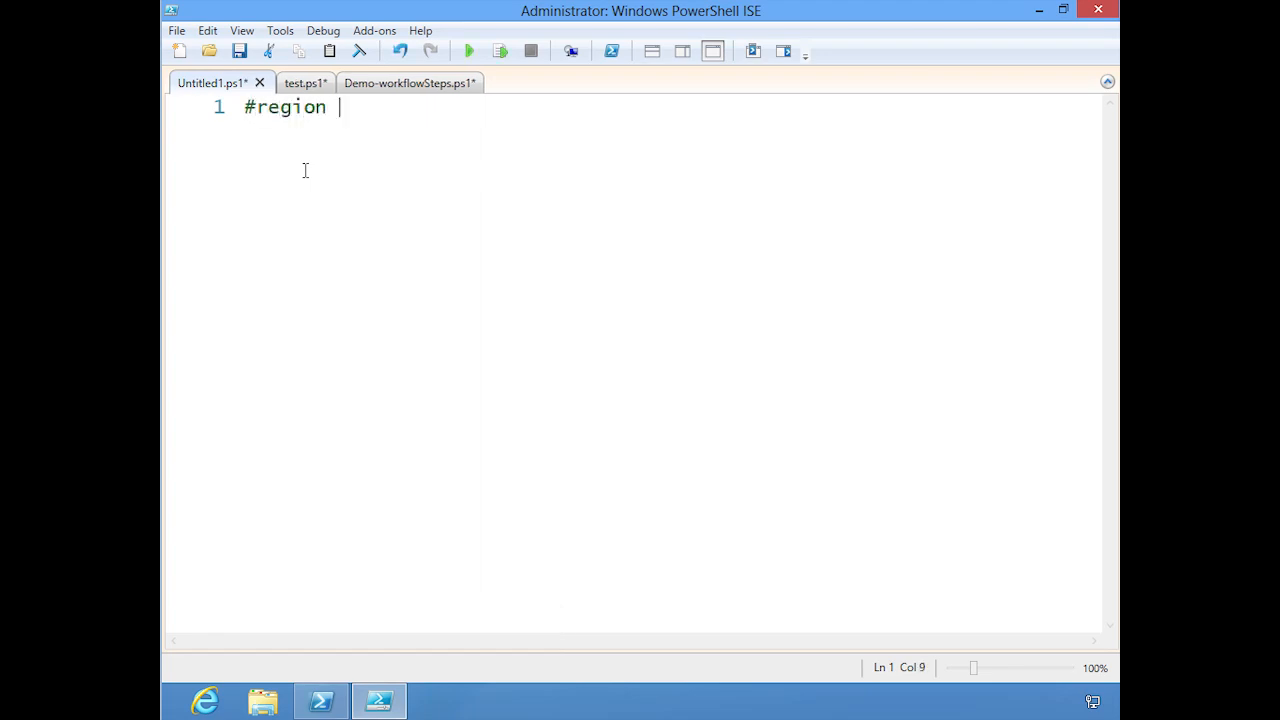
text(get-services)
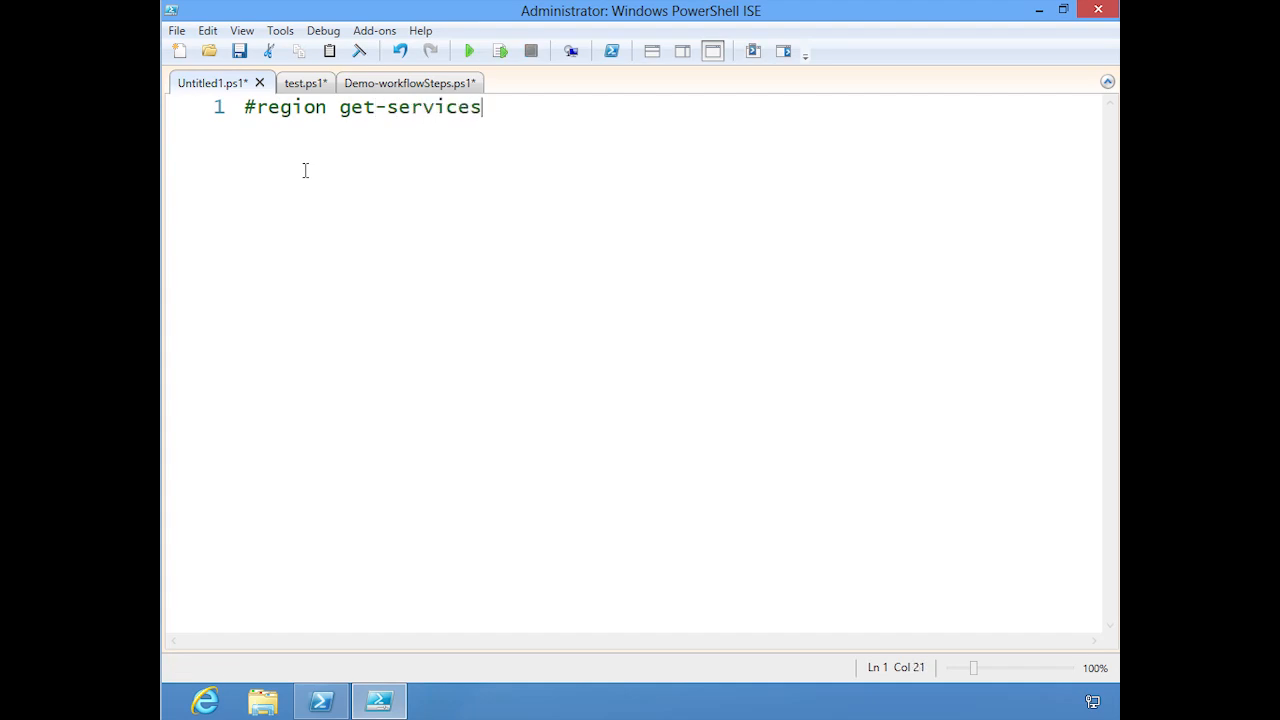
text(#end)
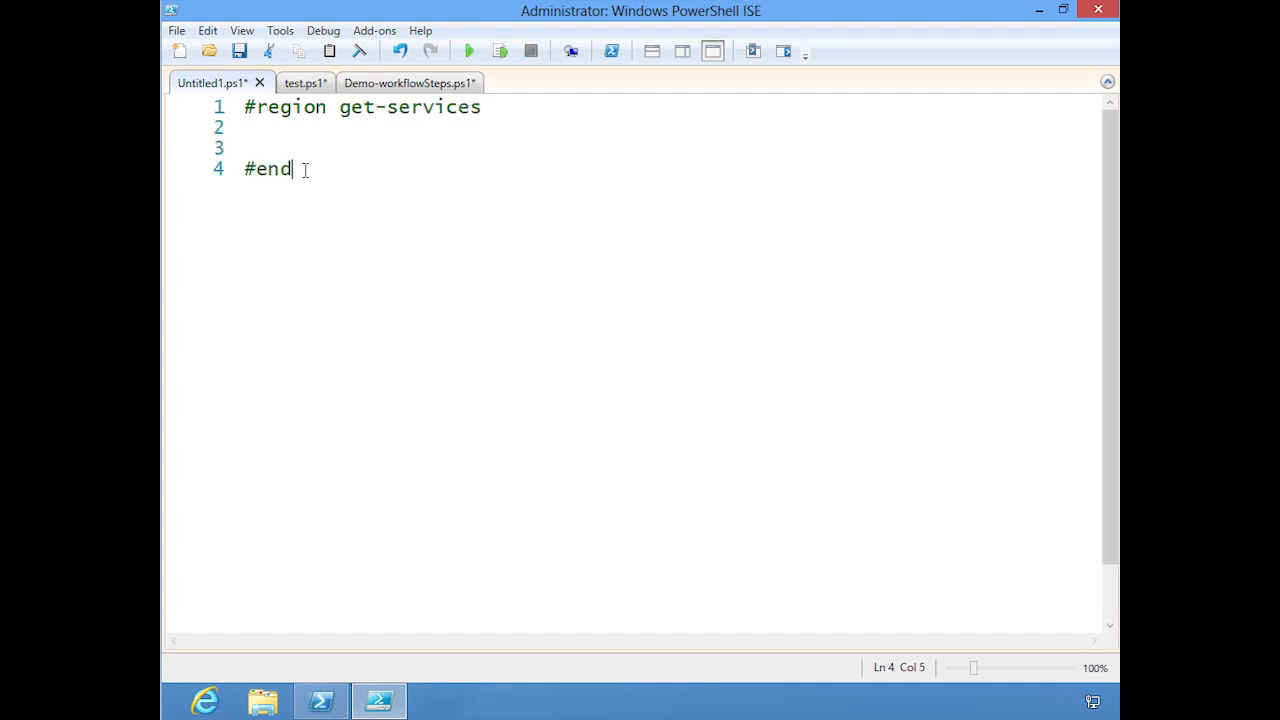
text(region)
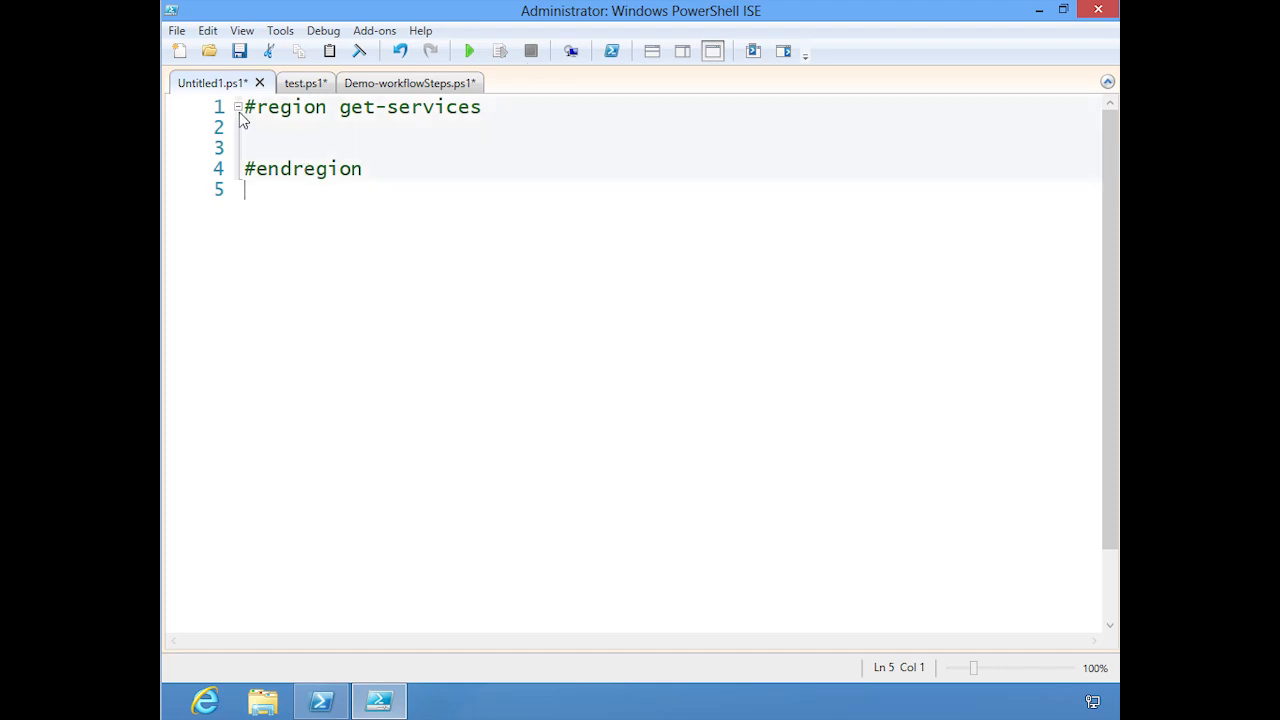
click(238, 107)
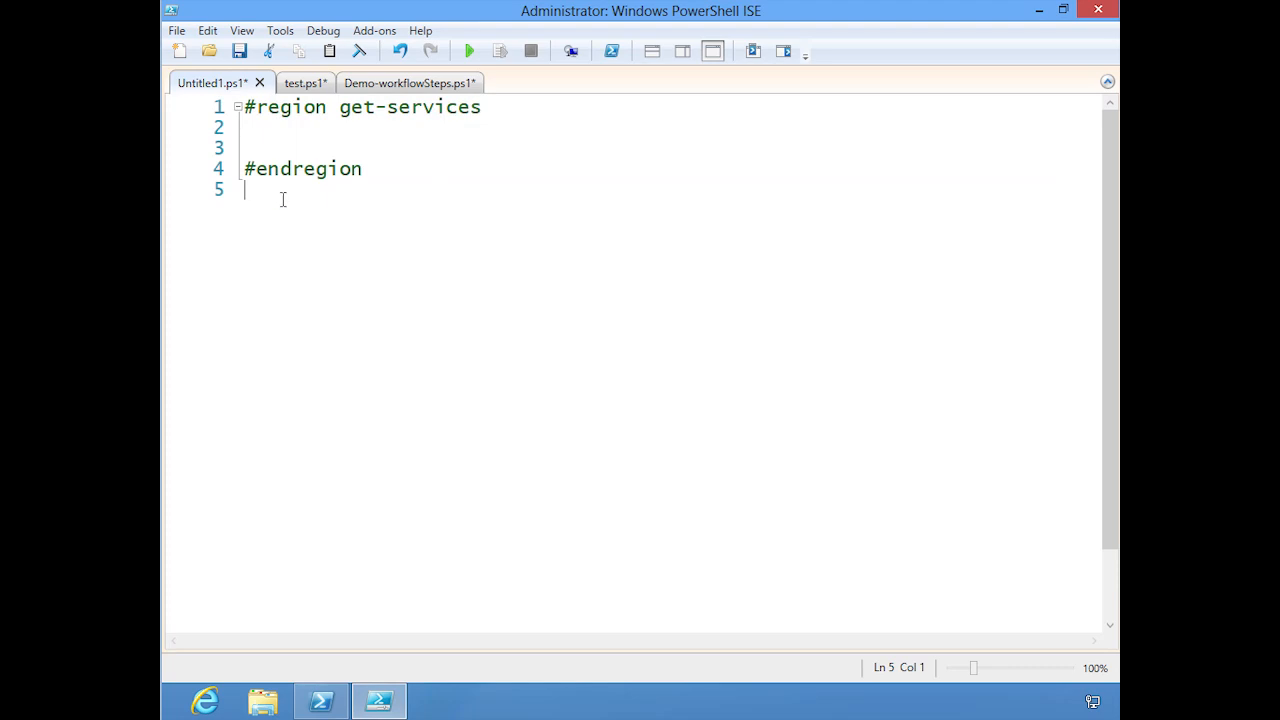
Step: Duplicate the region block below and rename the copy to 'get-processes'
key(ctrl+a)
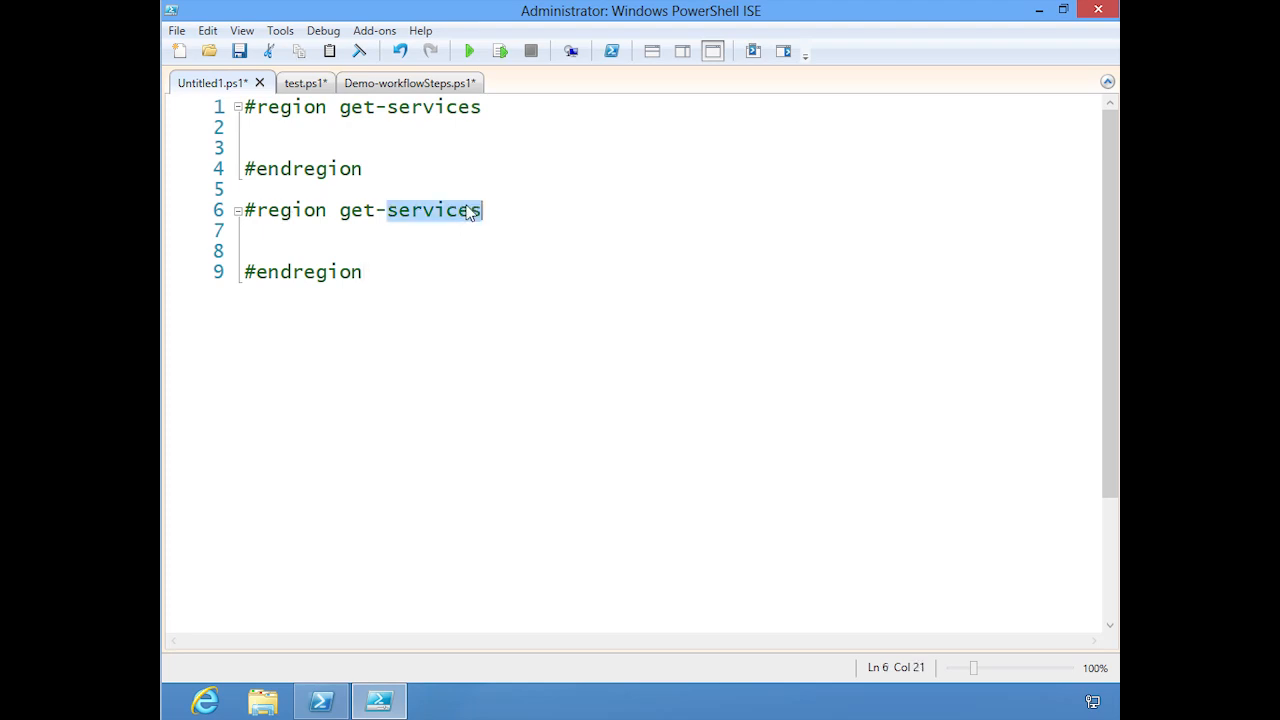
text(processes)
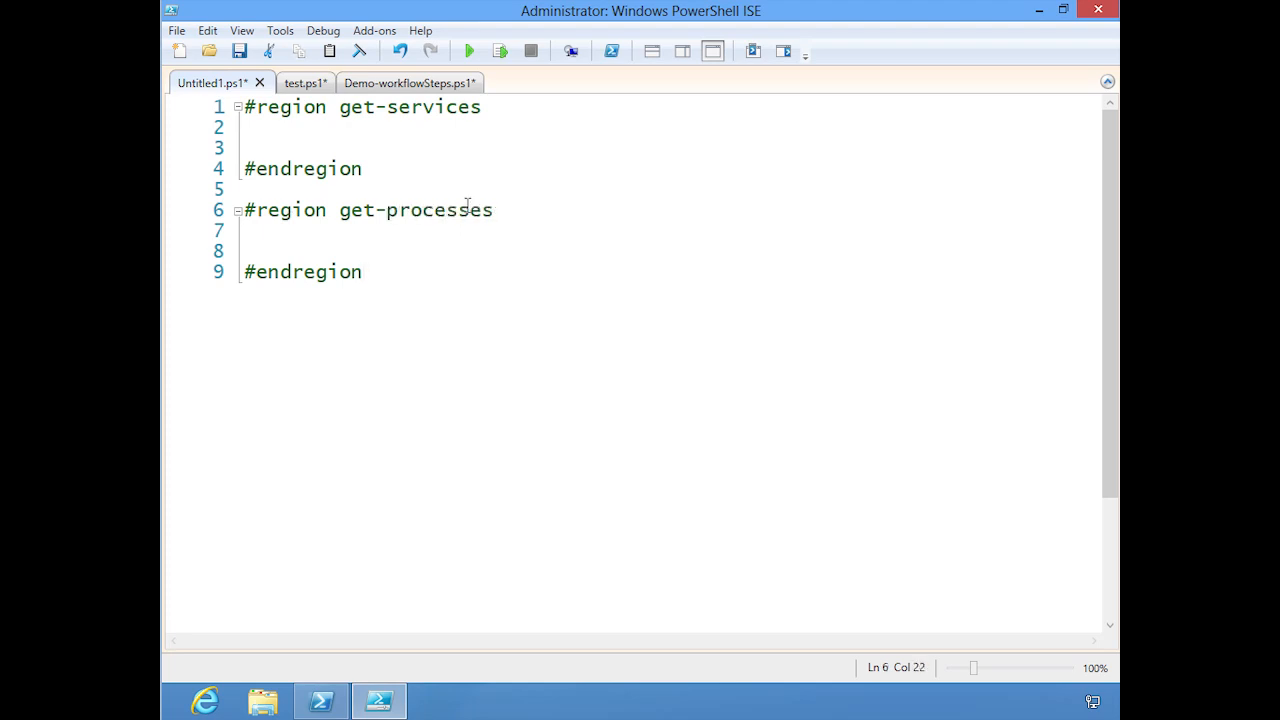
Step: Enter the Get-Process cmdlet on line 3 using IntelliSense completion
text(ge)
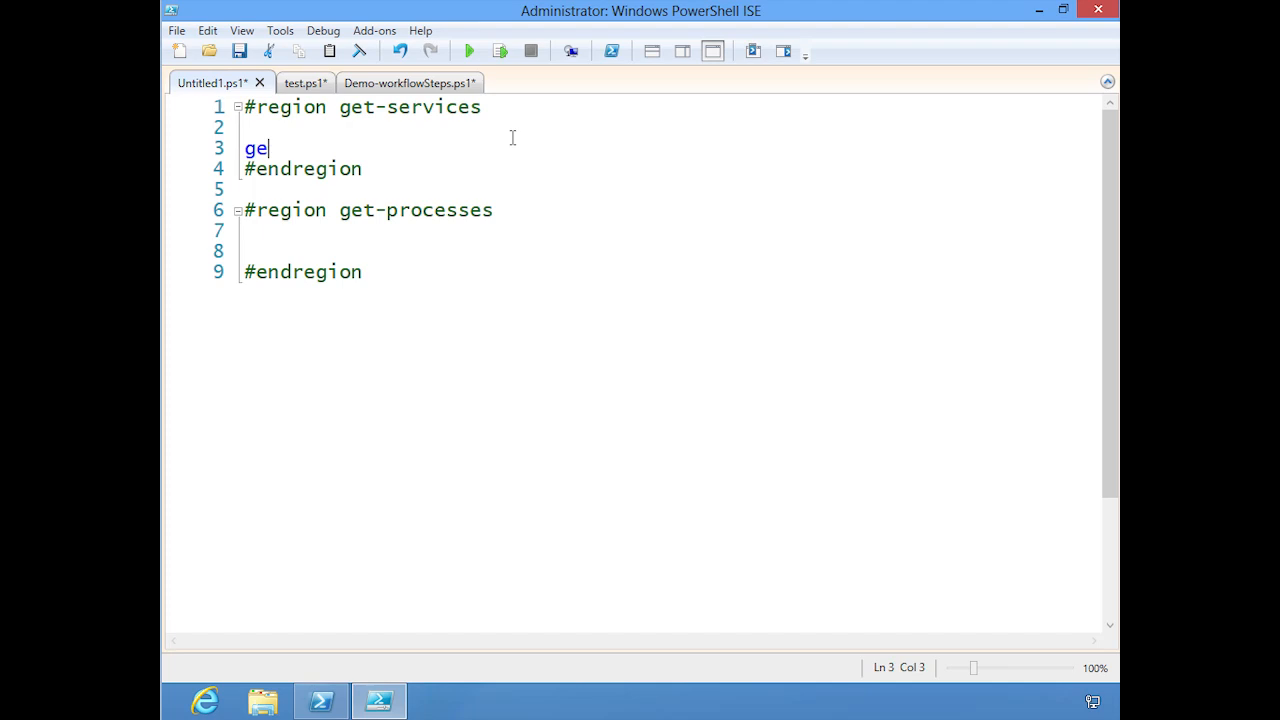
text(t-)
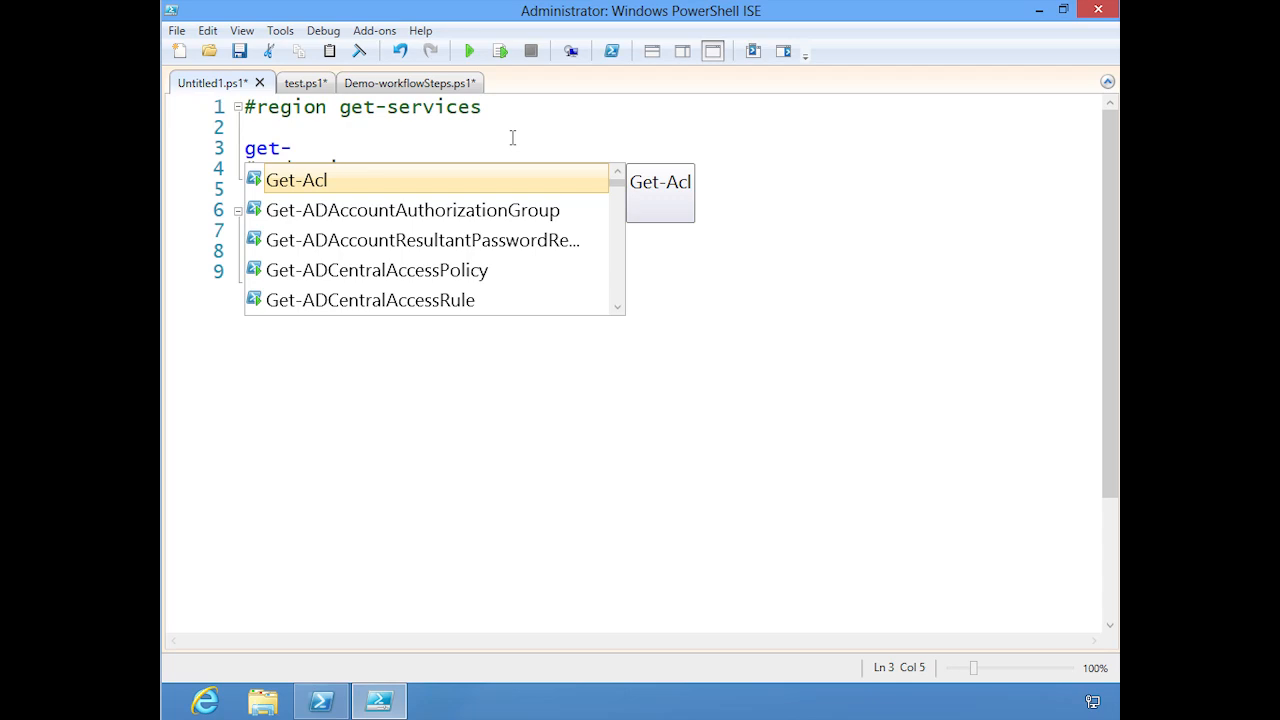
text(p)
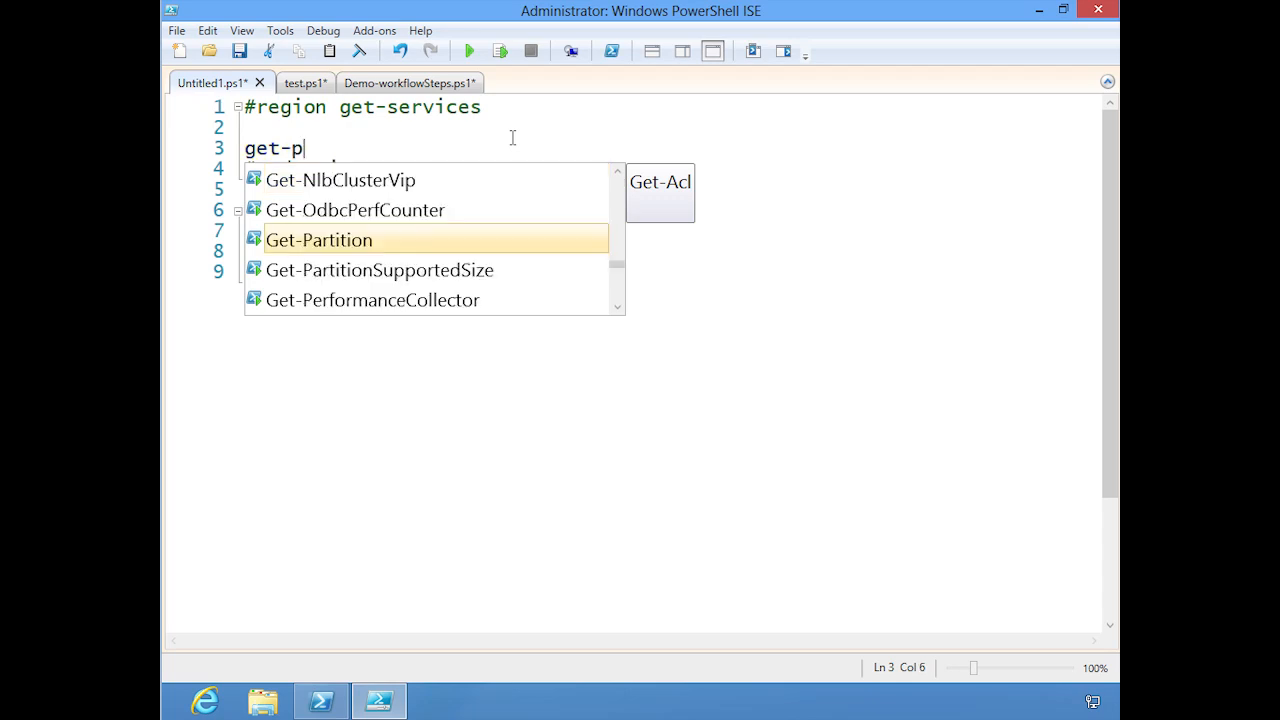
text(rocess)
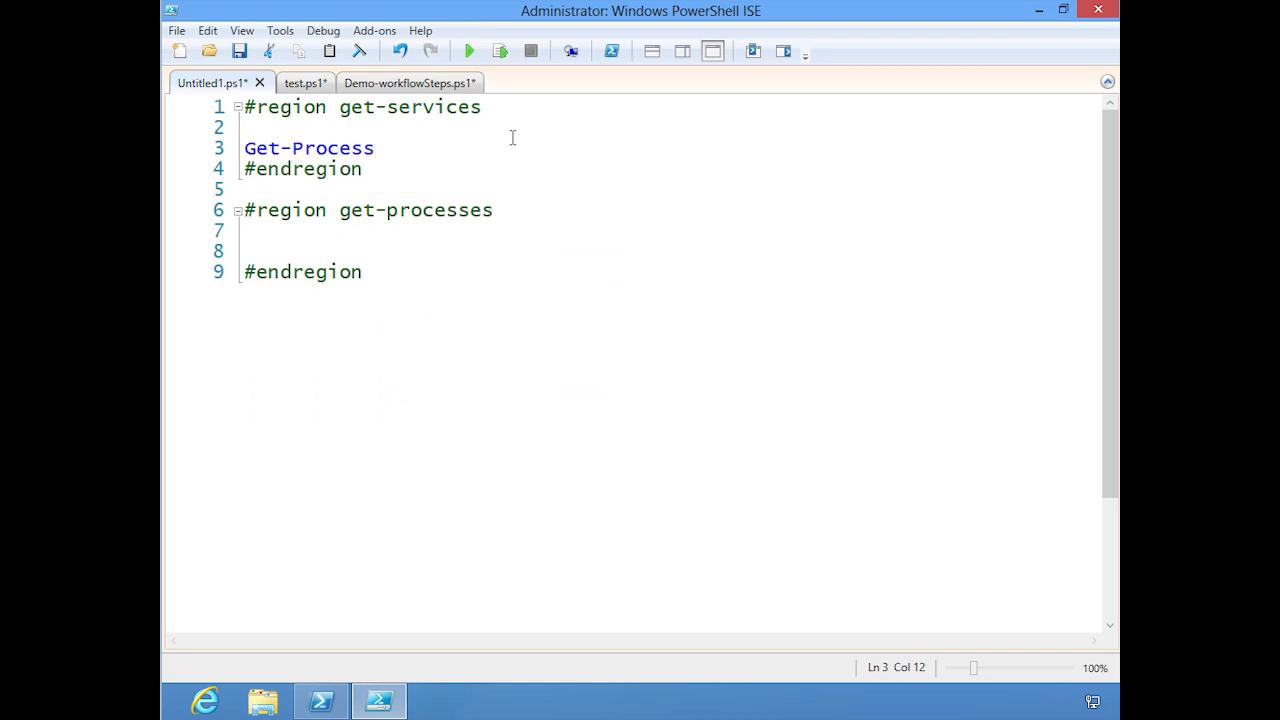
key(Right)
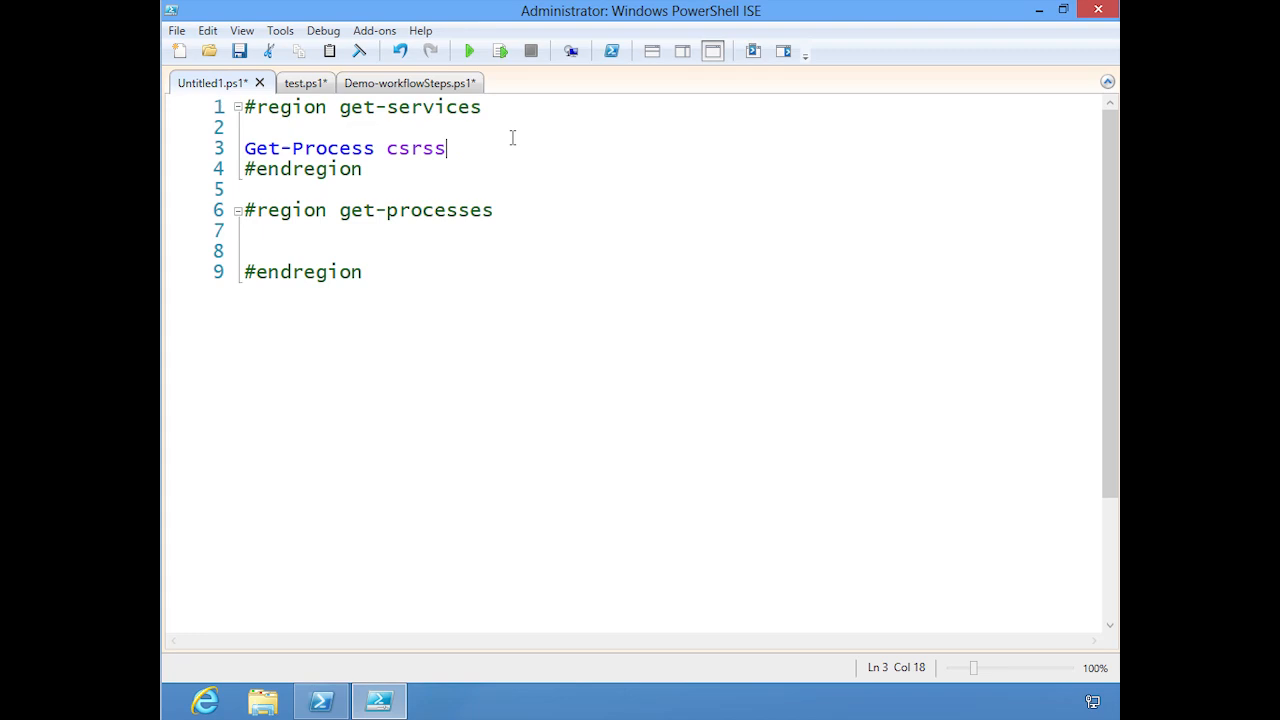
Step: Complete the command with 'spoolsv -ComputerName chi-fp01'
text(MsMpEng)
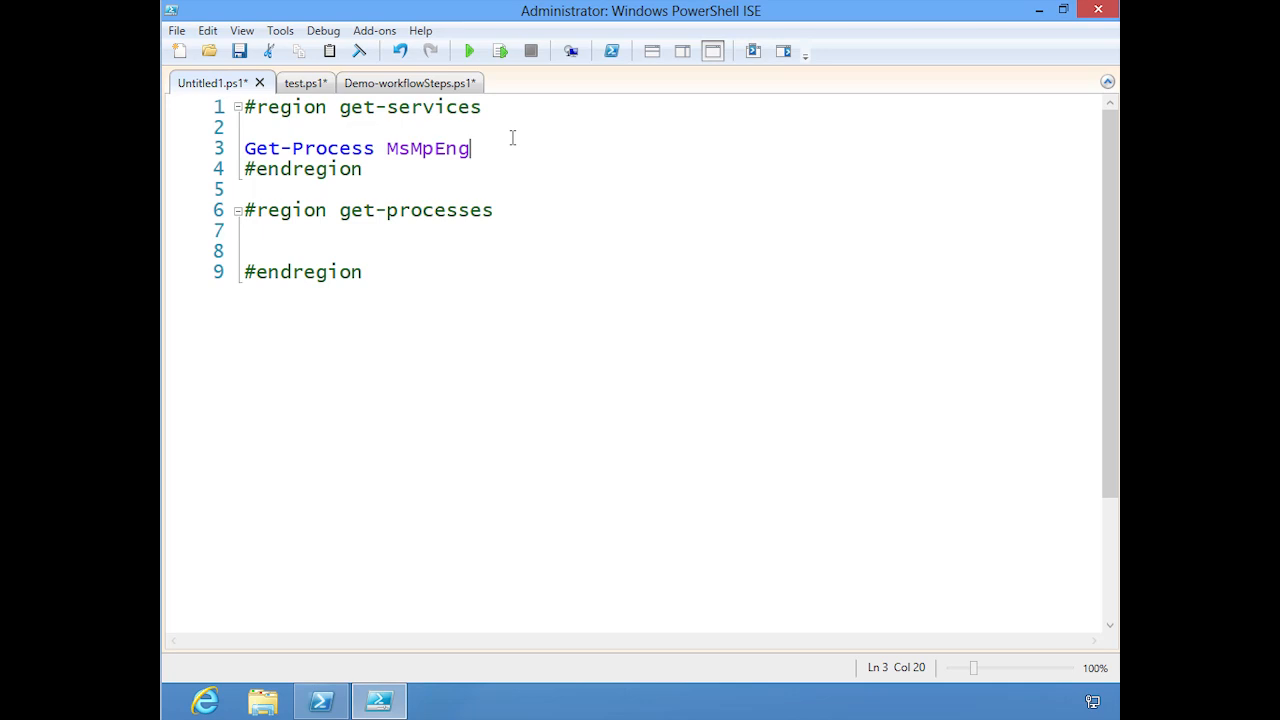
text(SearchIndexer)
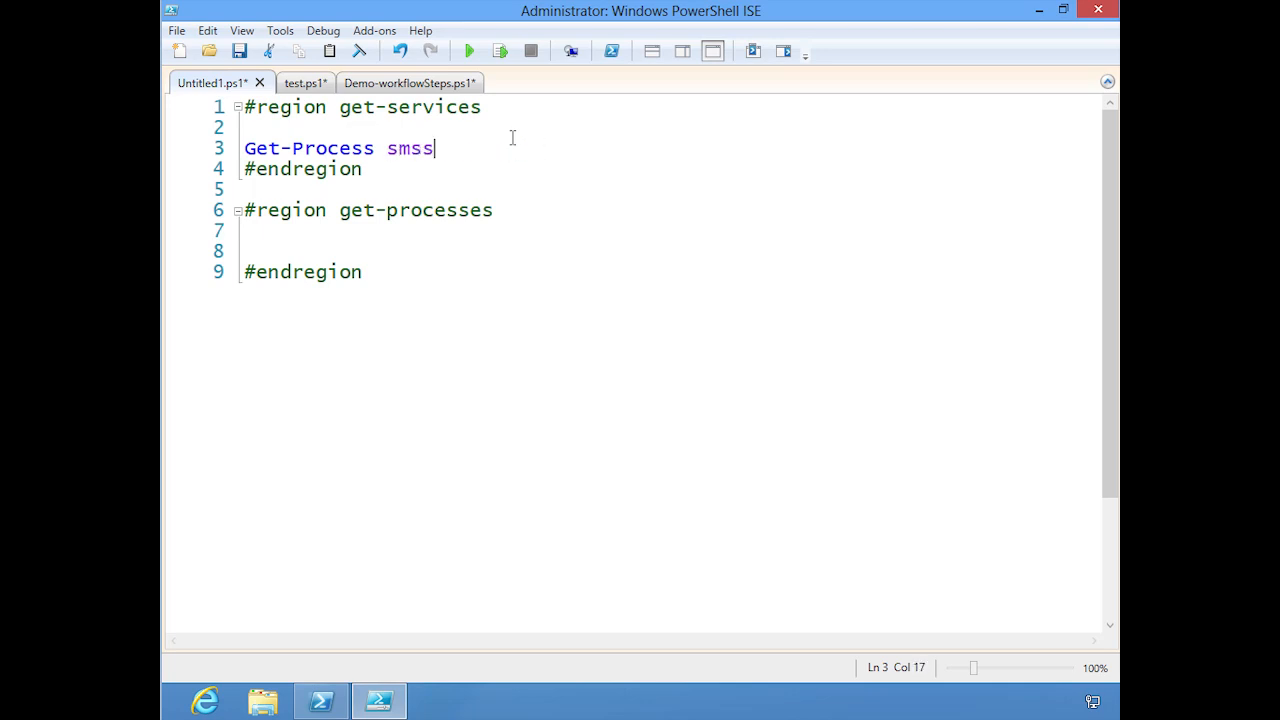
text(poolsv)
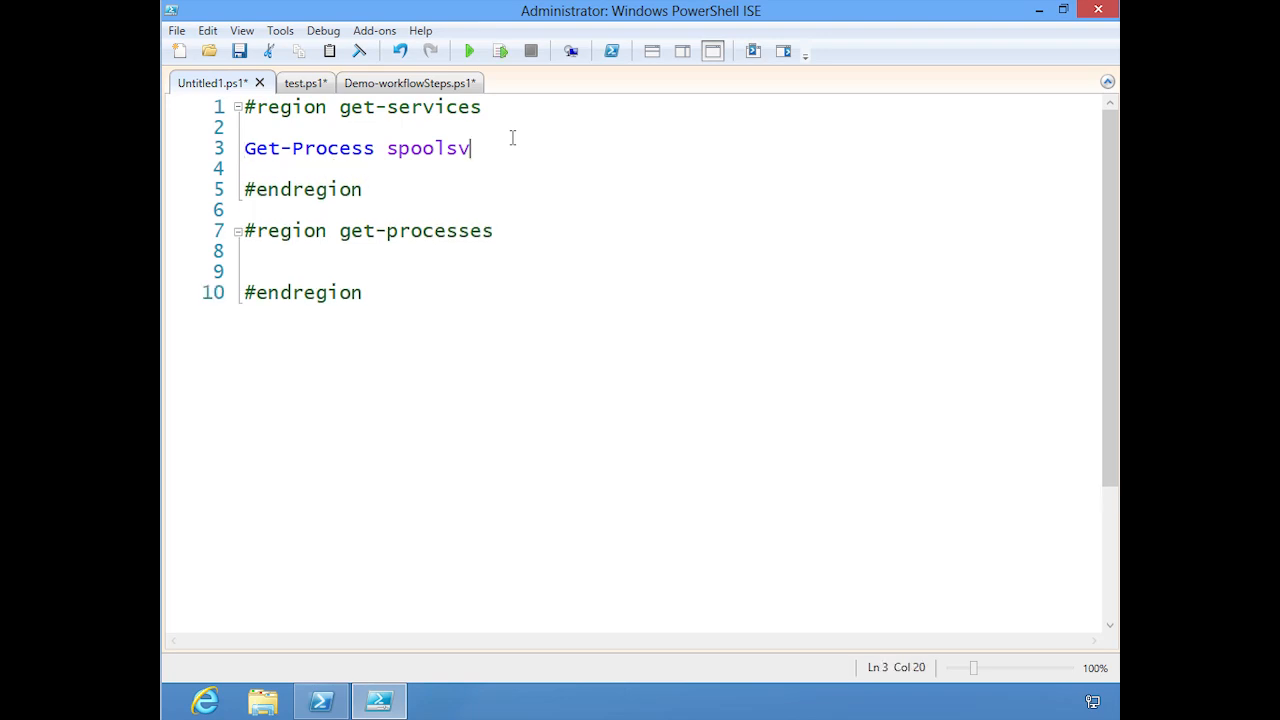
text(-ComputerName)
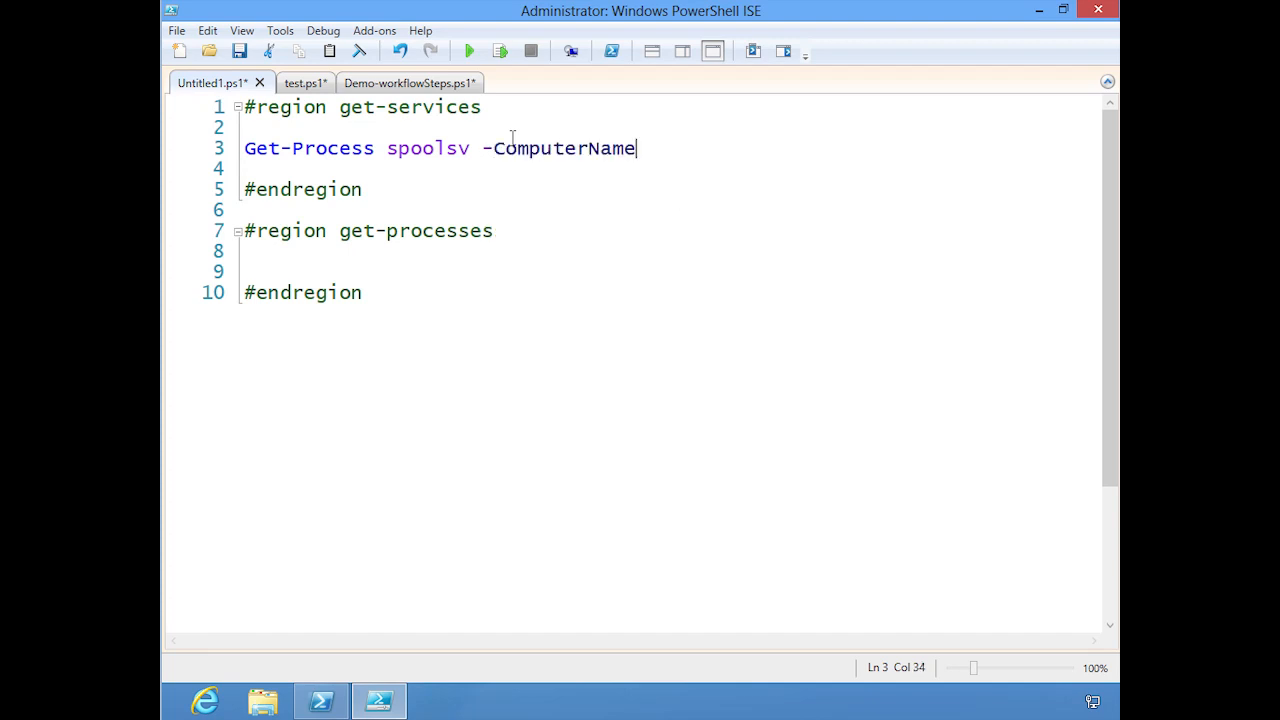
text(chi)
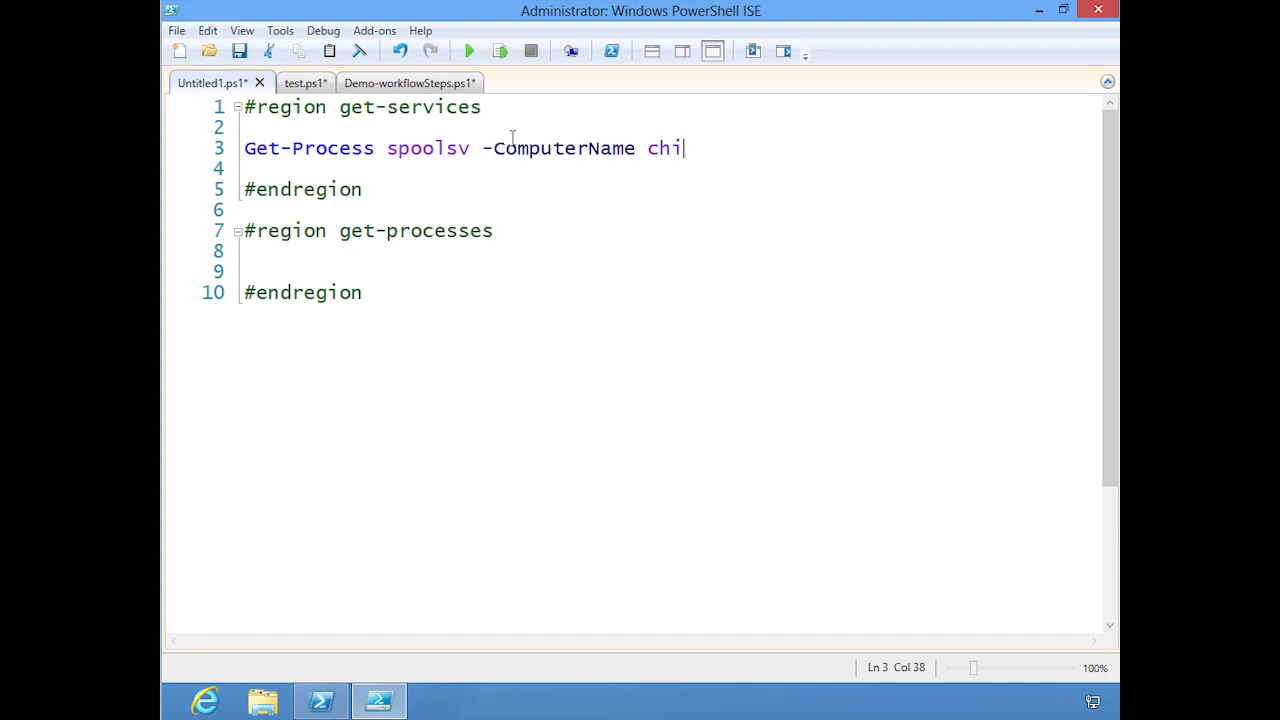
text(-)
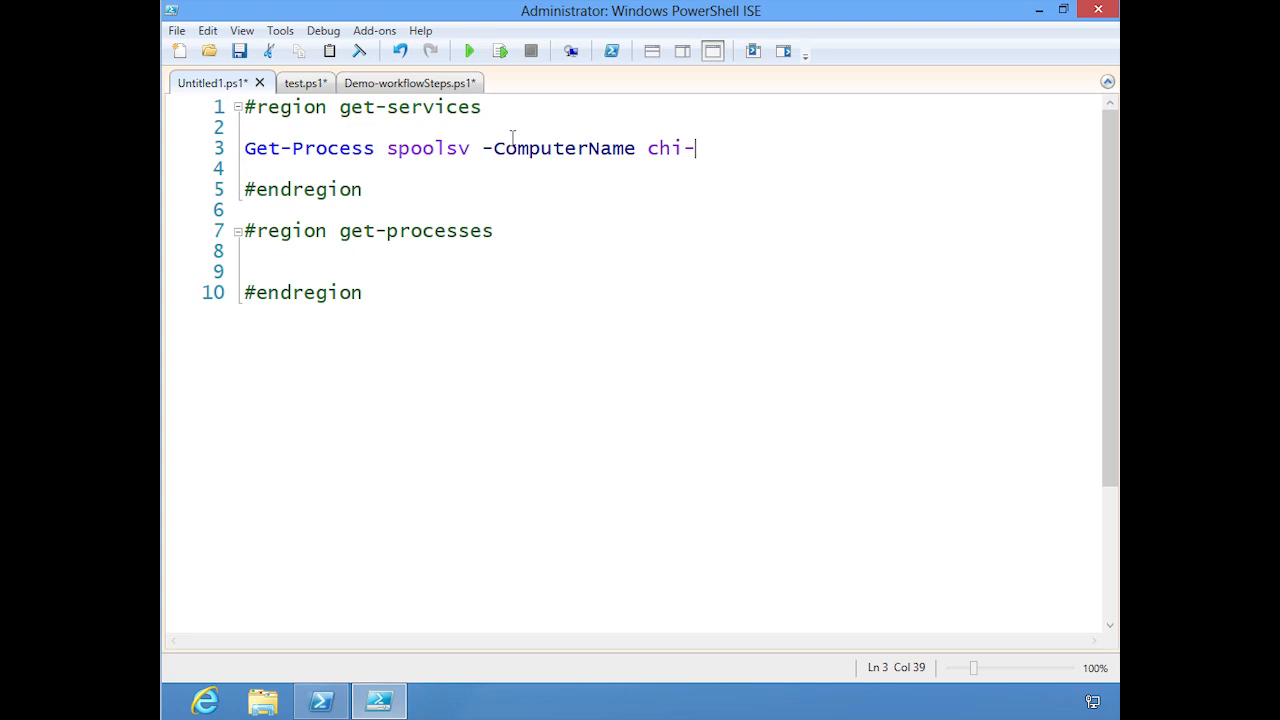
text(fp01)
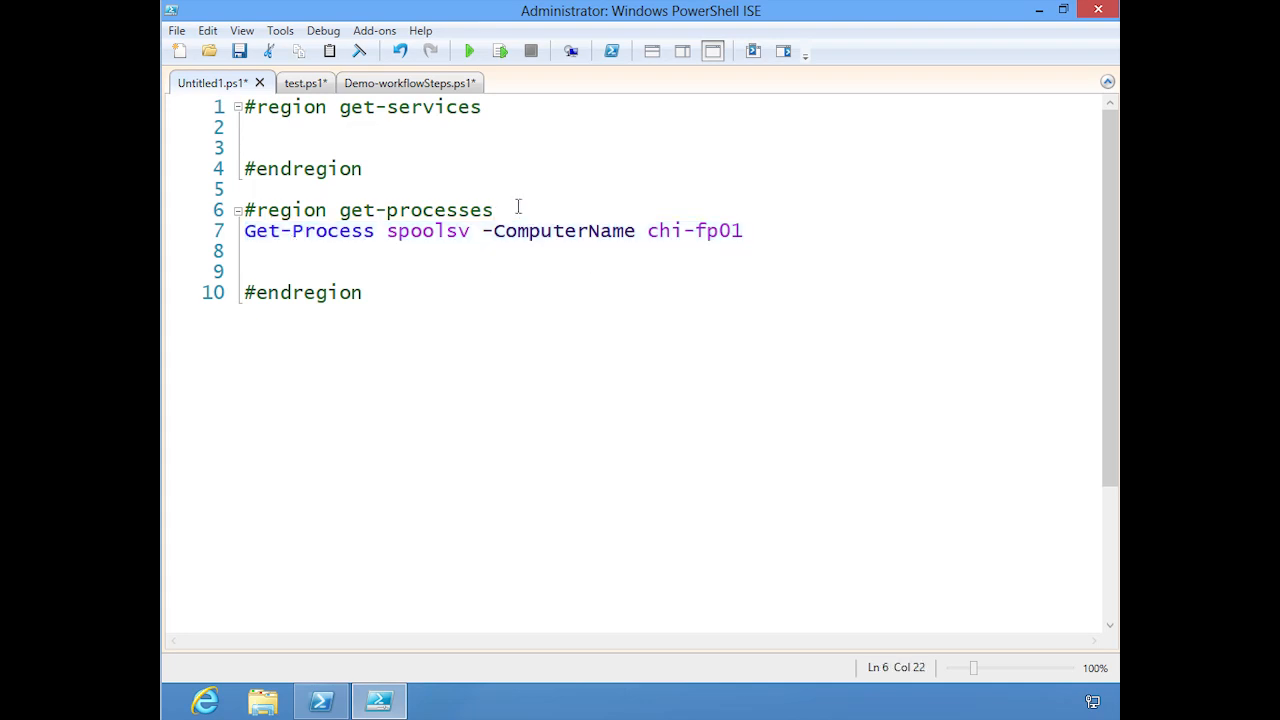
Step: Insert blank lines inside the get-services and get-processes regions
key(Enter)
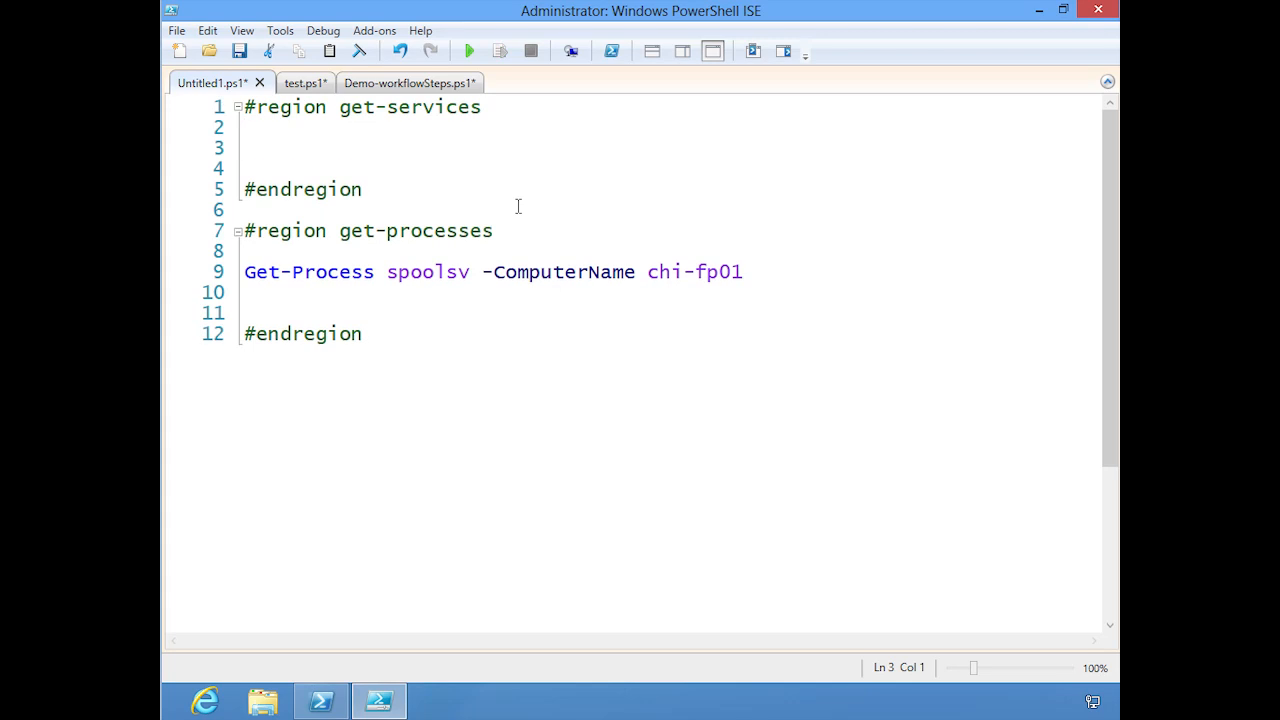
Step: Type 'Get-Service Spooler -ComputerName chi-fp01', then toggle outlining expansion of all regions
text(get)
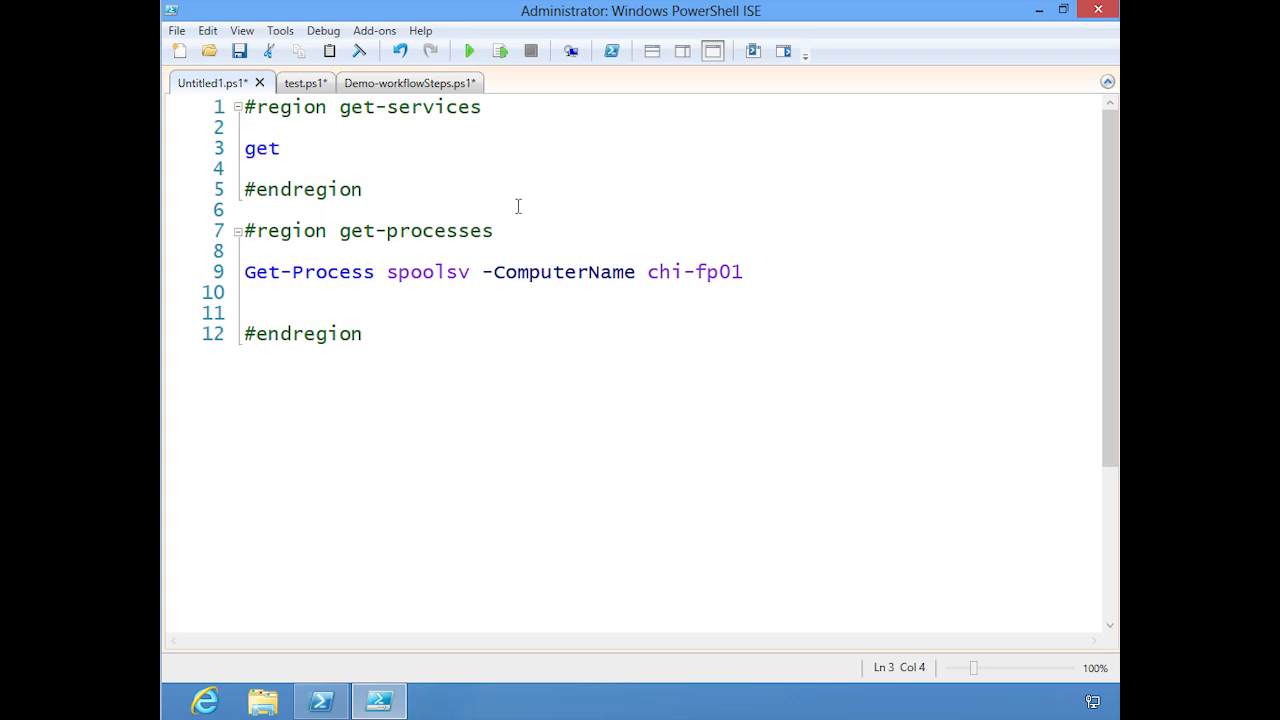
text(-Service)
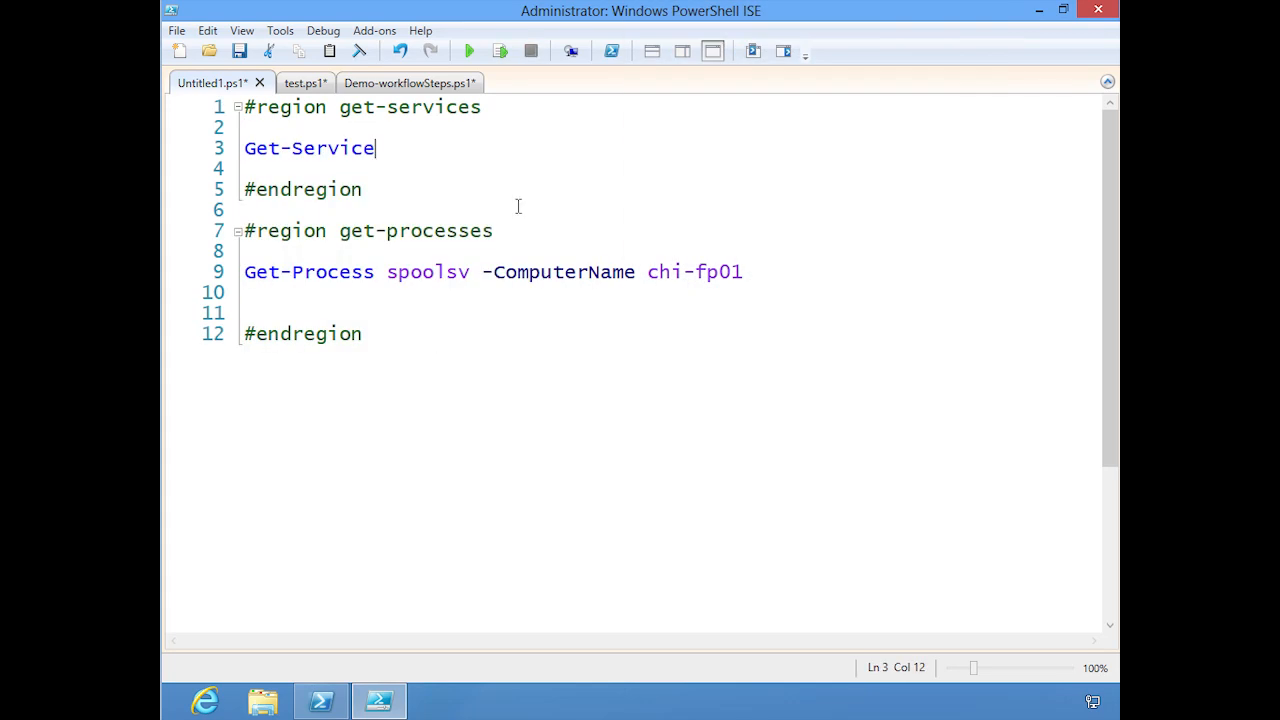
text(AllUserInstallAgent)
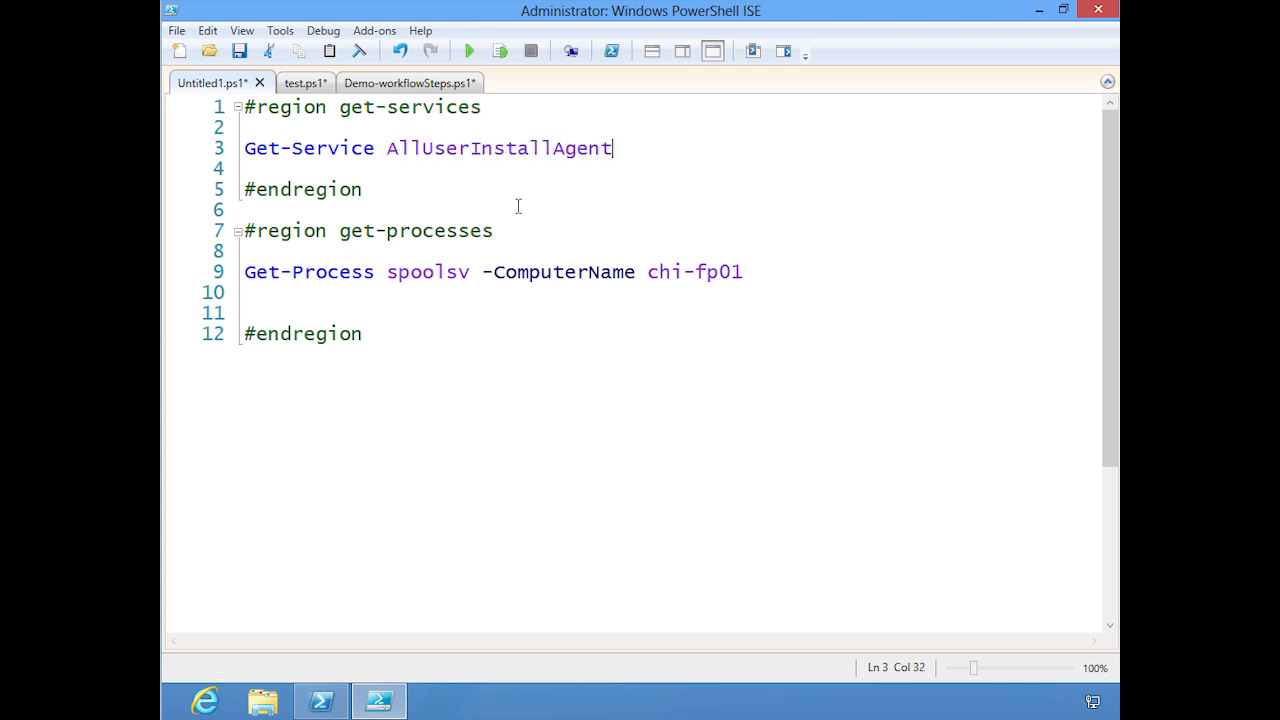
text(BD)
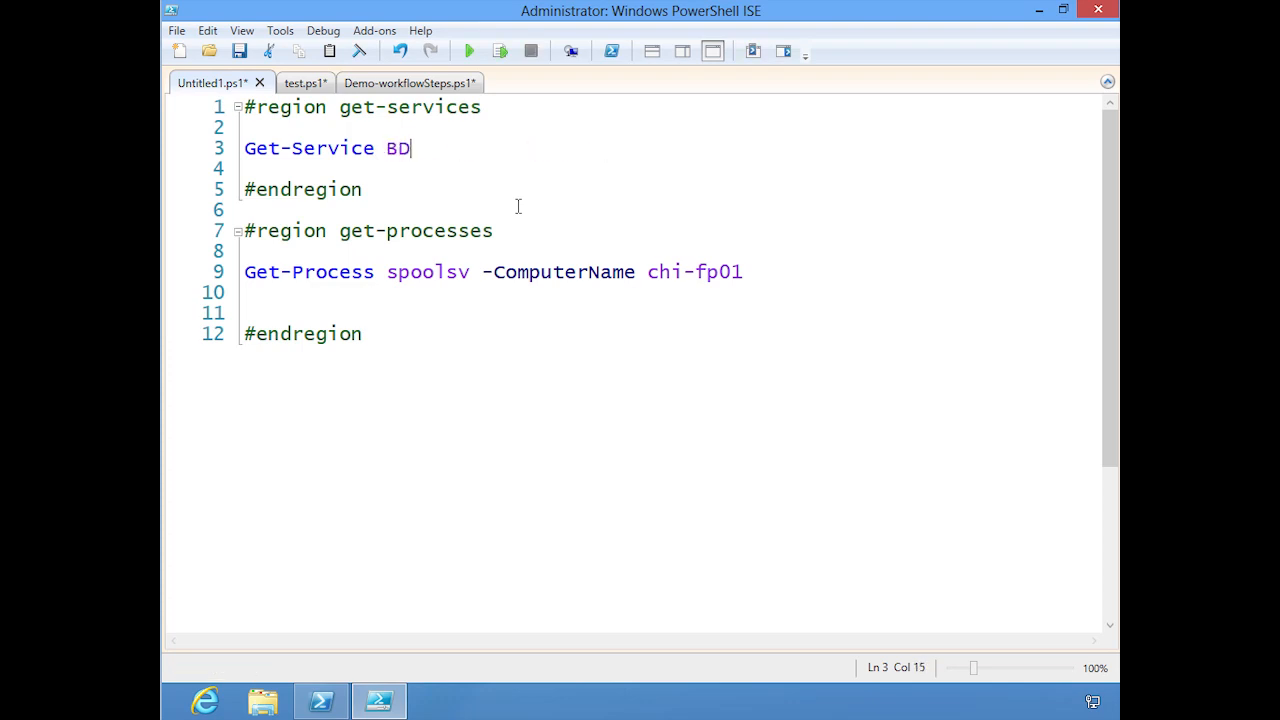
text(Spooler)
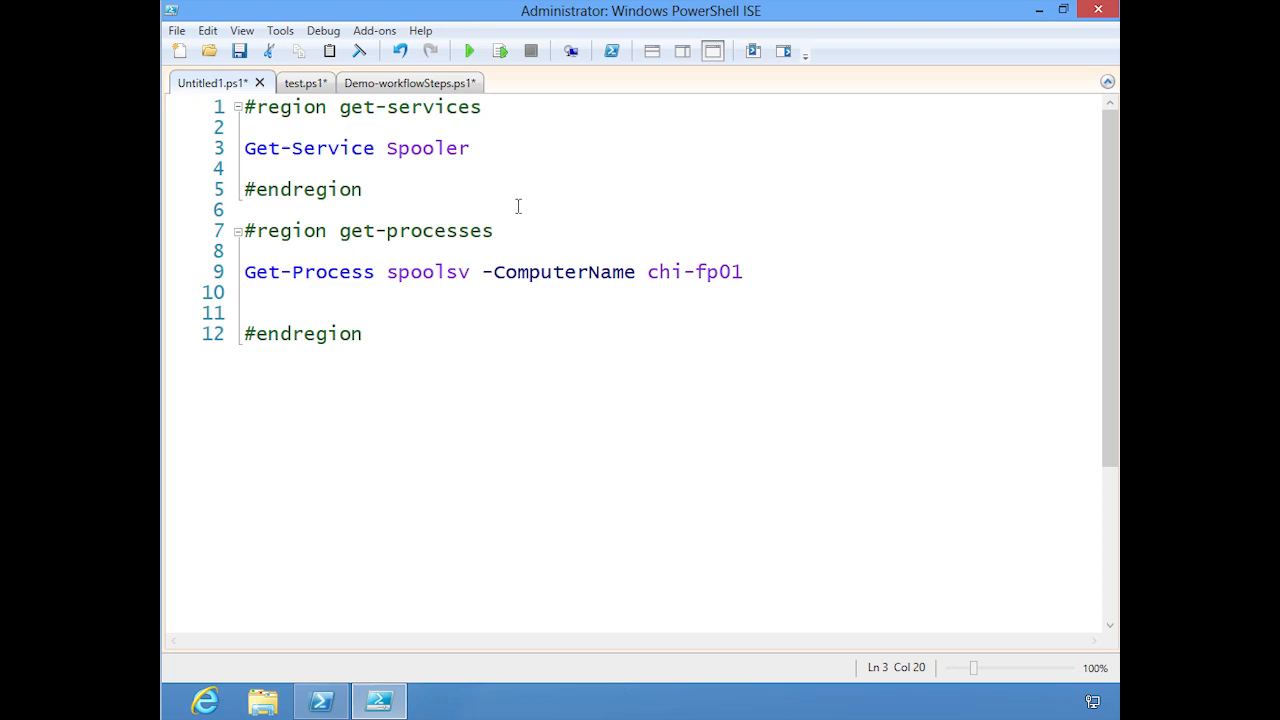
text(-co)
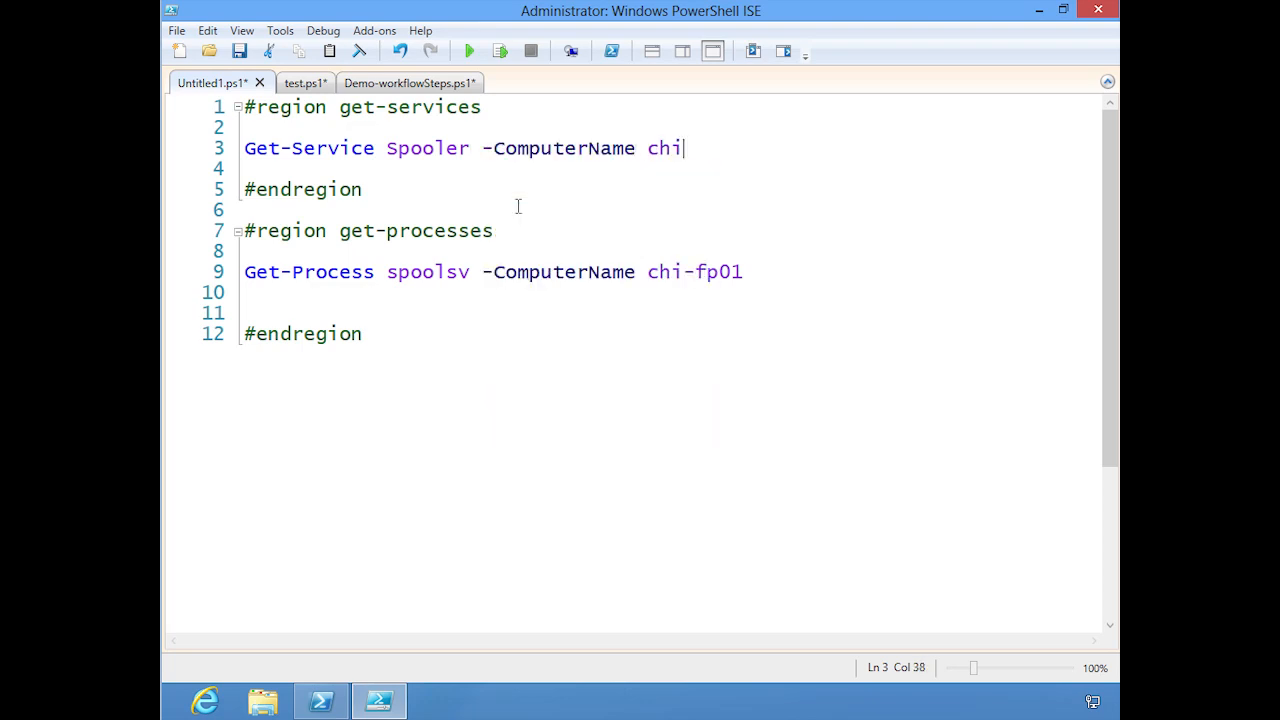
text(-fp01)
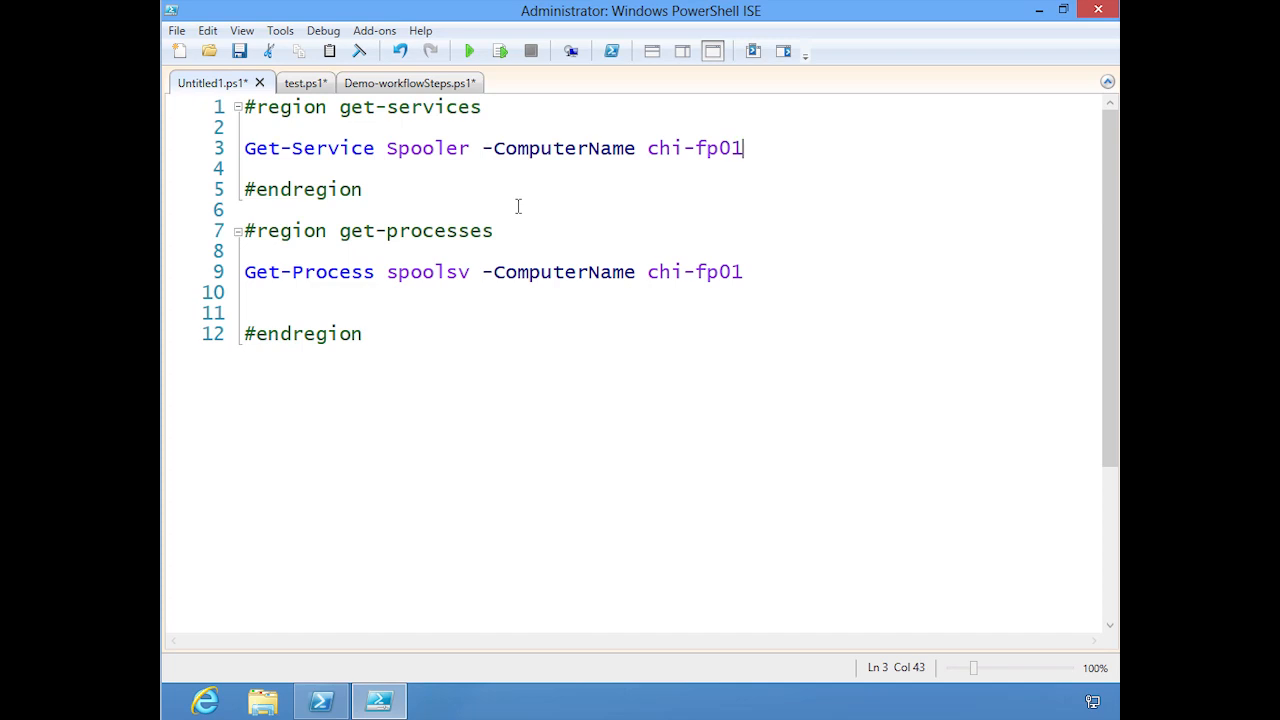
mouse_move(383, 592)
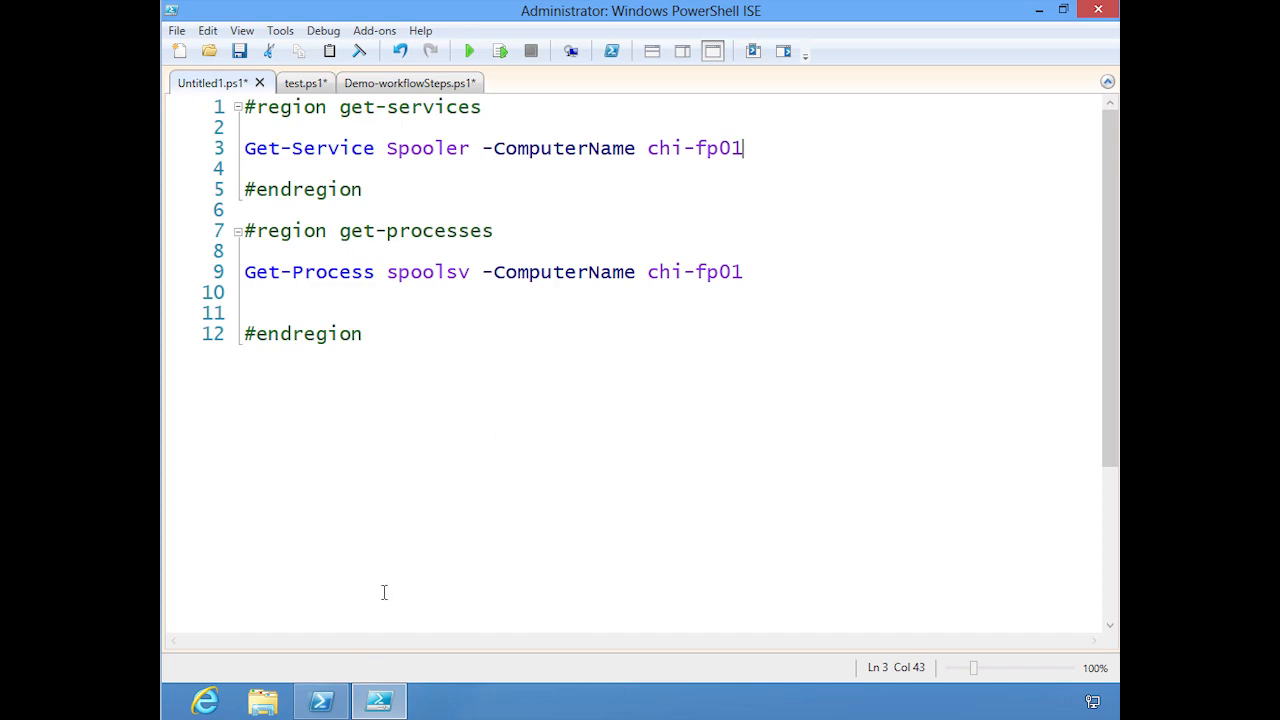
mouse_move(436, 351)
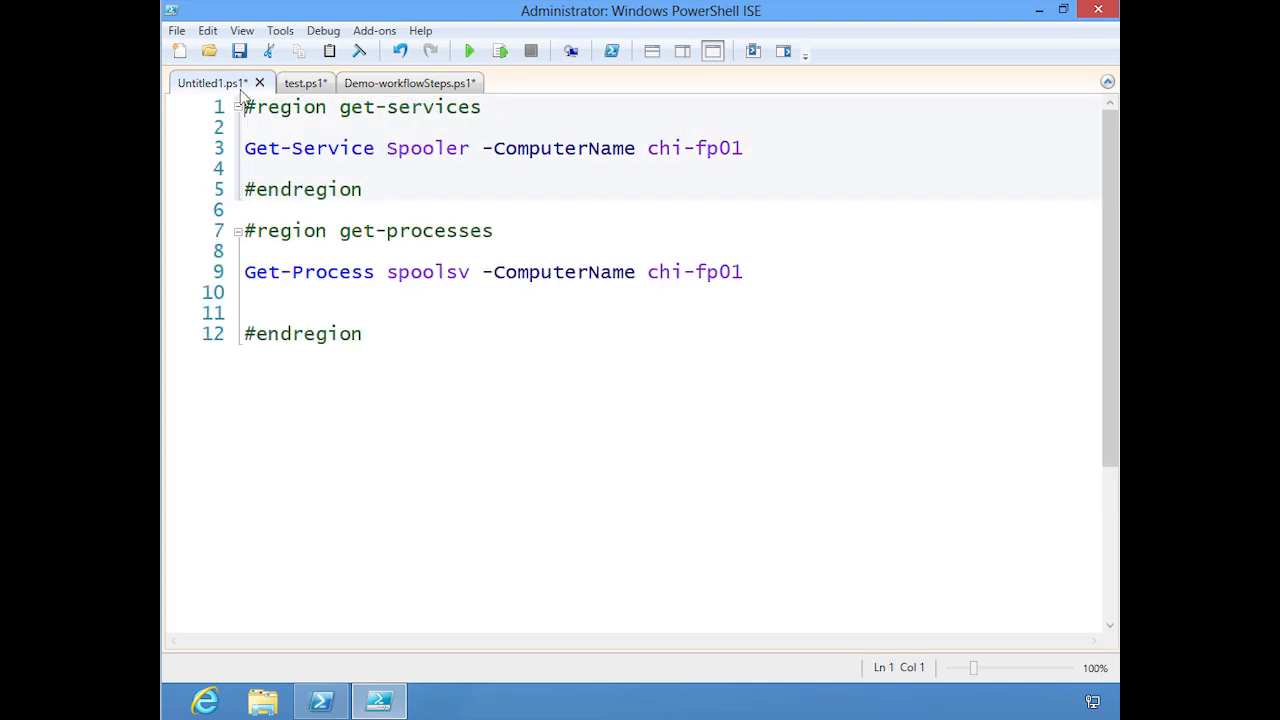
click(207, 30)
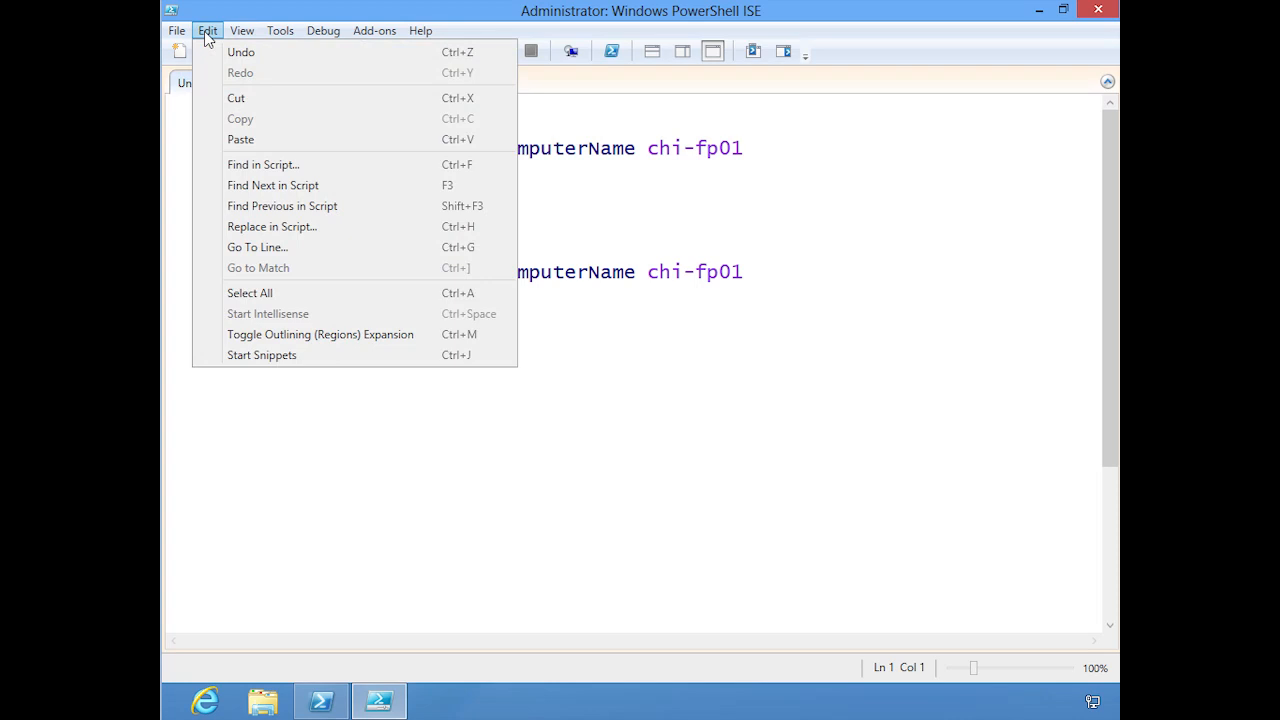
mouse_move(321, 334)
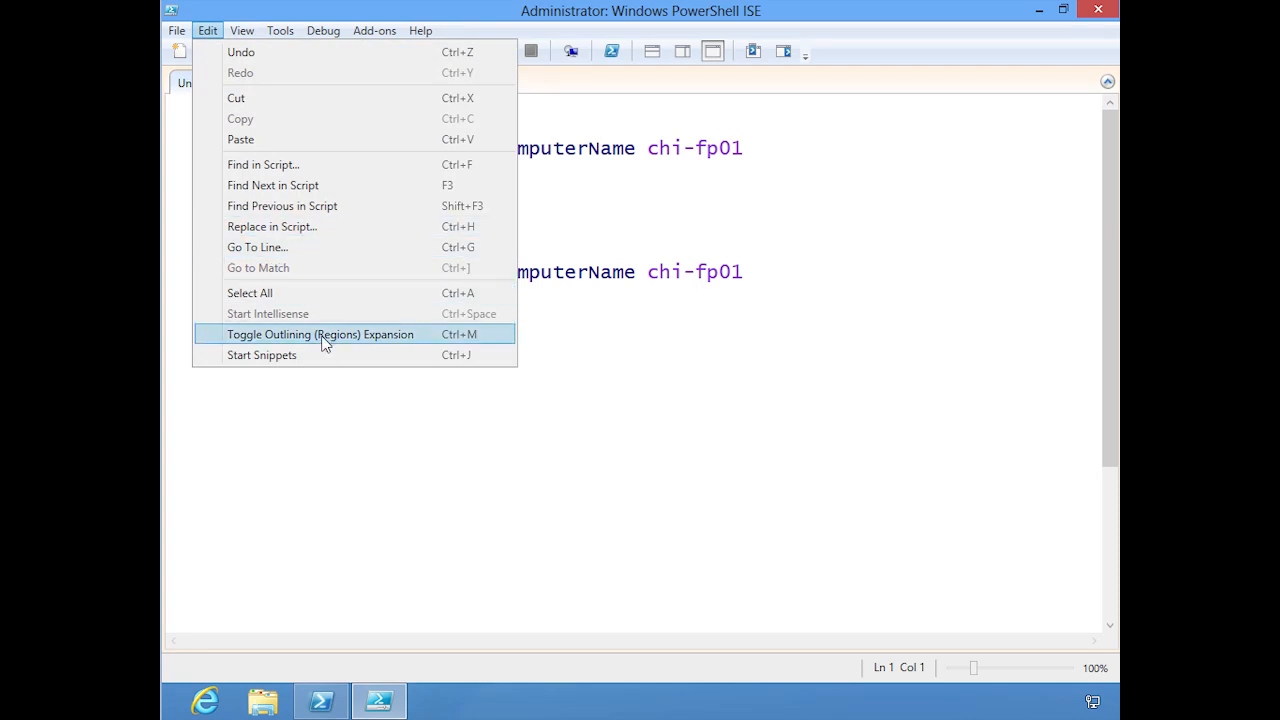
click(320, 334)
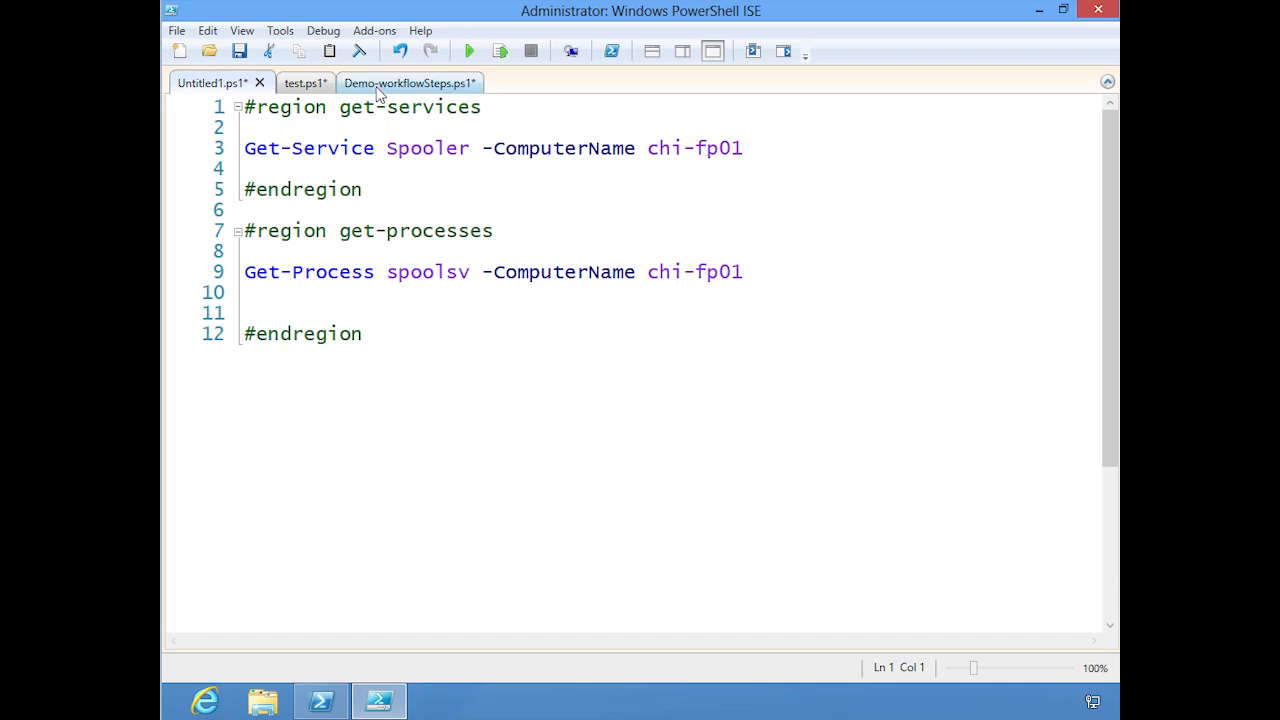
Step: In Demo-workflowSteps.ps1, expand the workflow, fold the first Sequence block, return to Untitled1
click(408, 82)
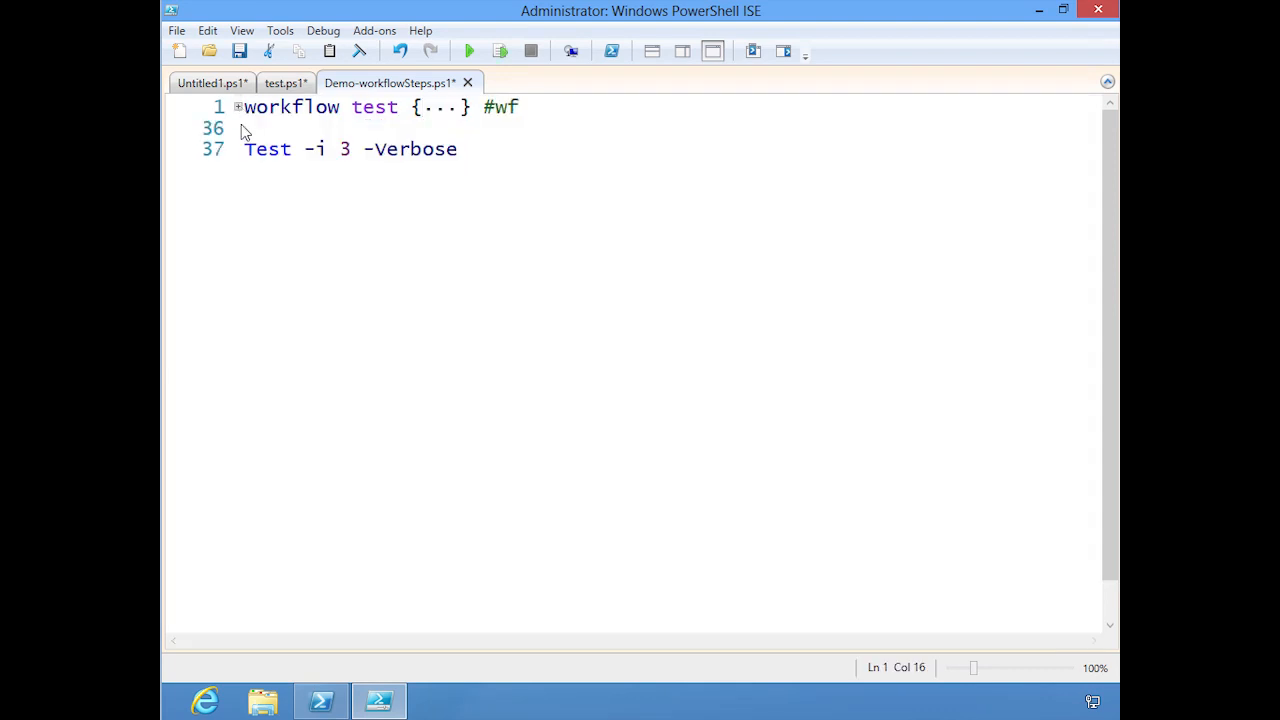
click(237, 107)
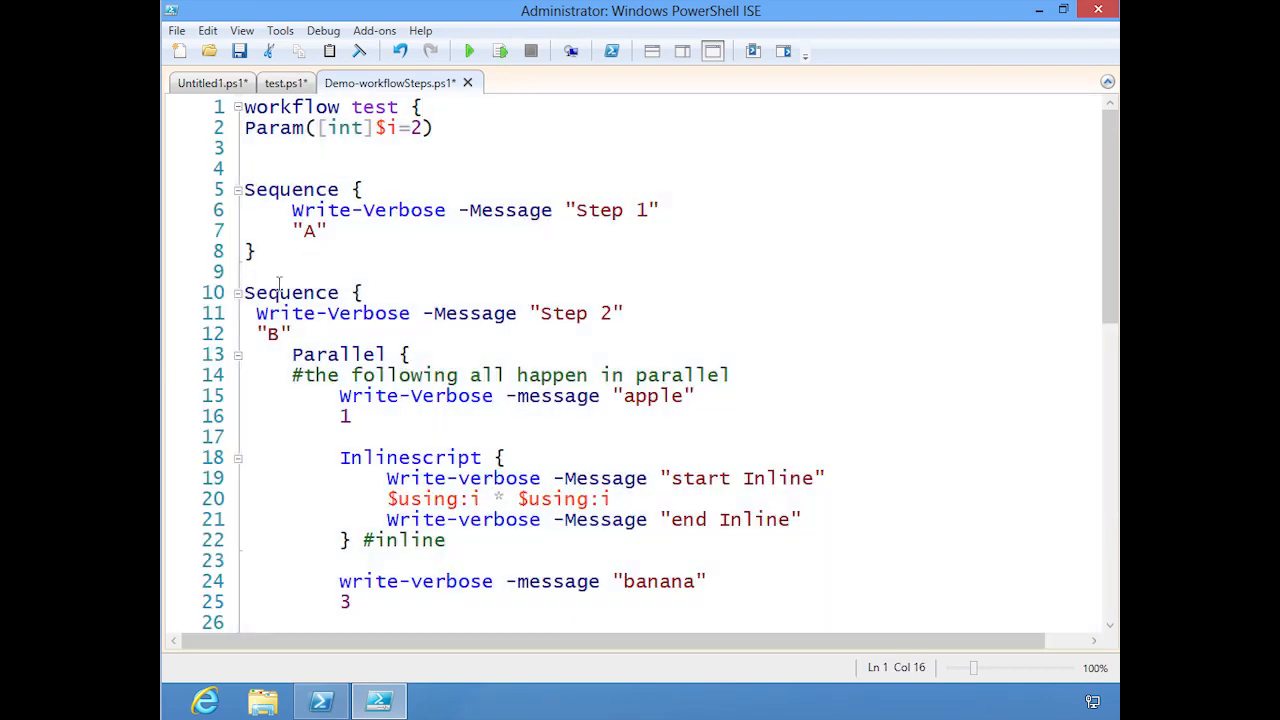
click(238, 189)
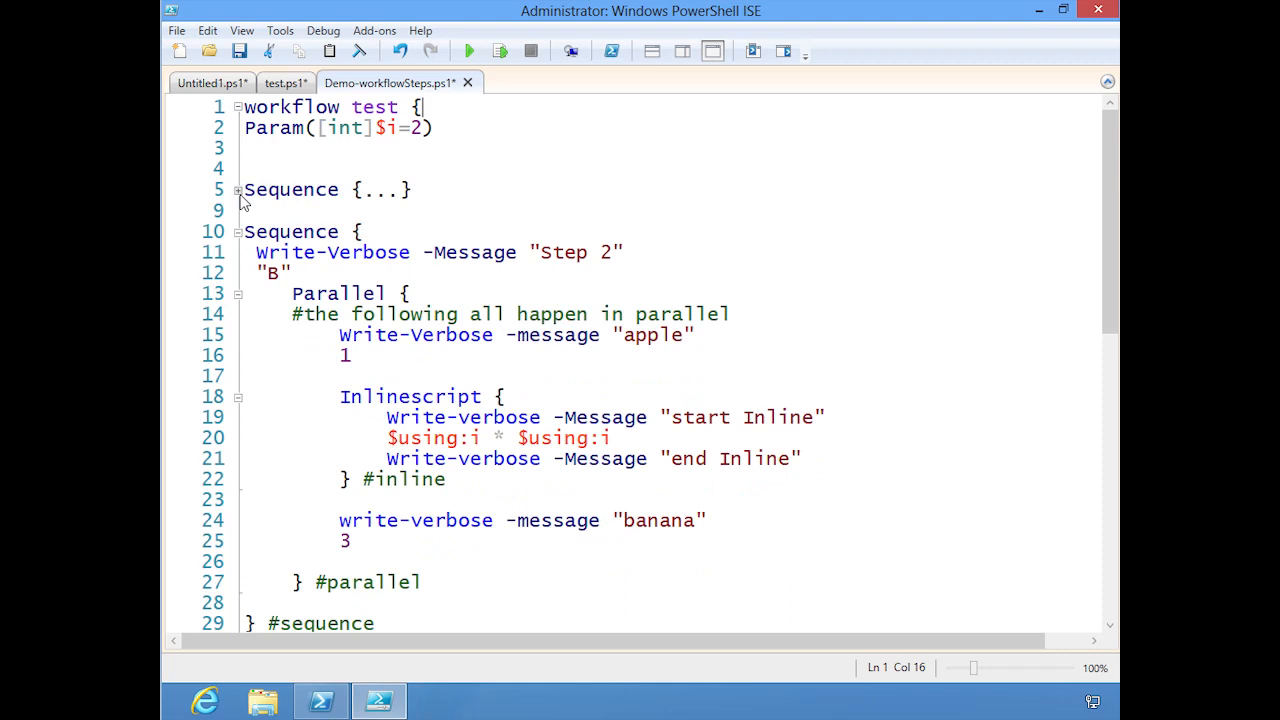
mouse_move(264, 323)
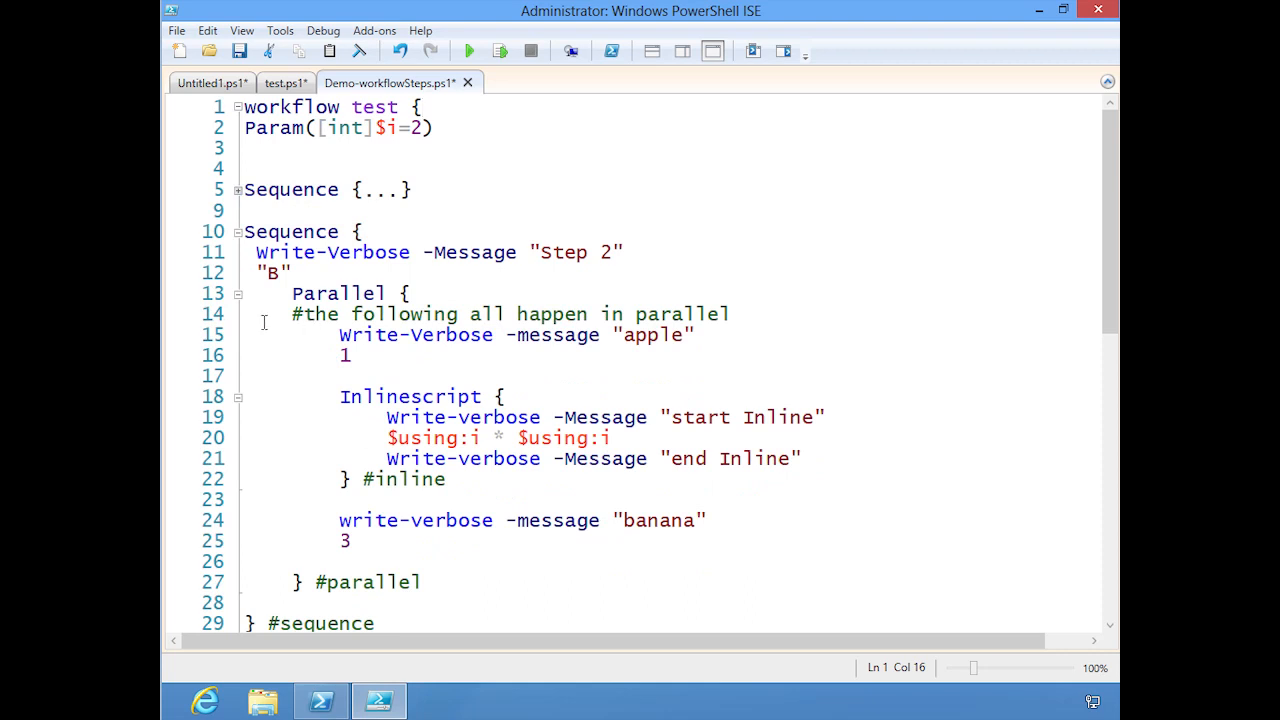
click(210, 82)
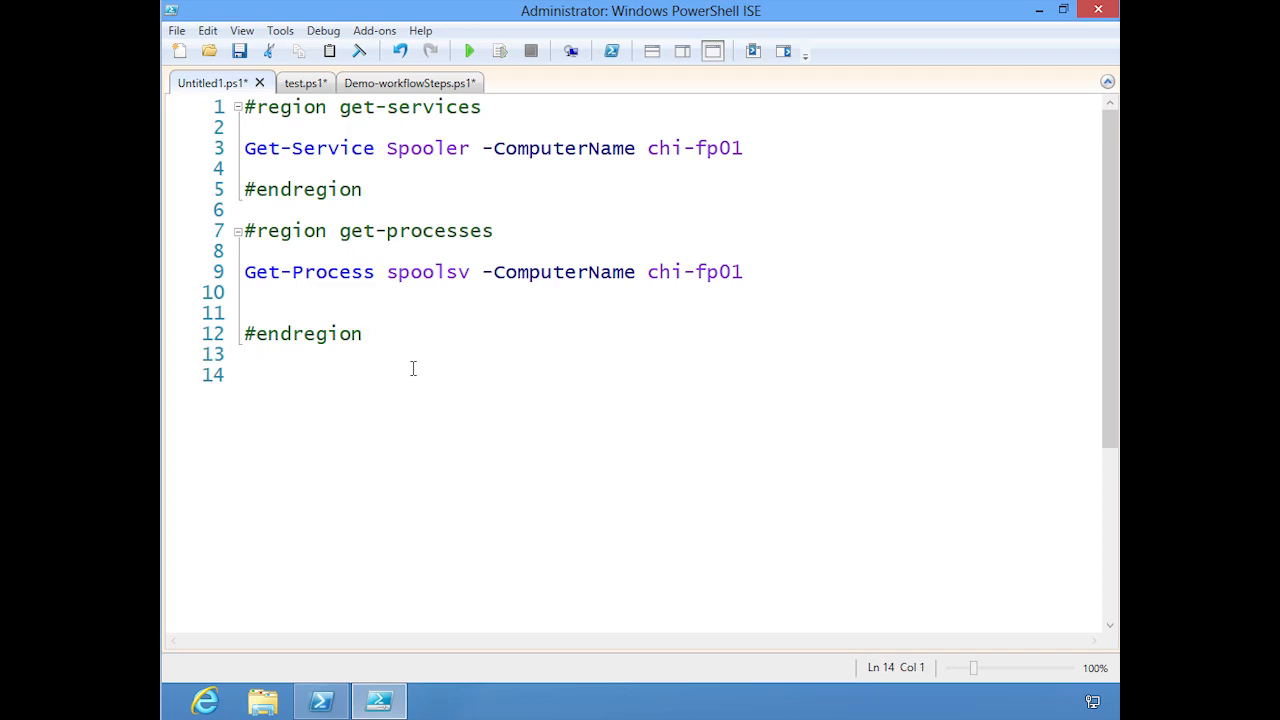
Step: Write an if ($x -gt 5) block outputting "ok" and fold it
text(if ($x)
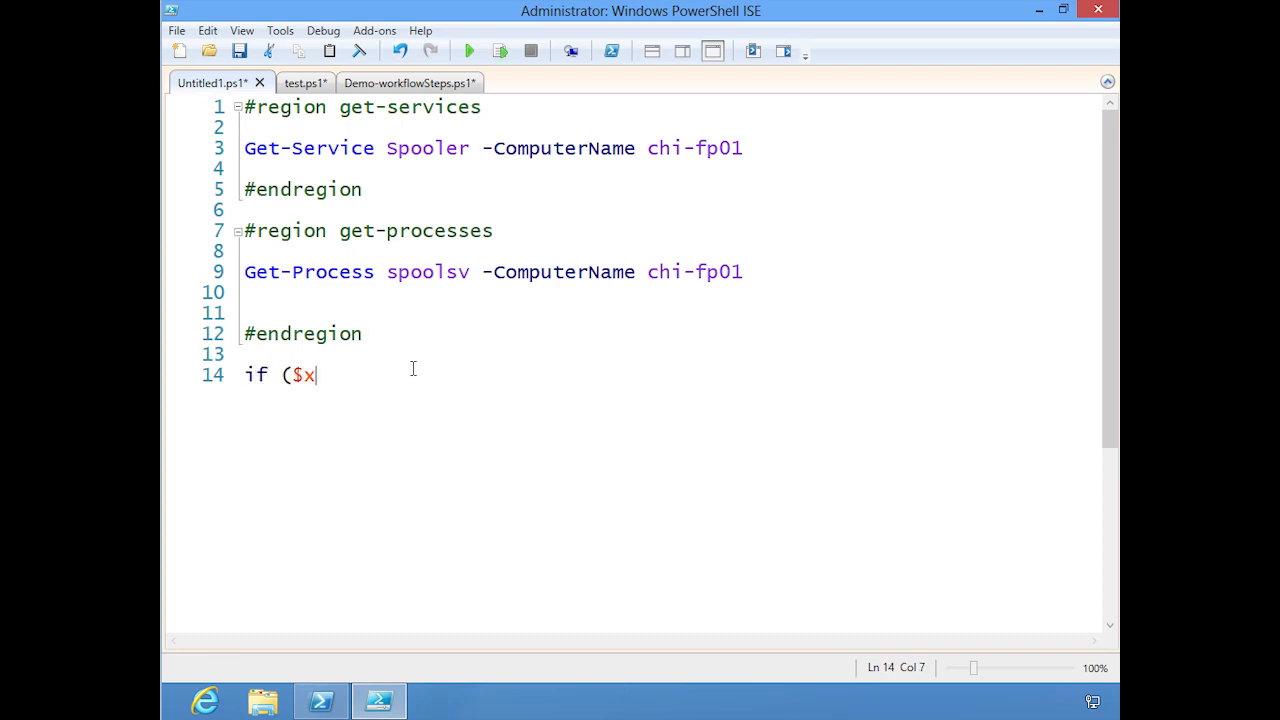
text(-gt 5)
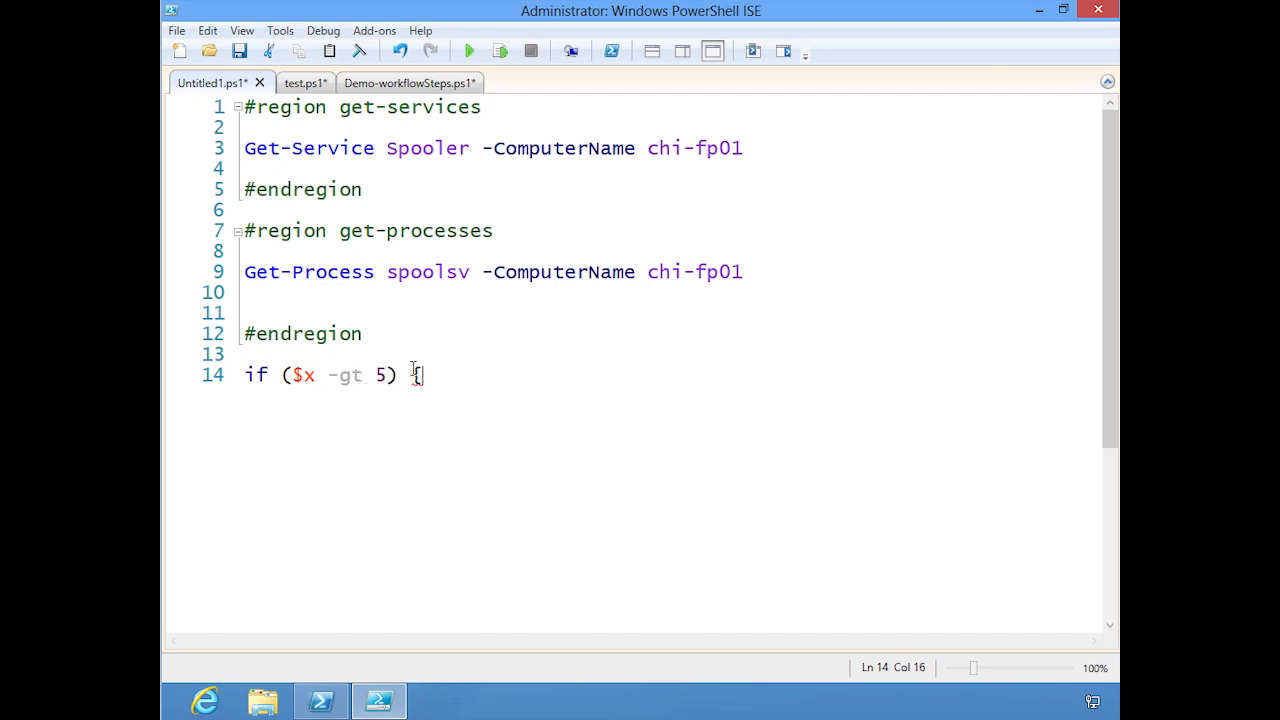
text({)
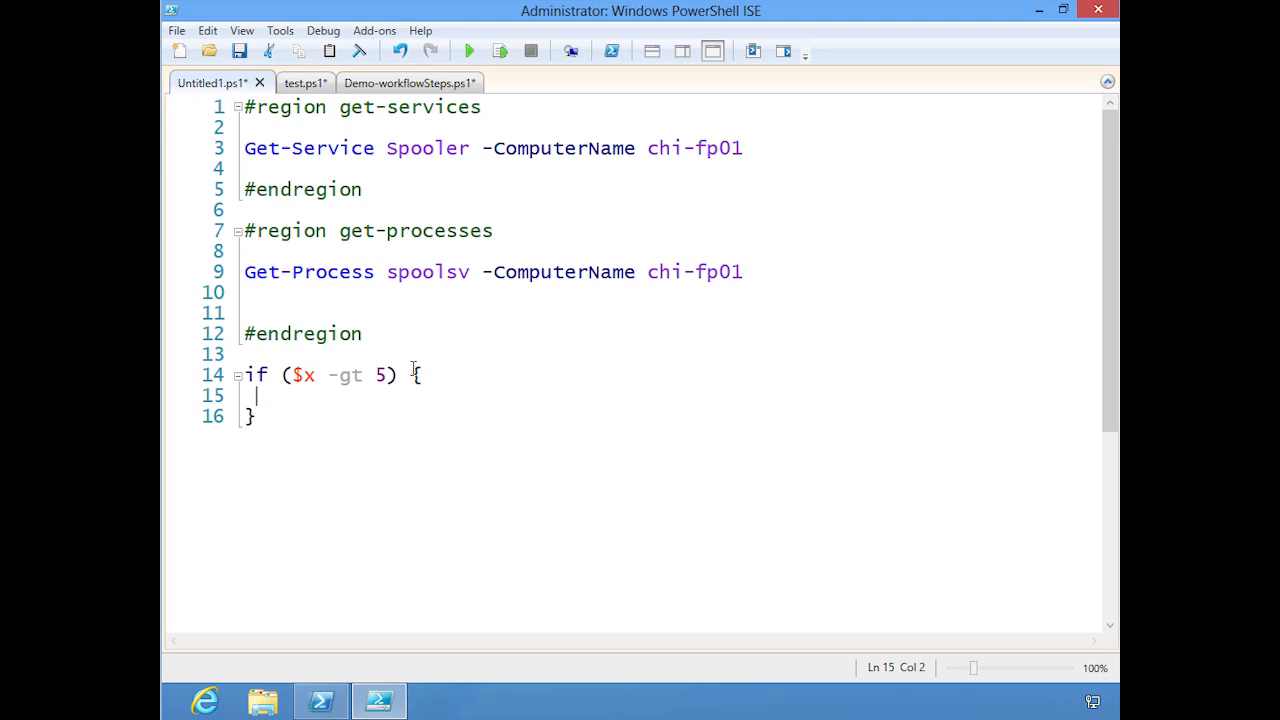
text("ok")
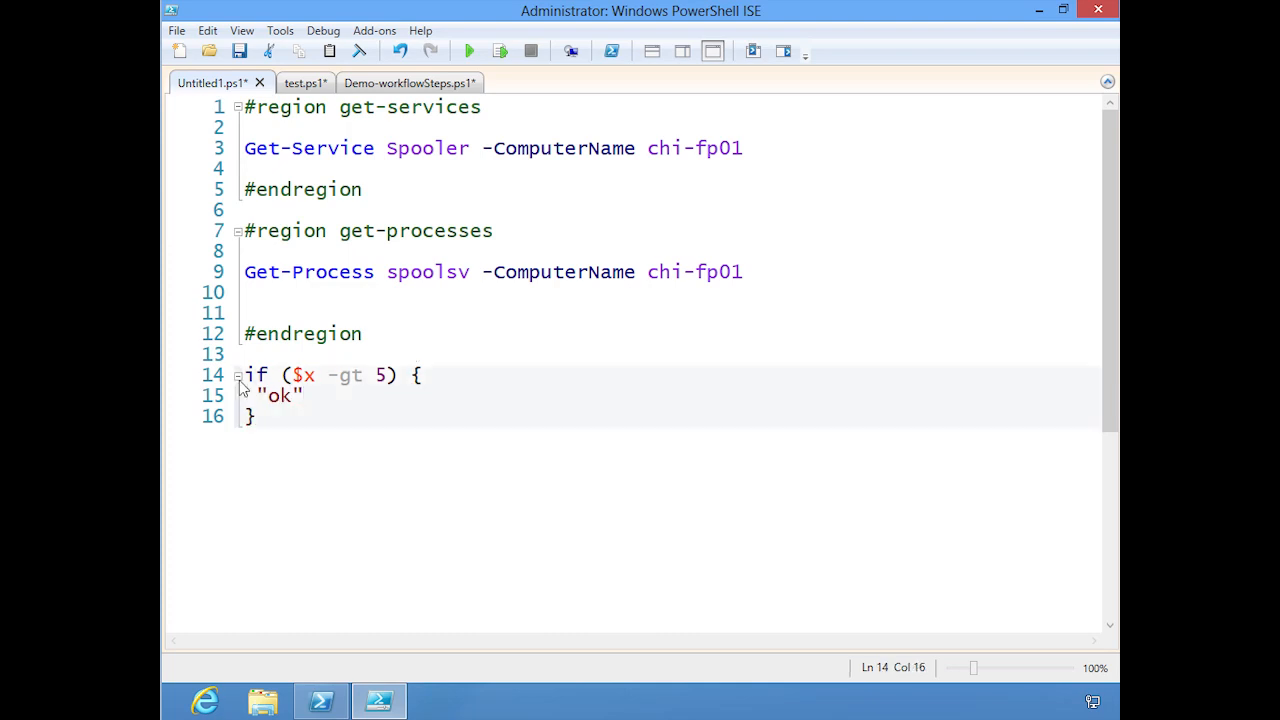
click(238, 376)
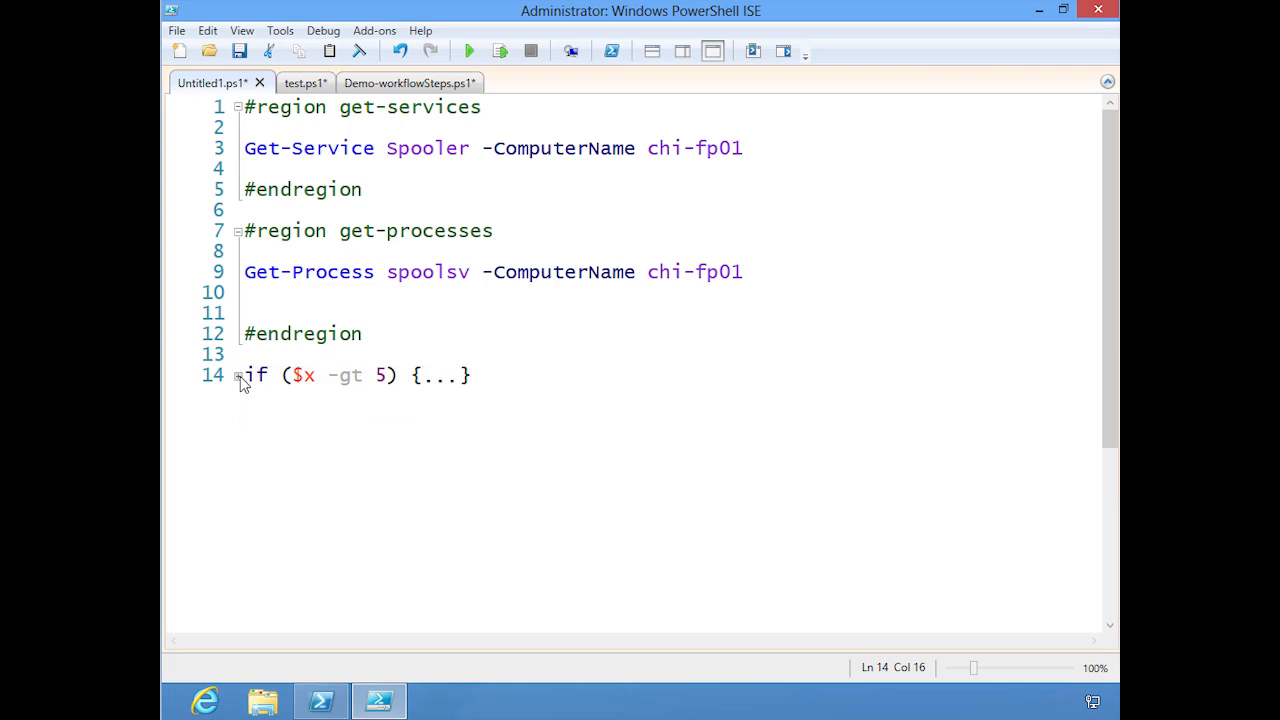
click(418, 375)
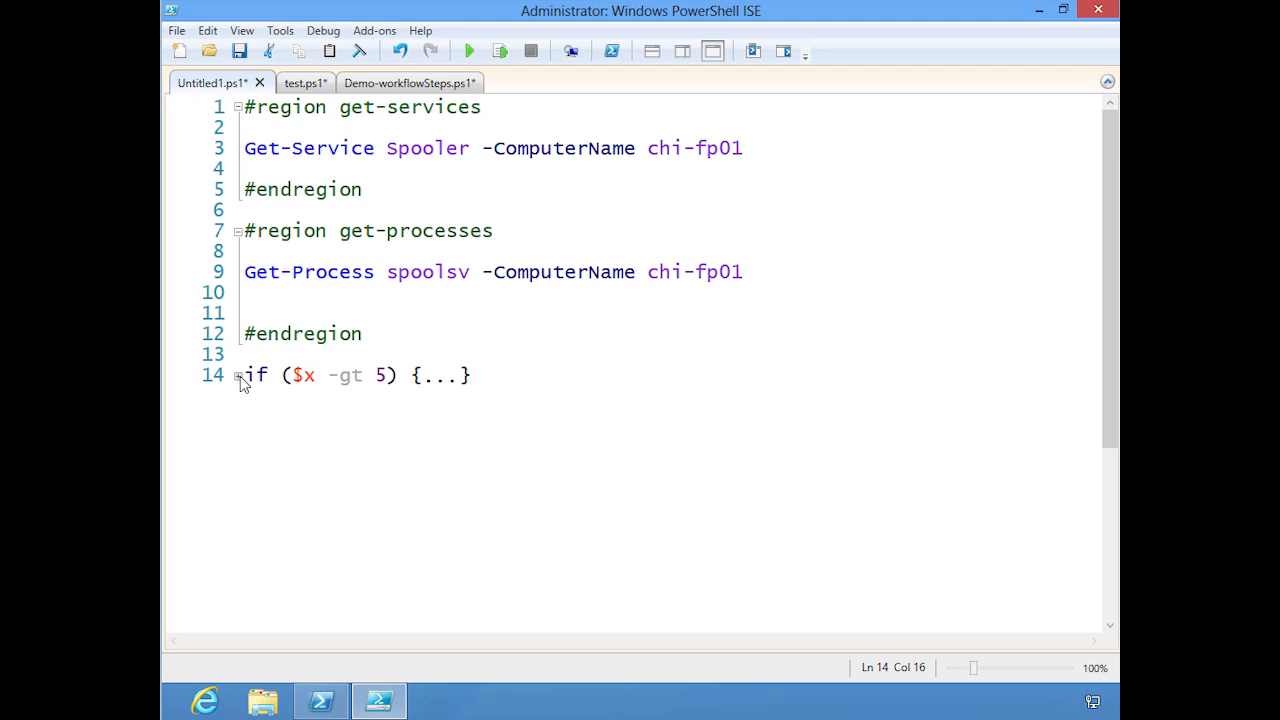
click(422, 375)
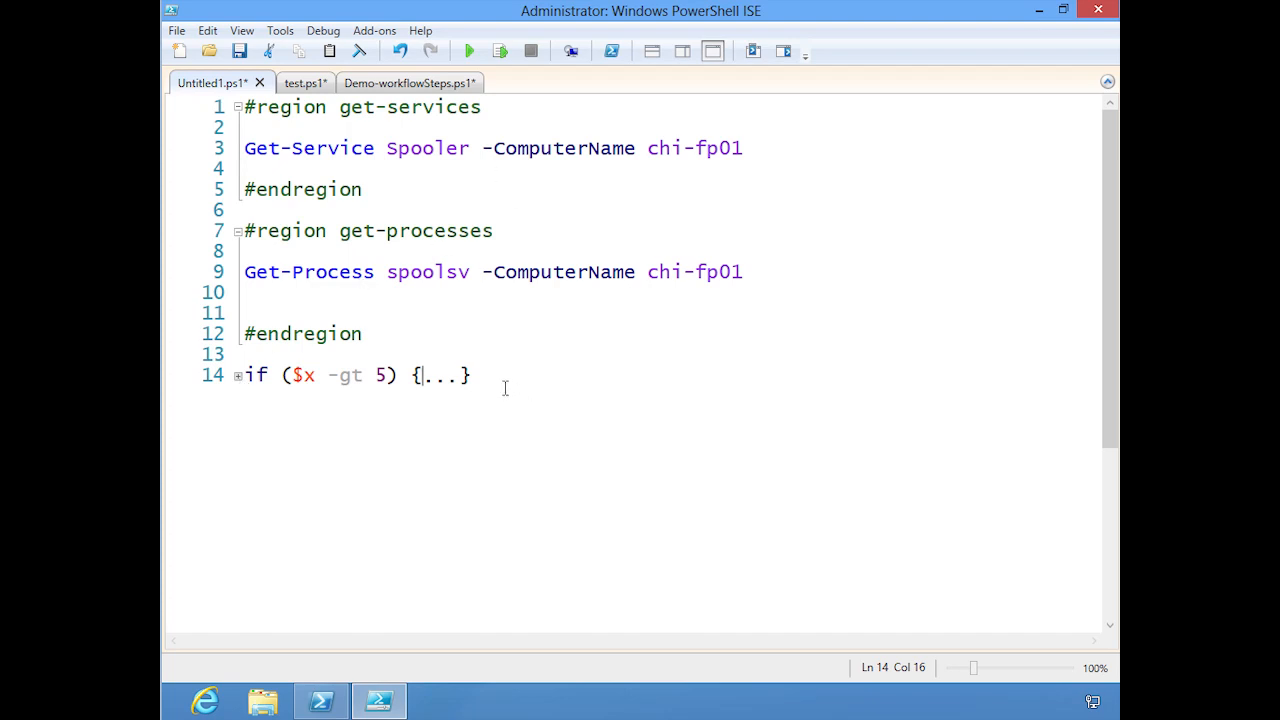
mouse_move(918, 484)
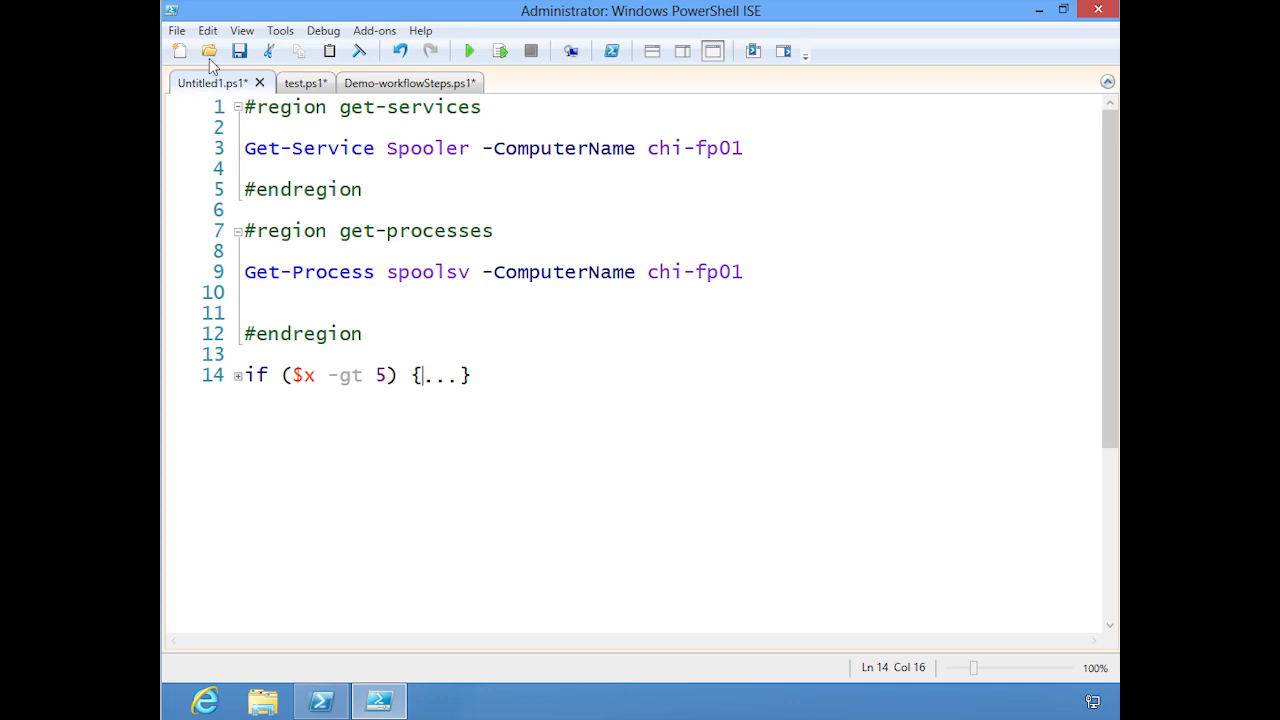
click(176, 30)
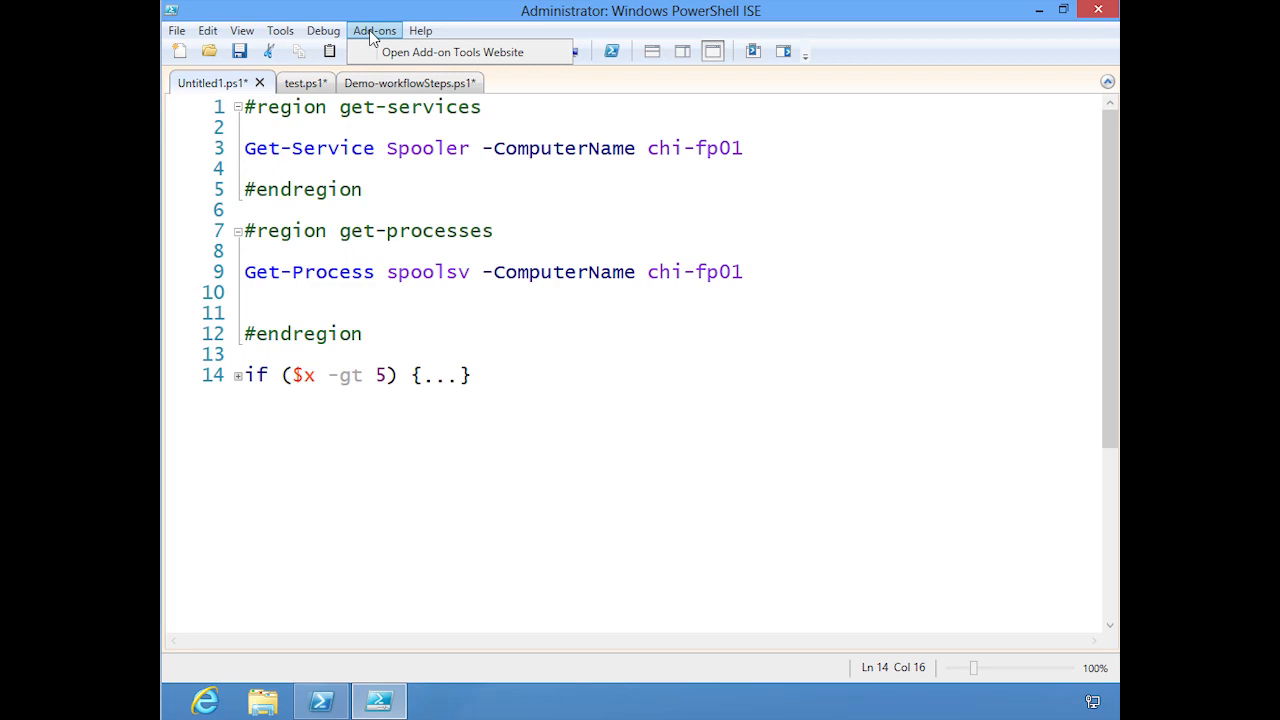
mouse_move(453, 52)
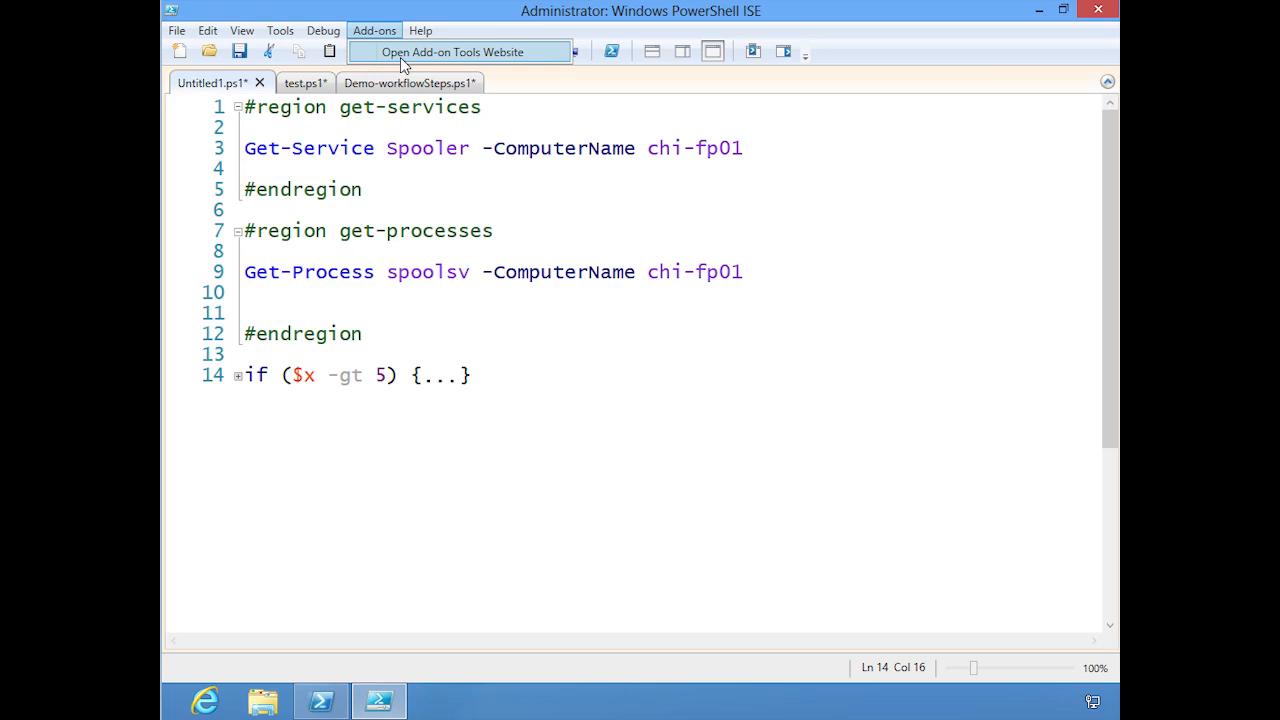
mouse_move(389, 142)
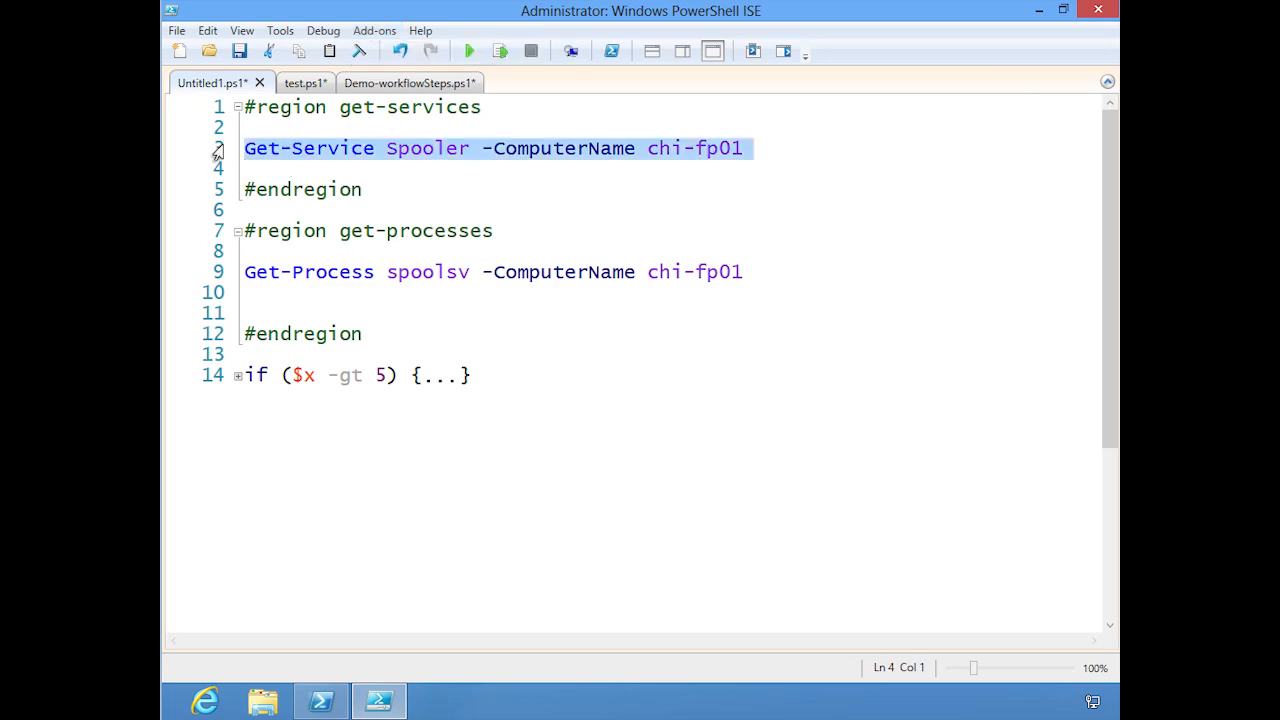
Step: Place the cursor after the folded if block to start line 17
click(499, 51)
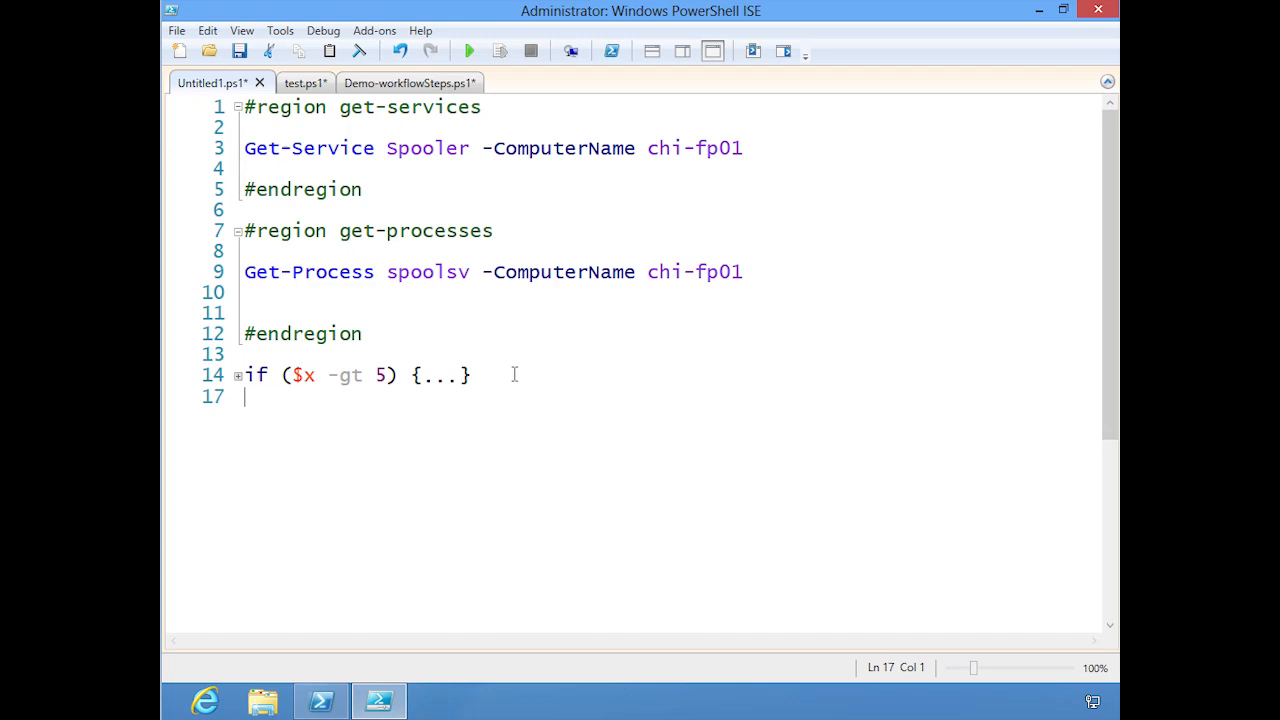
Step: Insert the do-while loop snippet and show the console pane maximized
key(Enter)
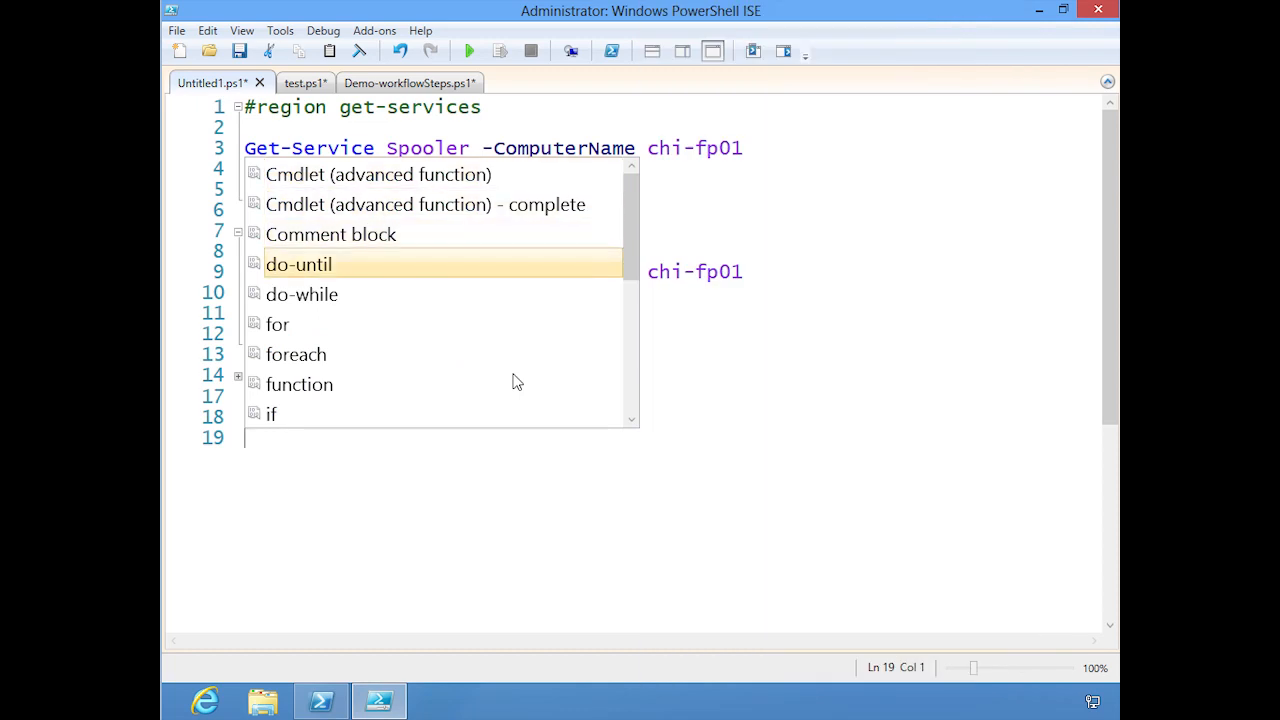
key(Down)
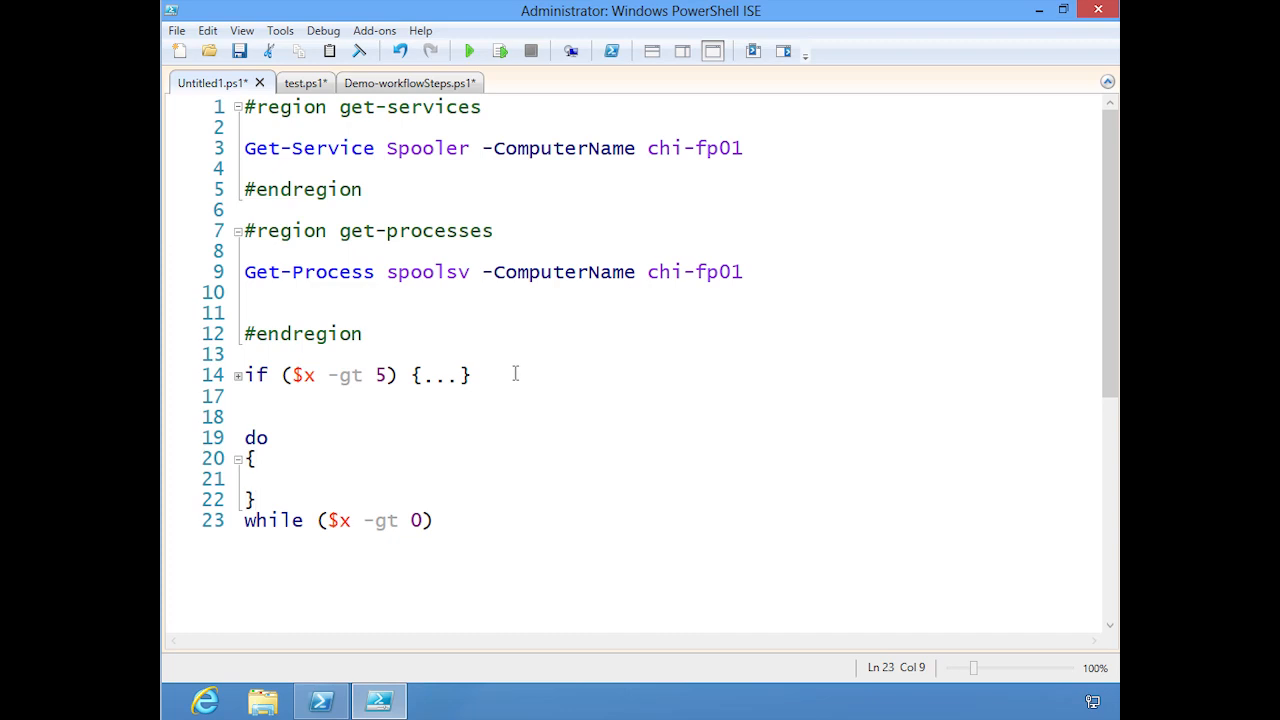
click(434, 520)
text(get)
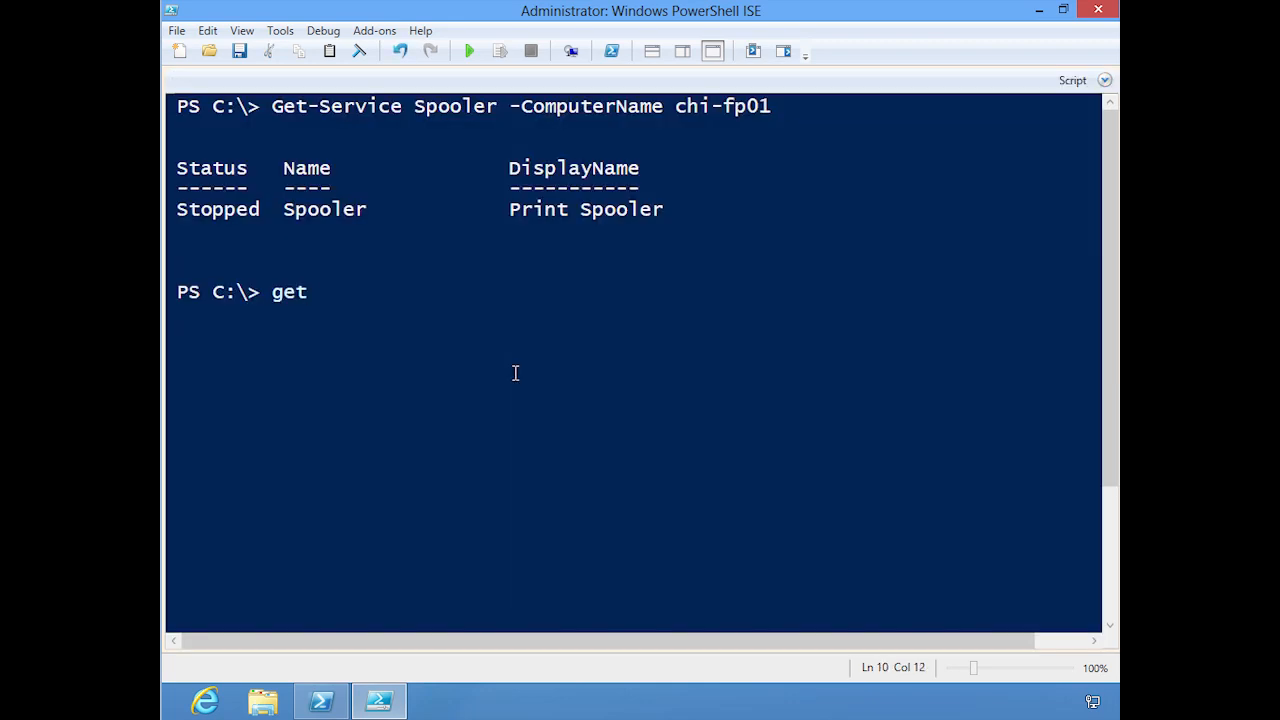
Step: Run get-command -Noun *snippet and Get-IseSnippet, confirming no custom snippets exist
text(-command -n)
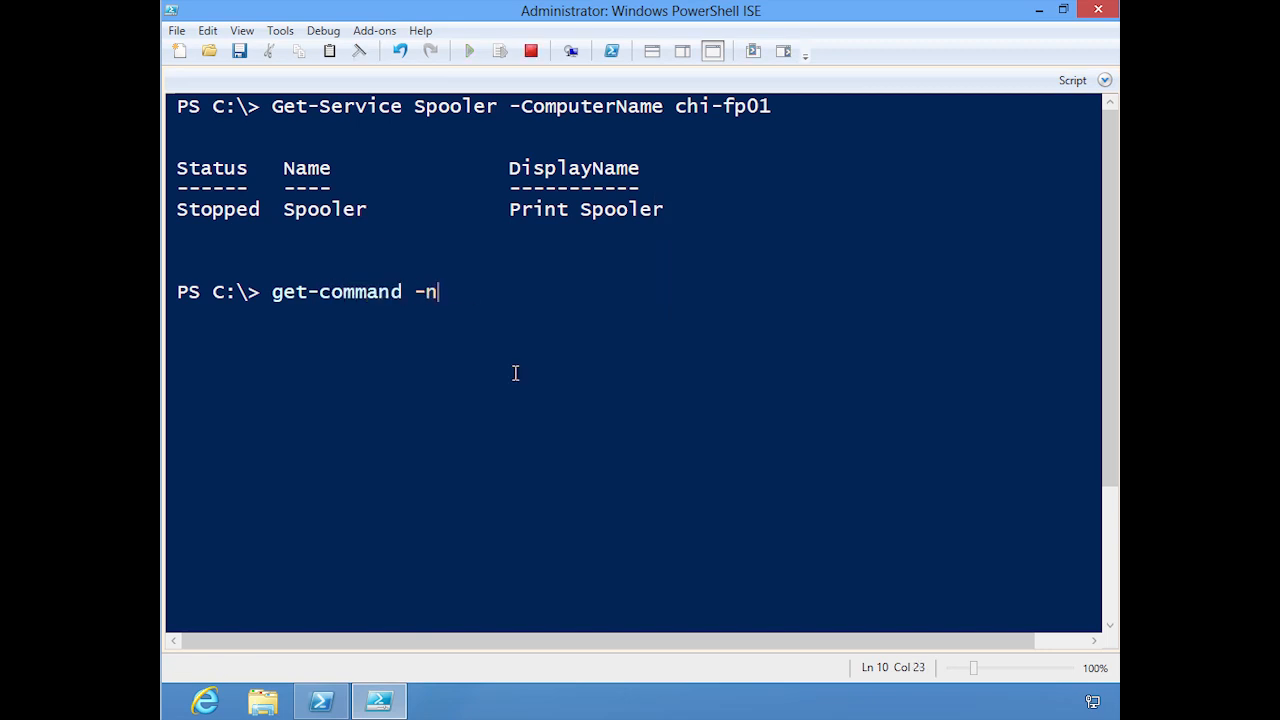
text(oun *snippet)
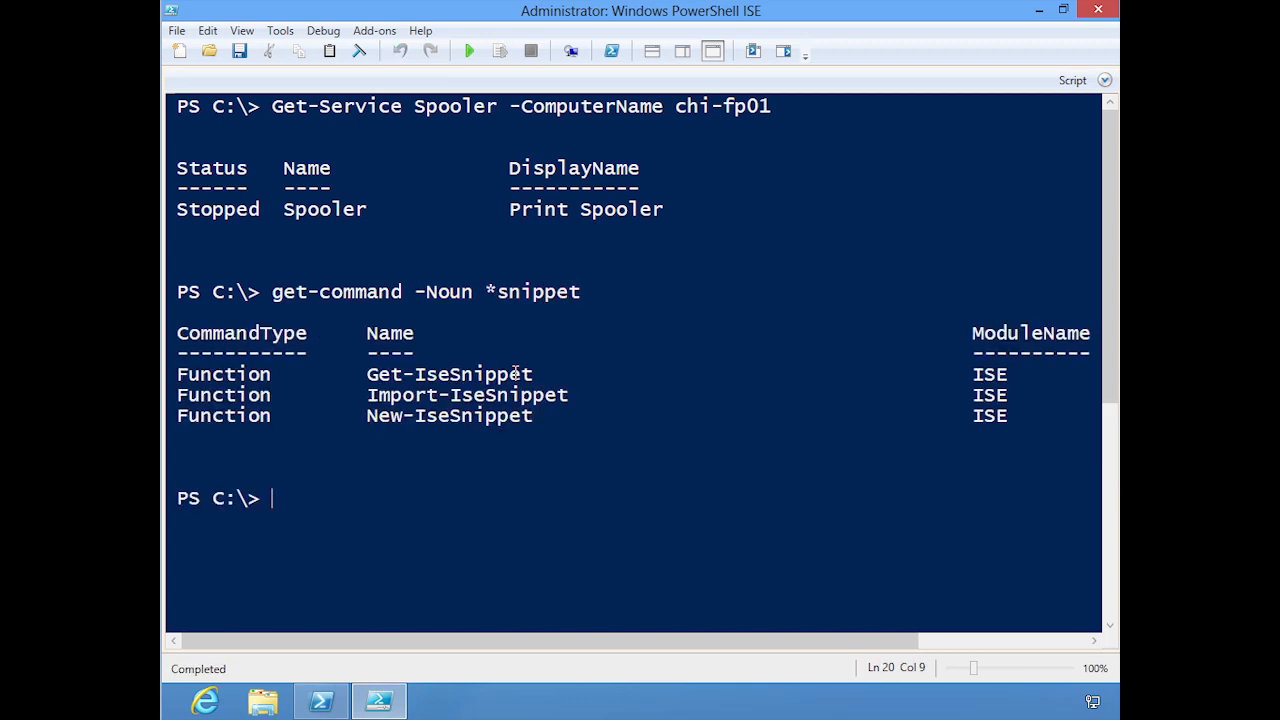
text(get-is)
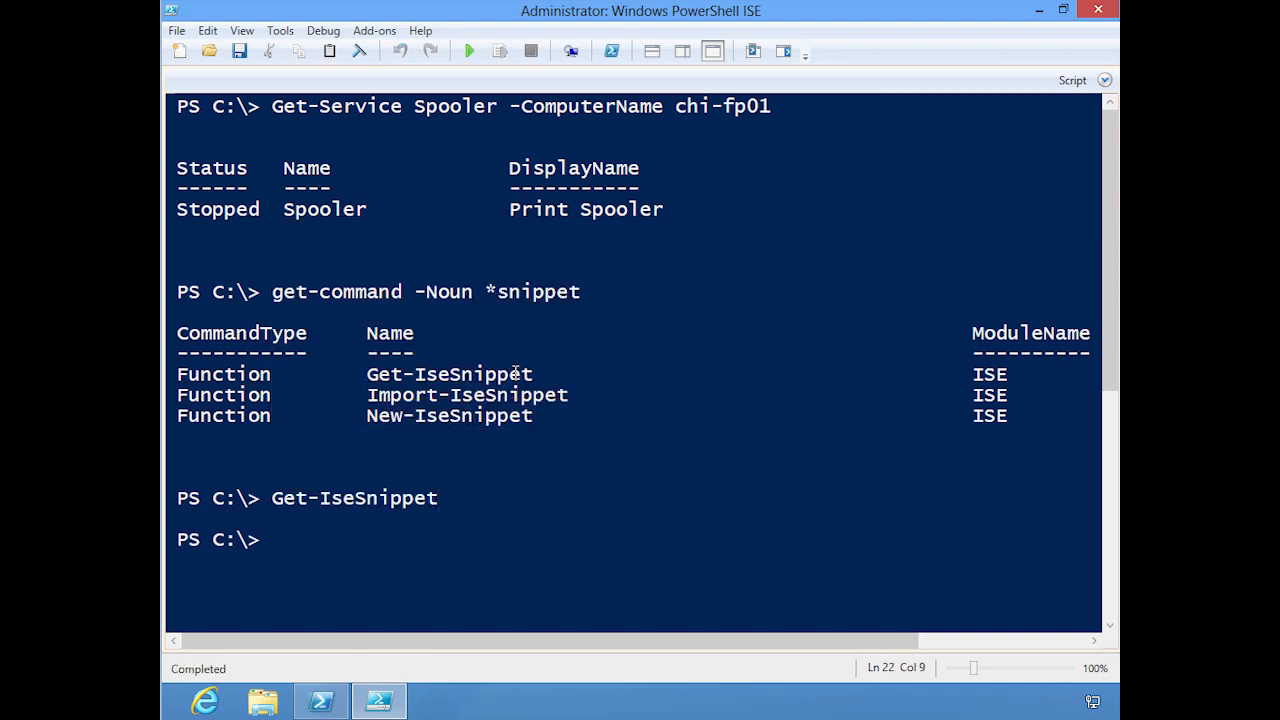
text(new)
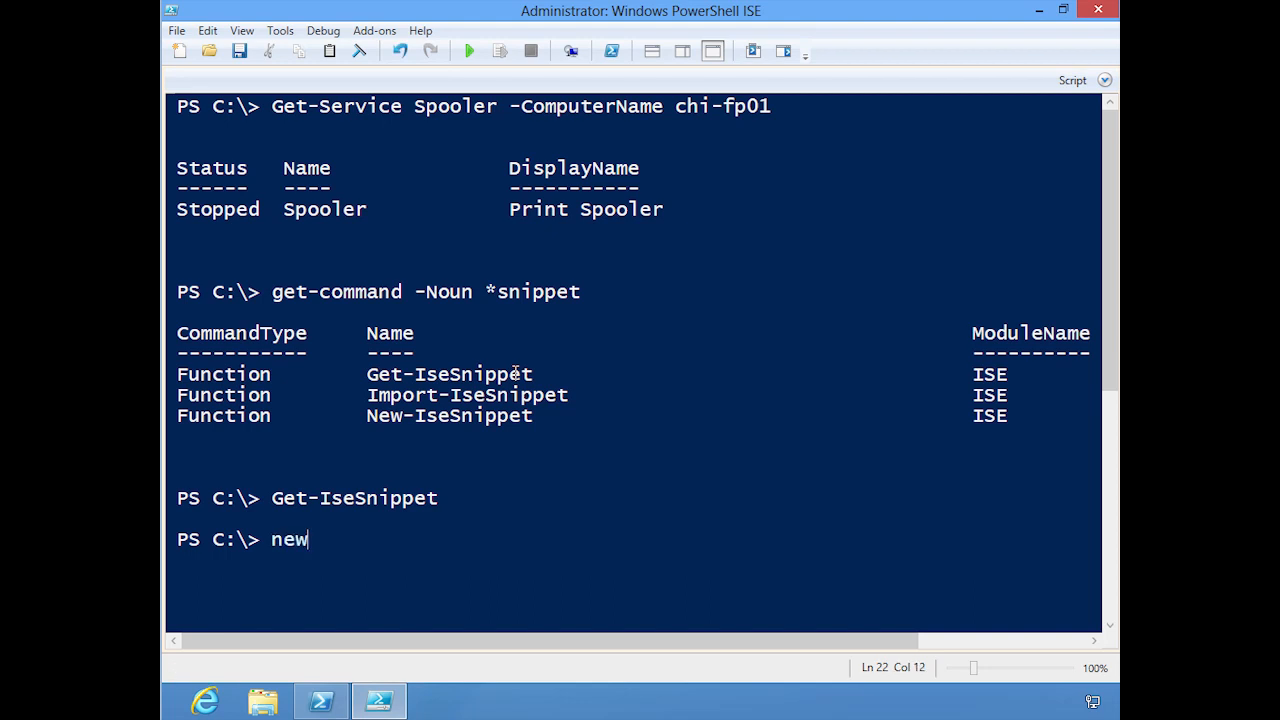
Step: Create the 'Trainsignal' snippet with a demo description and '#' comment text, then list it
text(-ise)
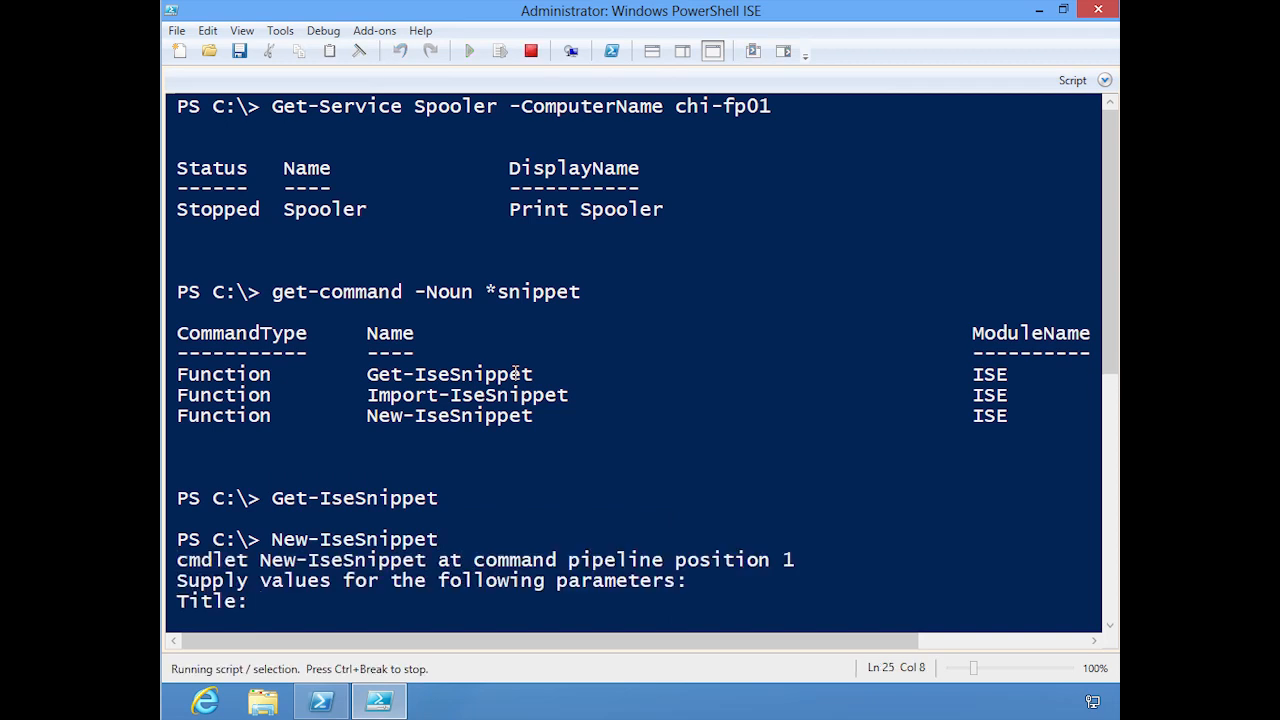
text(Trainsignal)
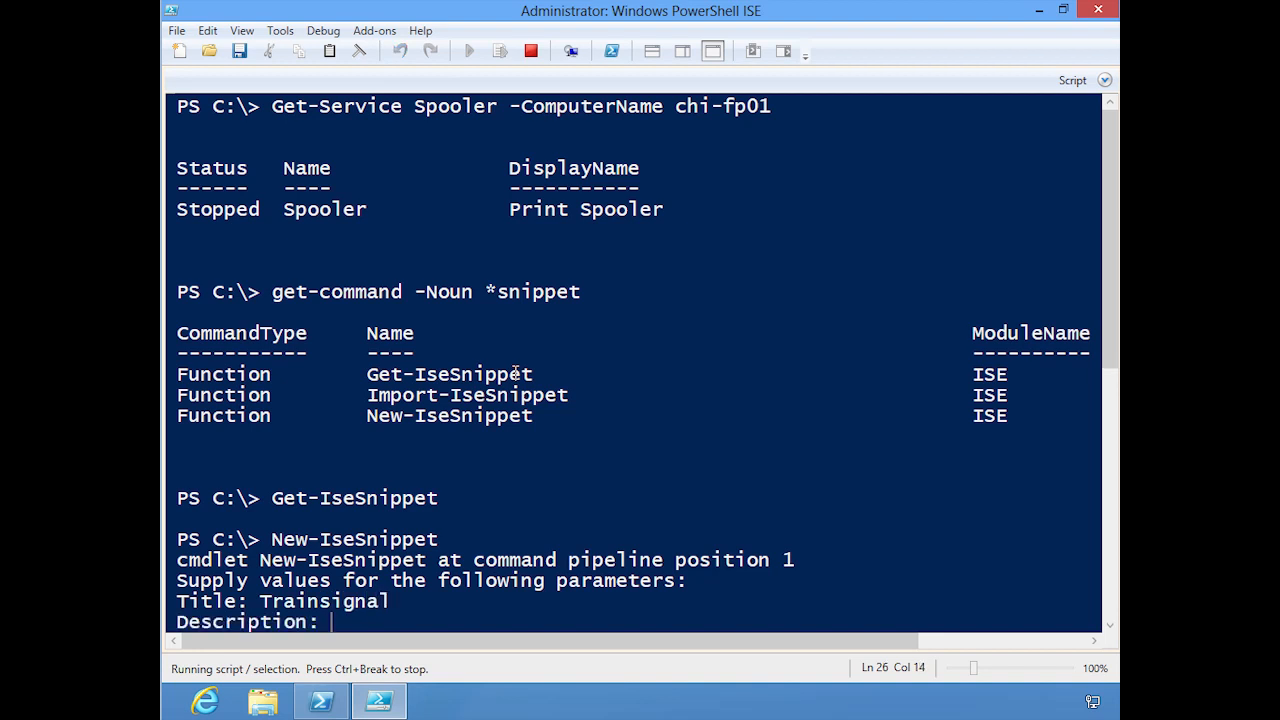
text(A demo snip)
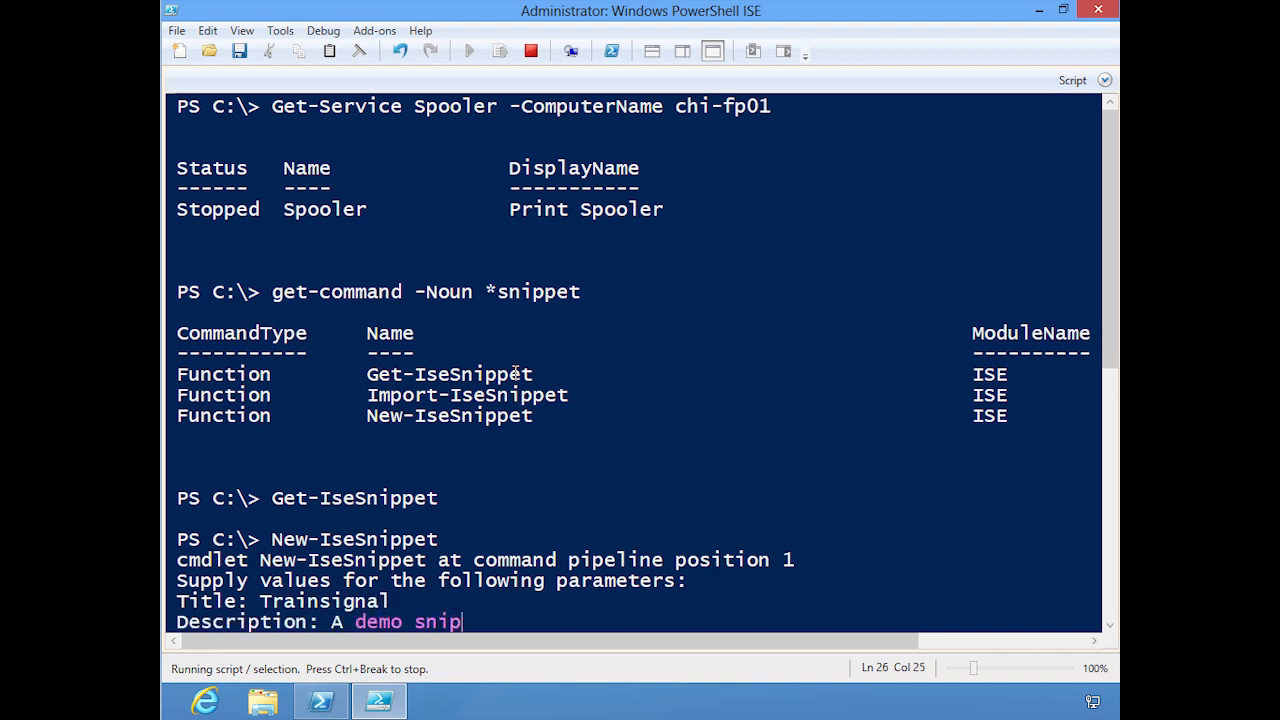
key(enter)
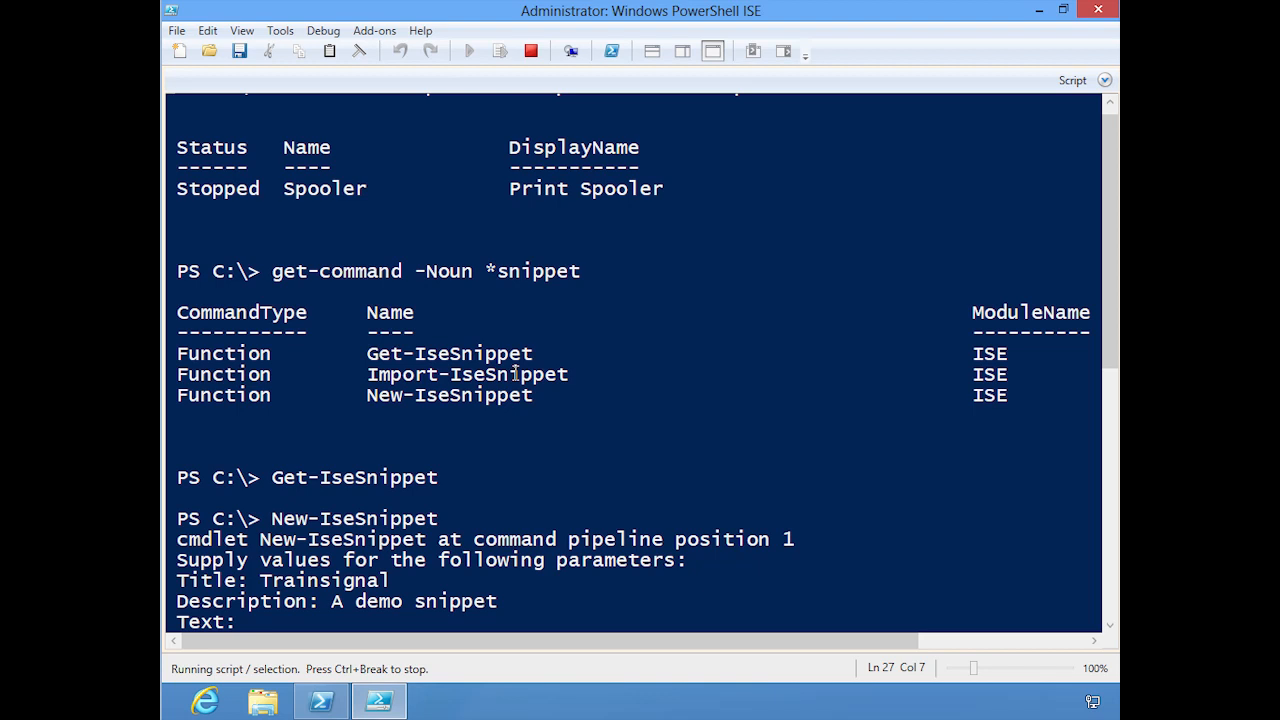
text(#This is a a demo snippet)
text(Get-IseSnippet)
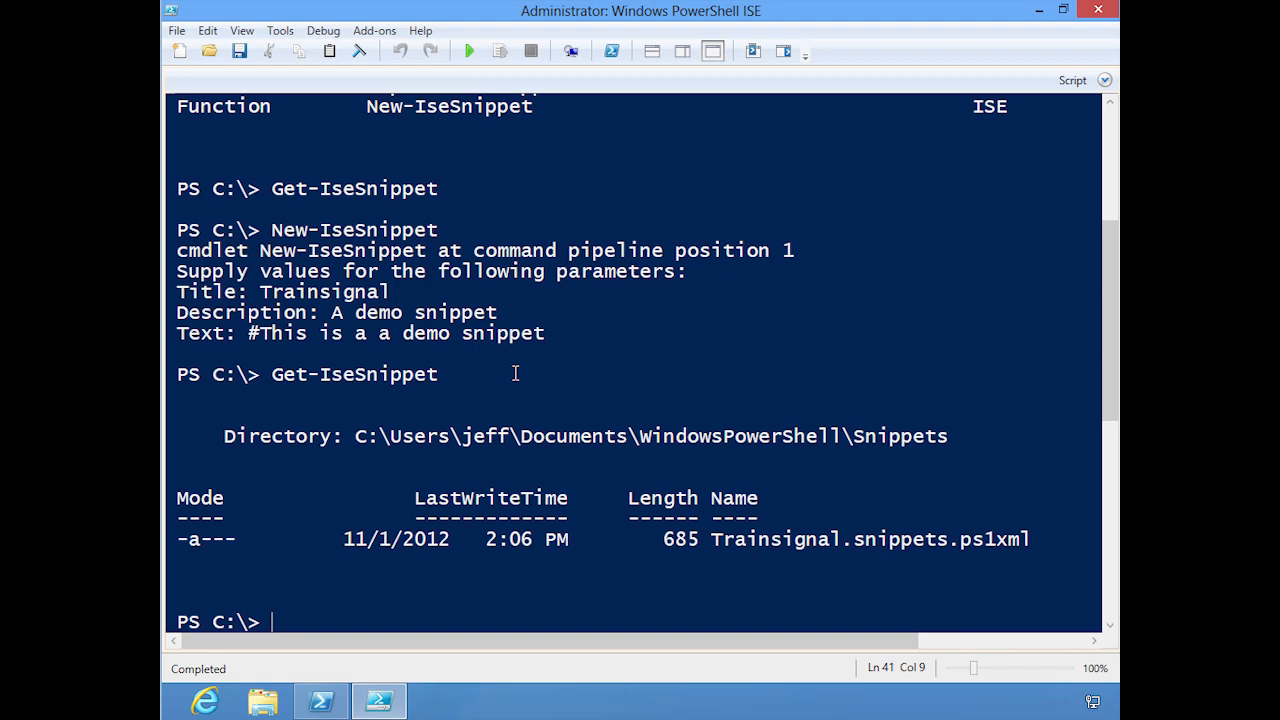
mouse_move(821, 486)
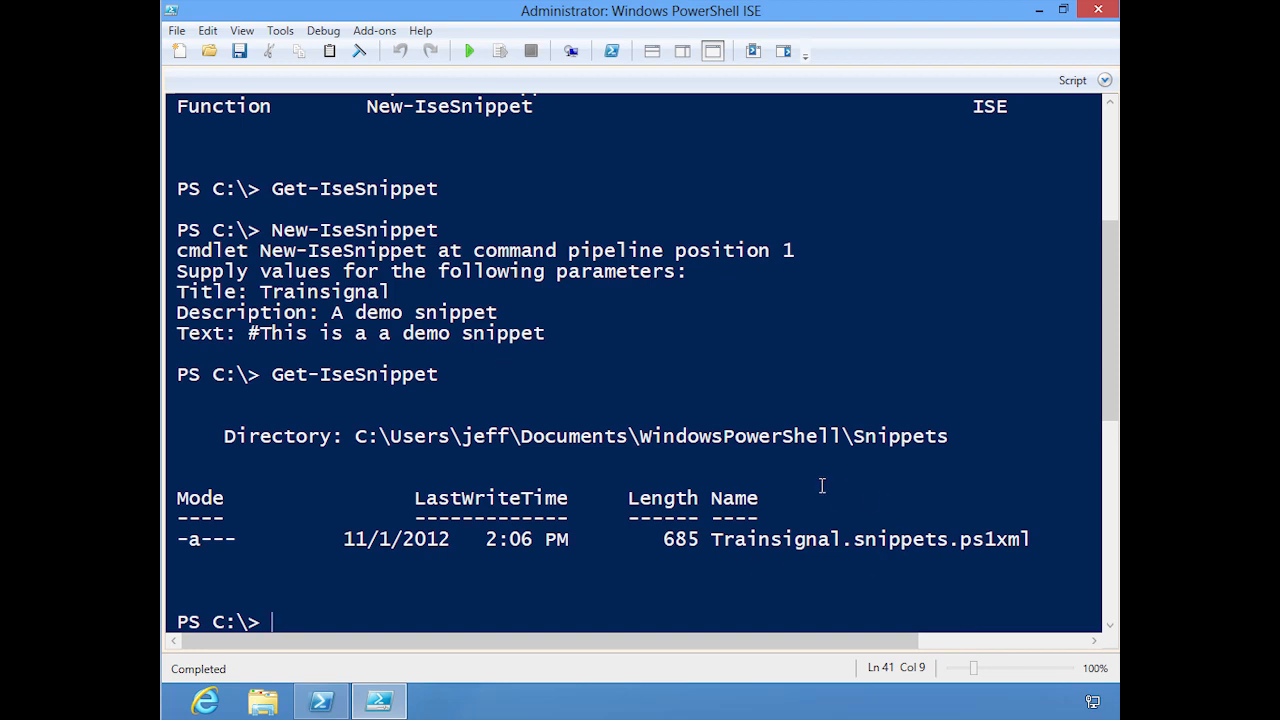
mouse_move(886, 430)
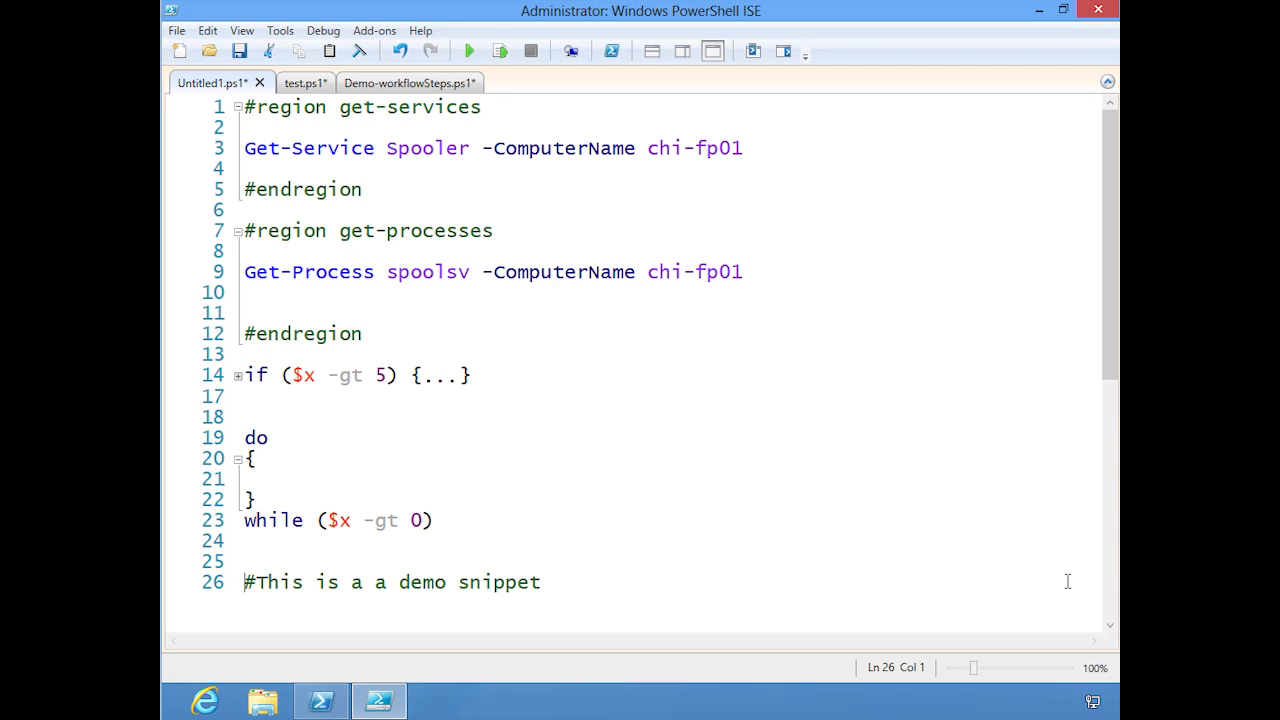
Step: Put the '#This is a a demo snippet' comment on script line 26
click(280, 30)
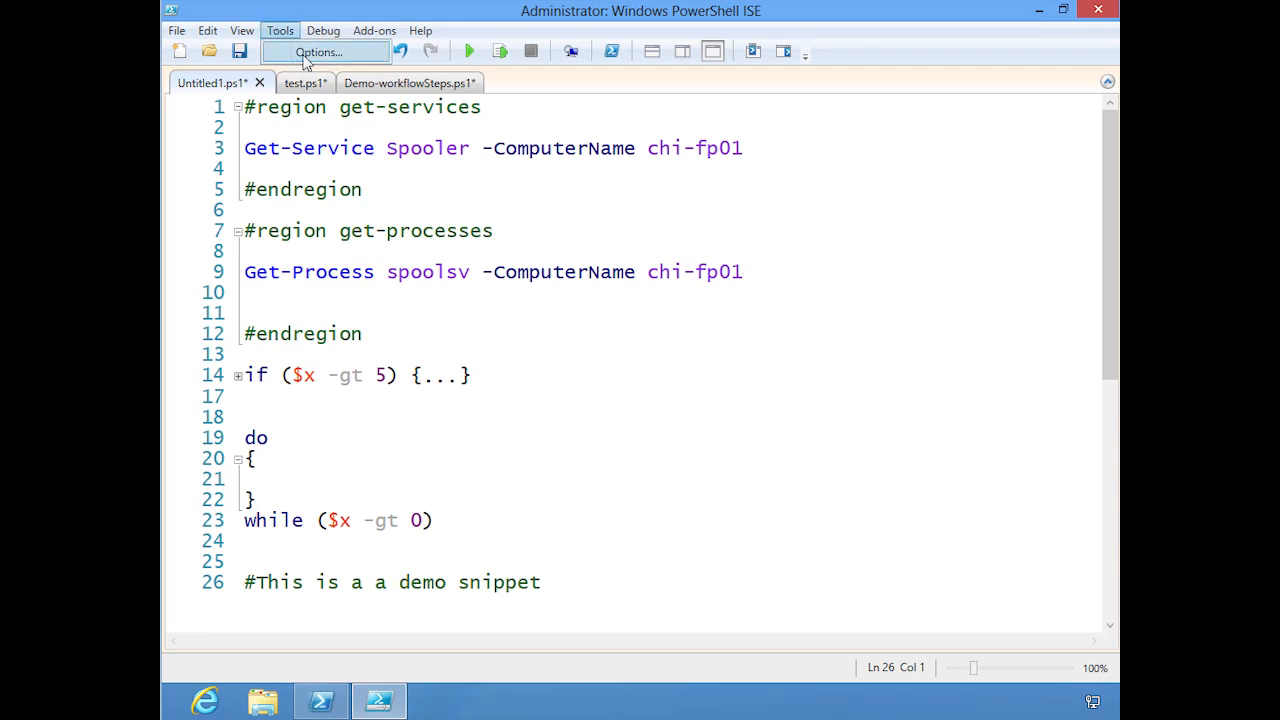
Step: Toggle line numbers off and on, check AutoSave, then cancel the Options dialog unchanged
click(318, 51)
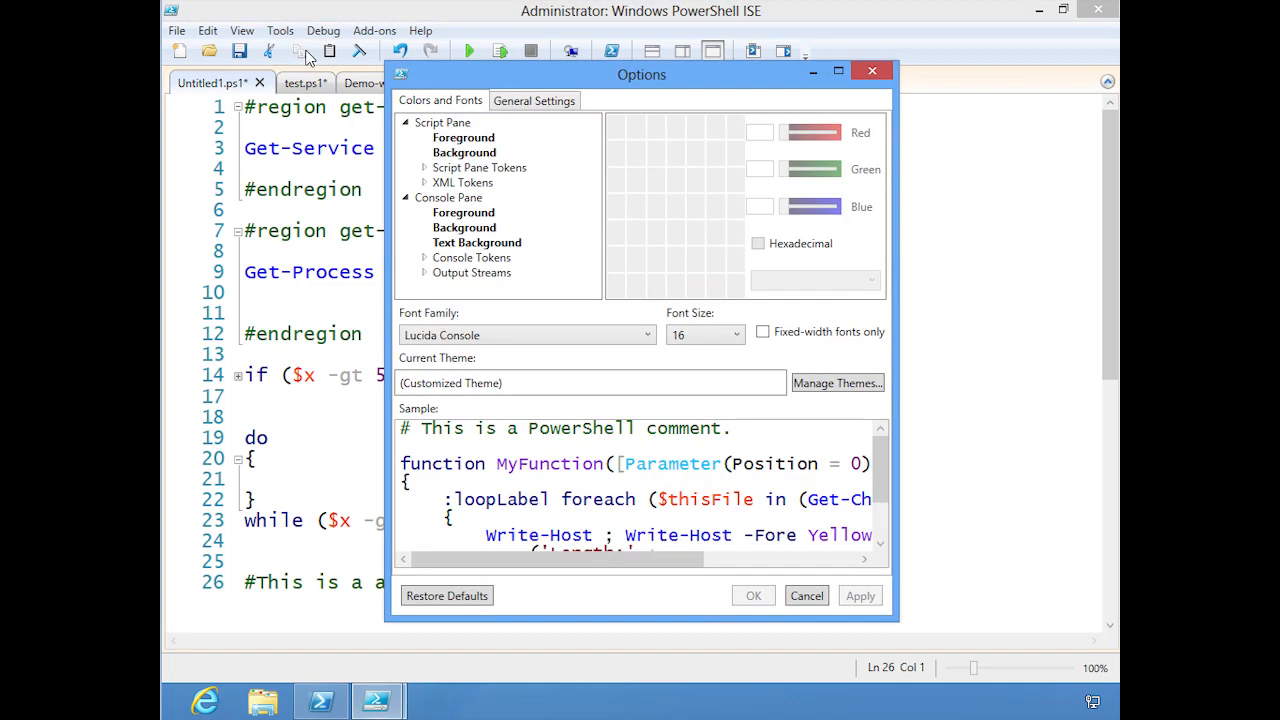
mouse_move(483, 140)
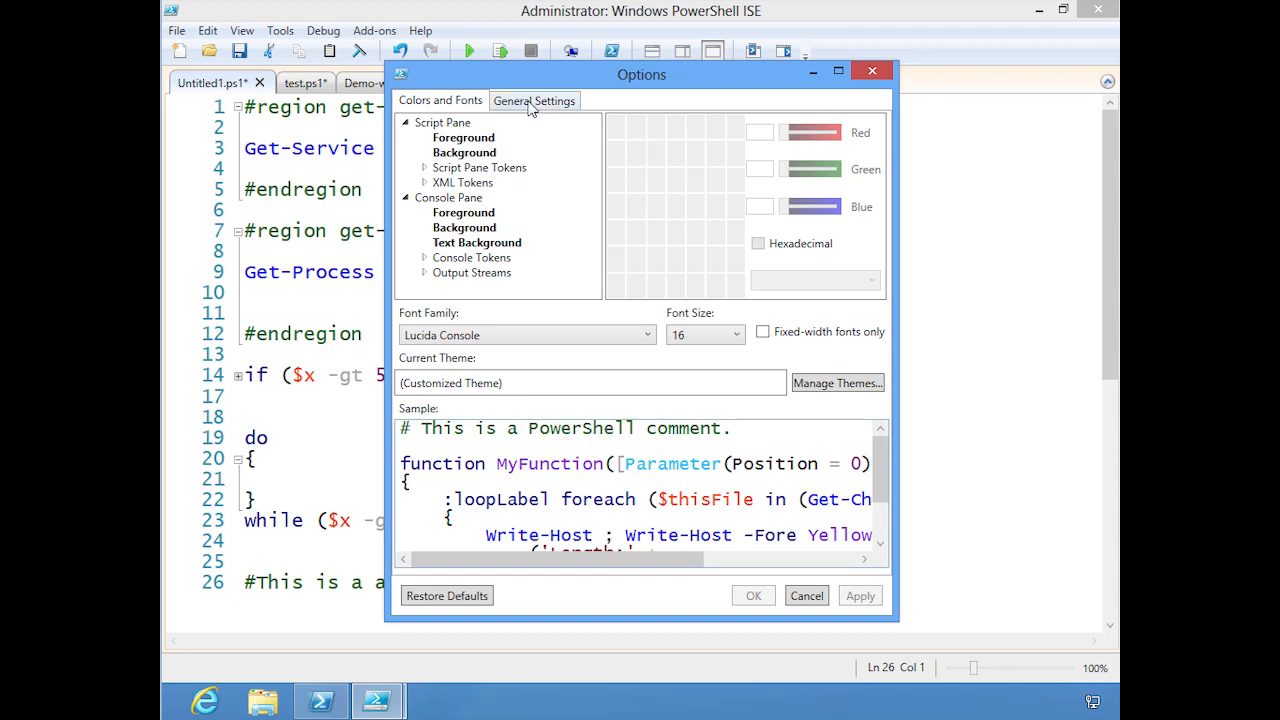
click(534, 100)
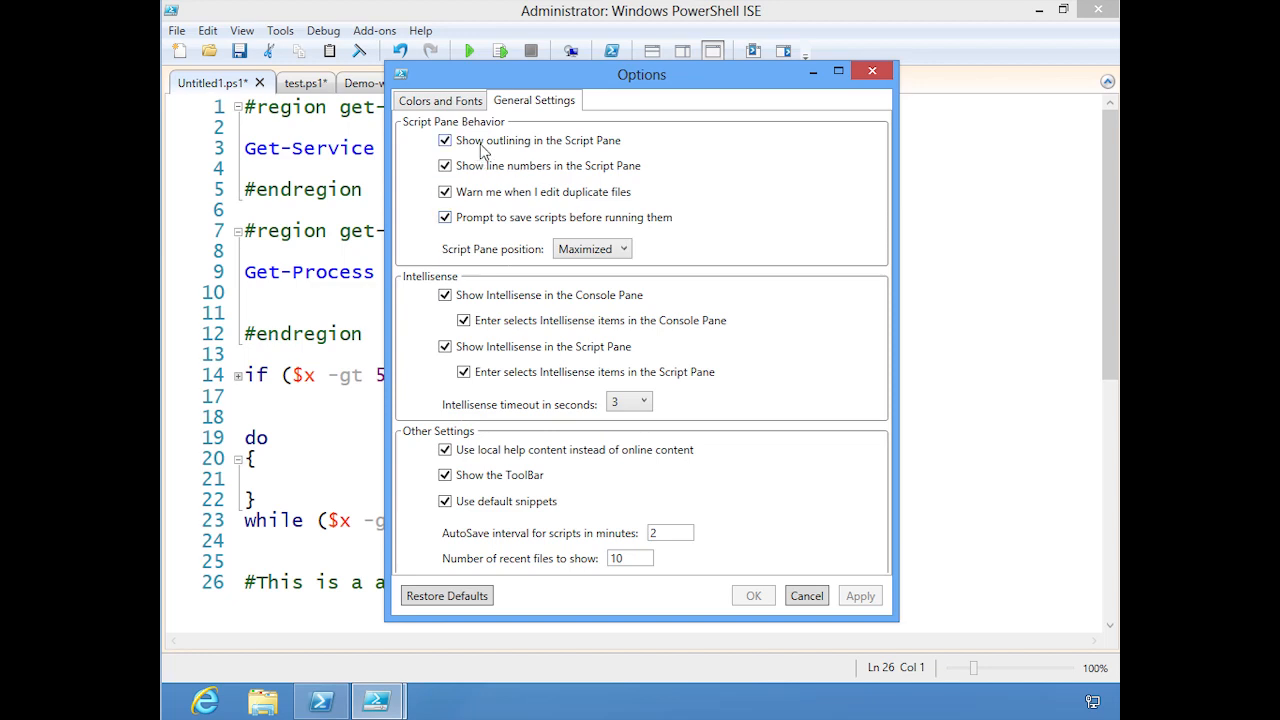
mouse_move(445, 166)
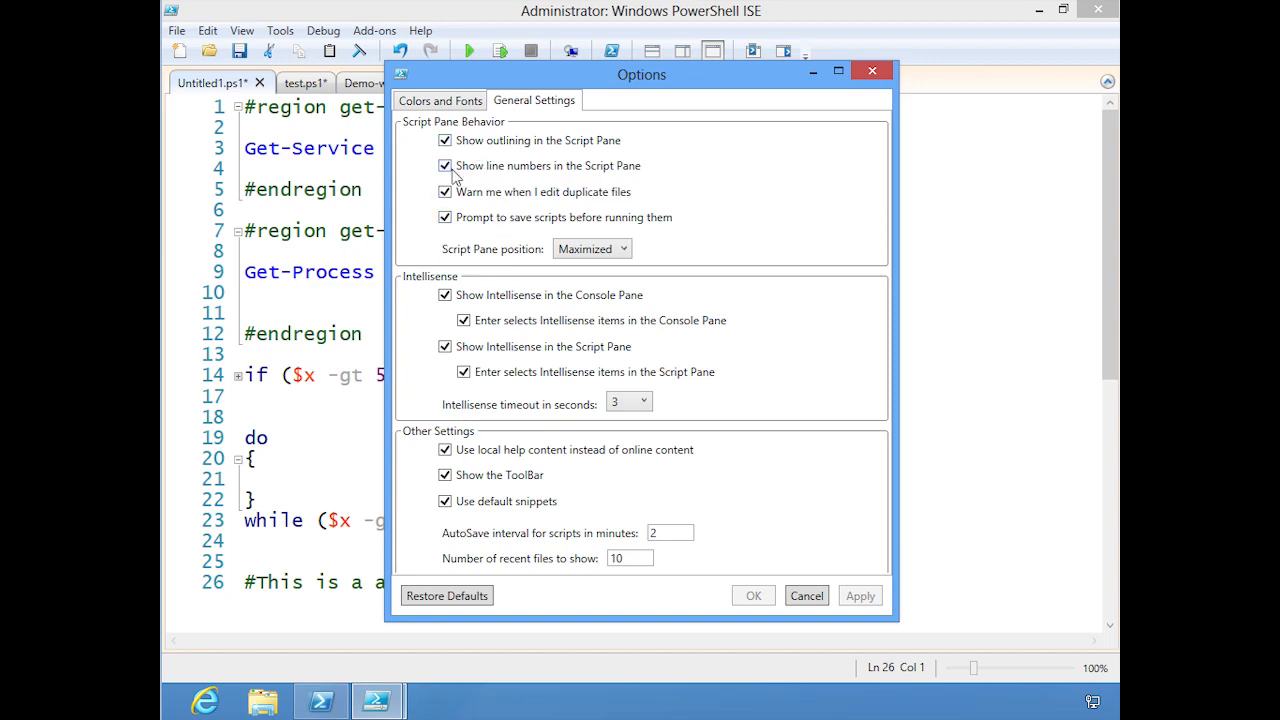
click(445, 165)
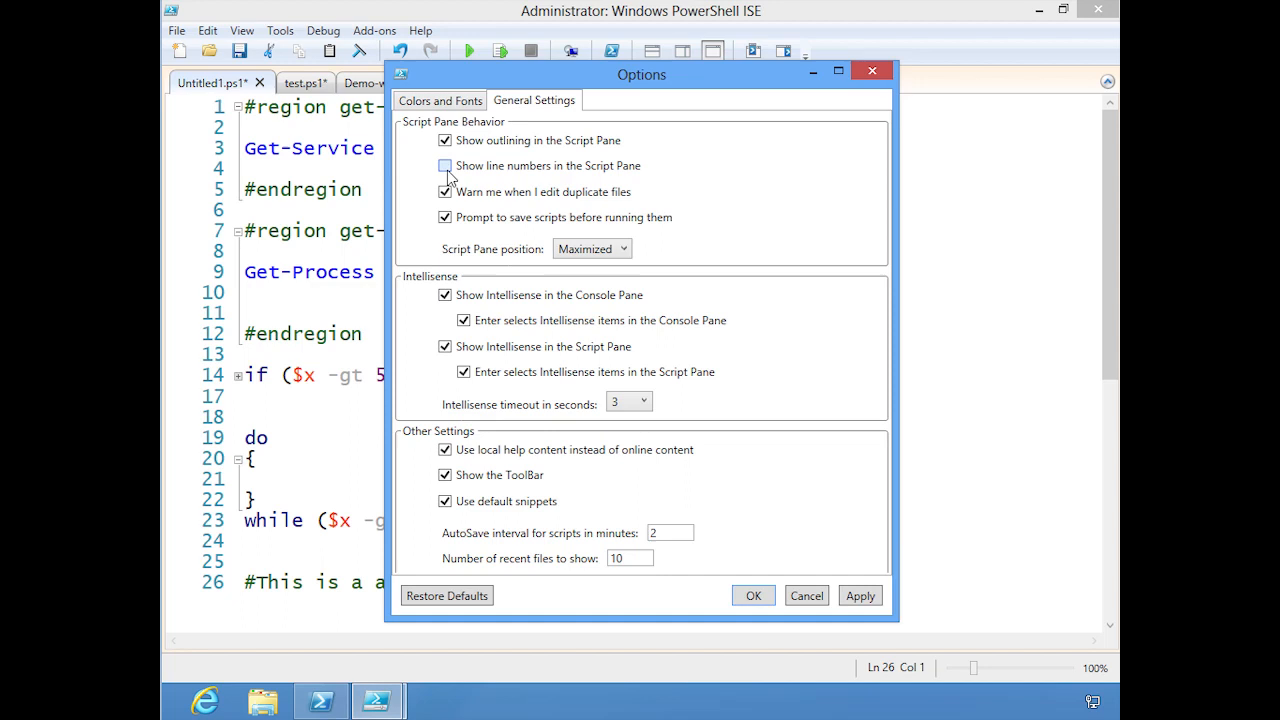
click(445, 166)
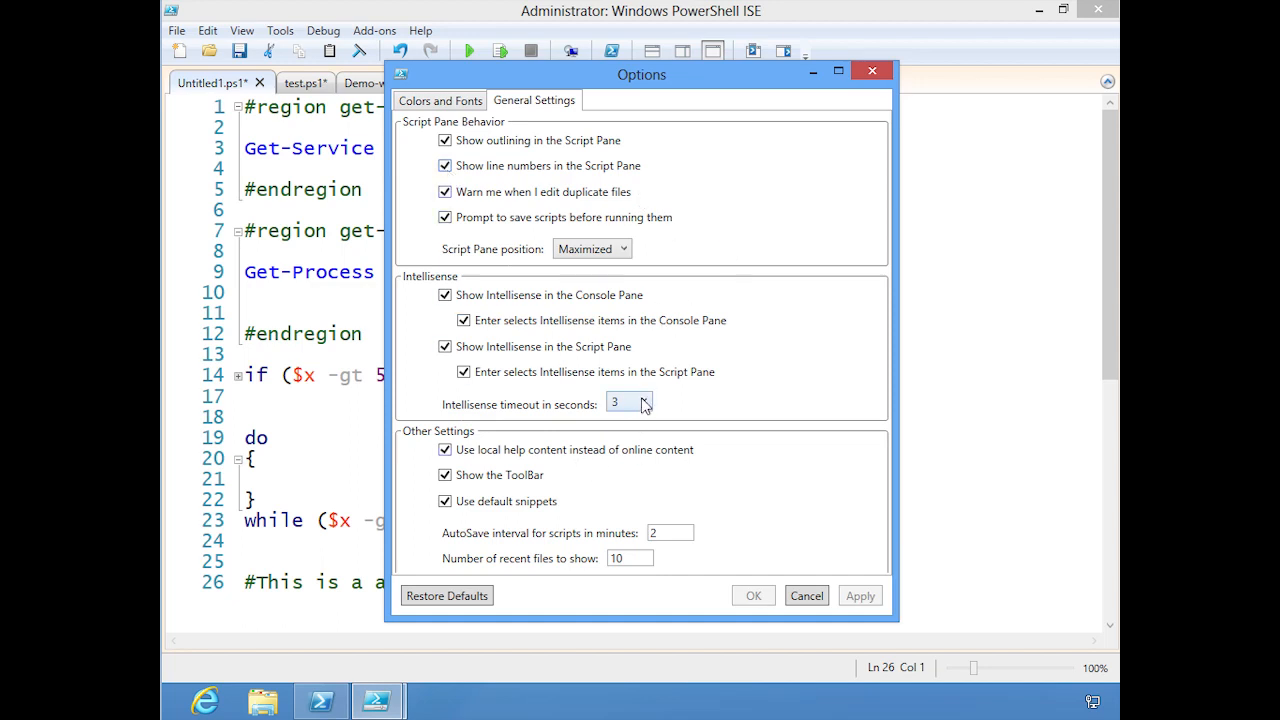
mouse_move(645, 404)
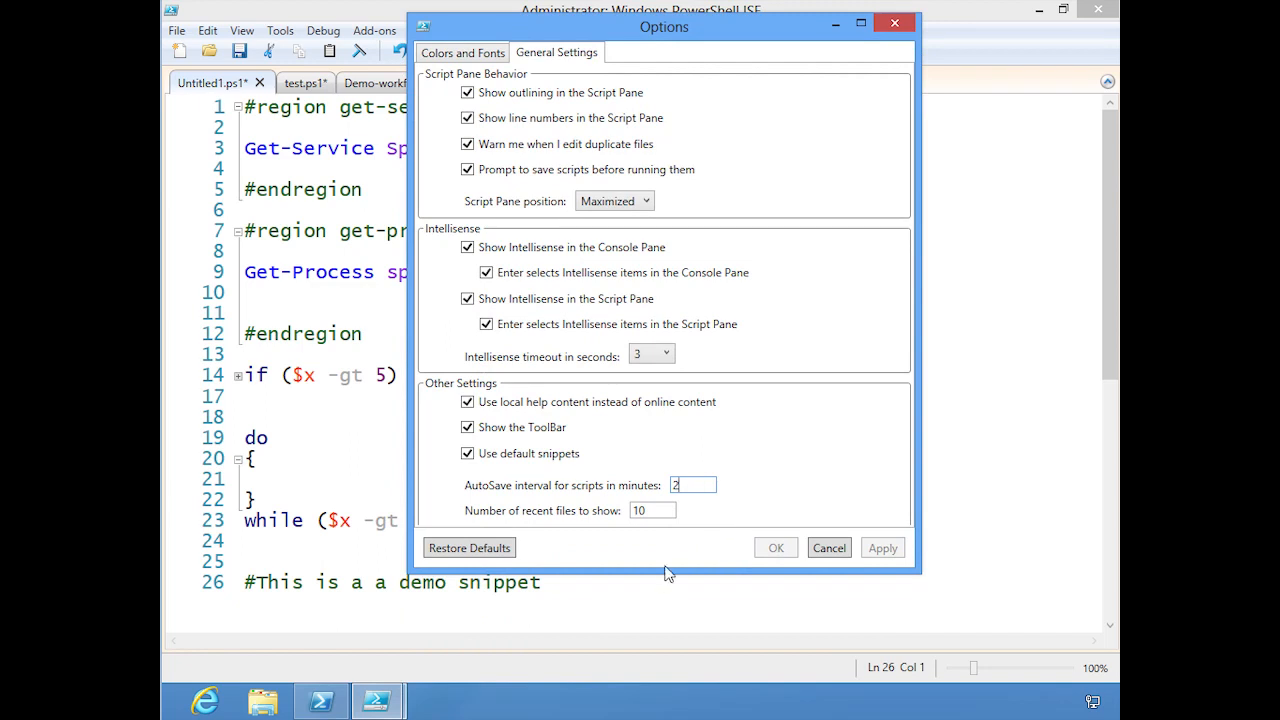
click(652, 510)
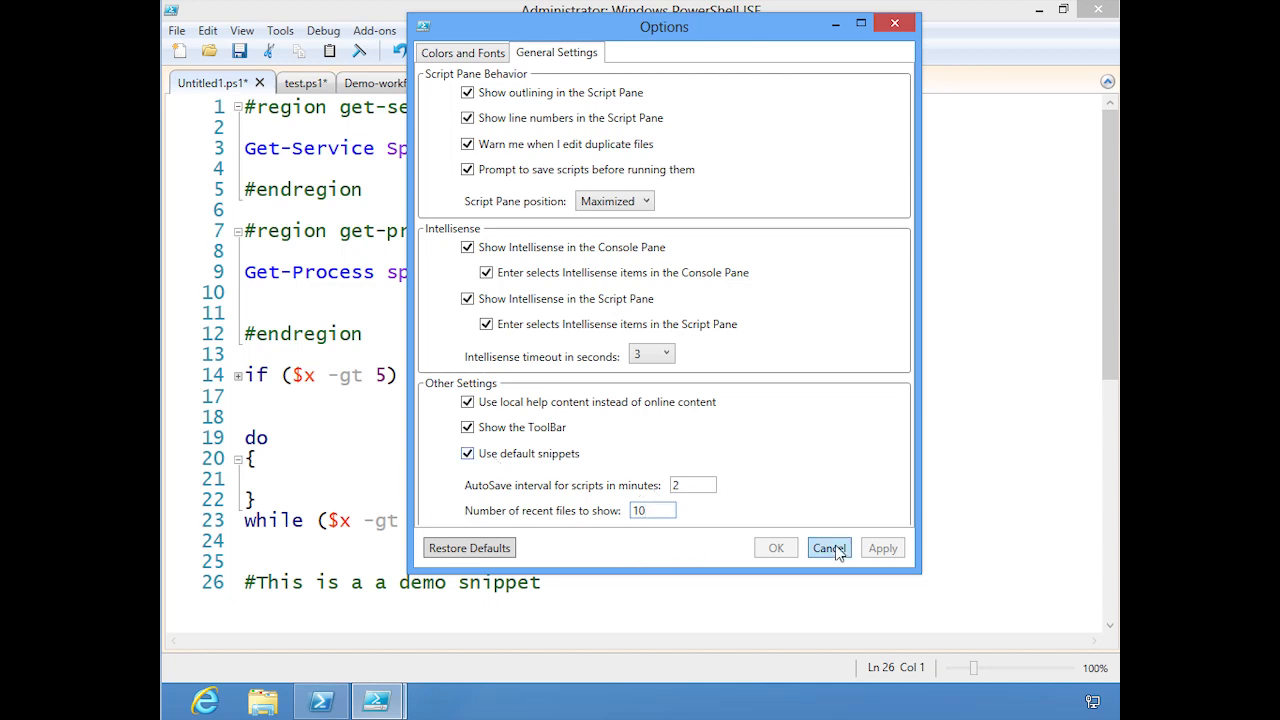
click(828, 547)
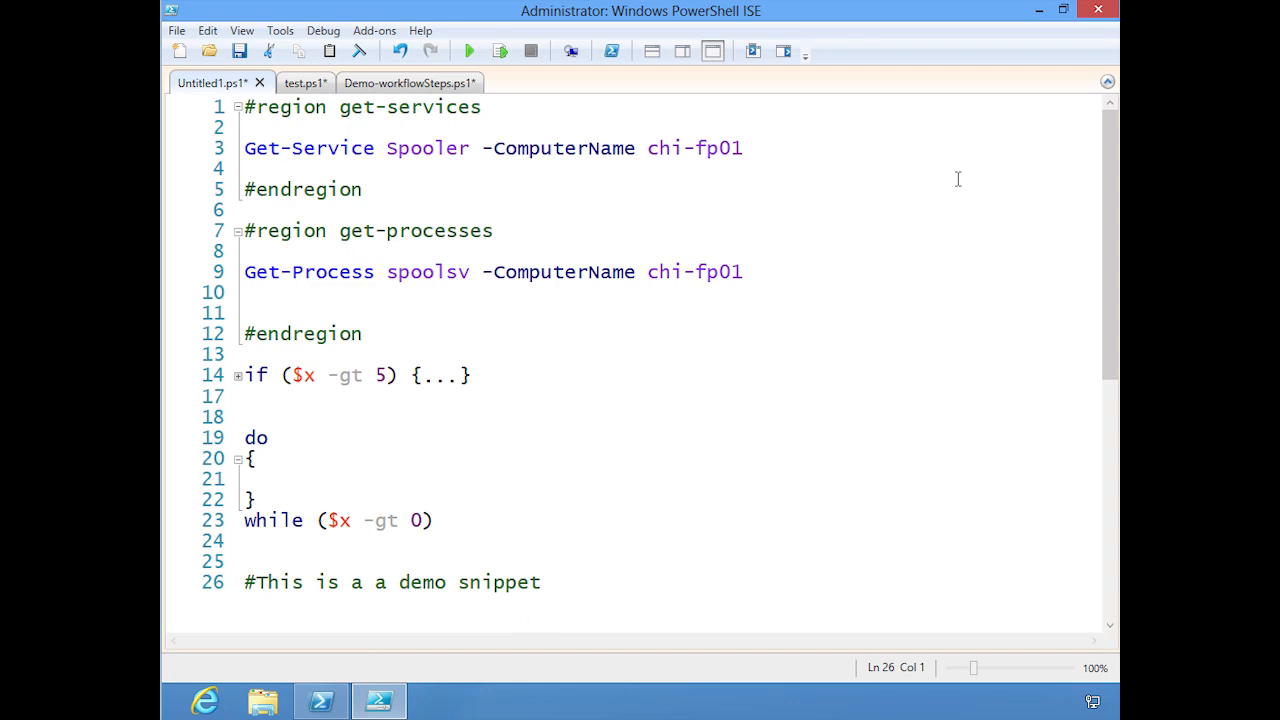
Step: Show the Commands add-on and filter its Name box to get-aduser
click(241, 30)
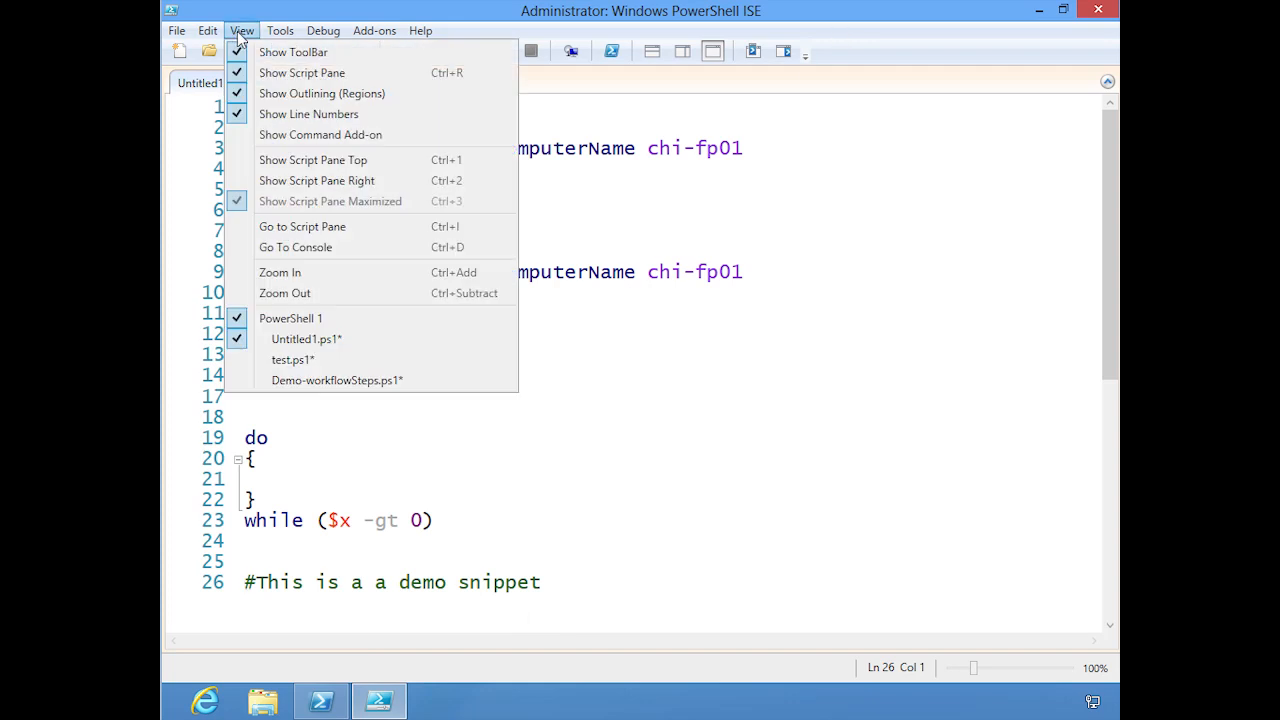
mouse_move(320, 135)
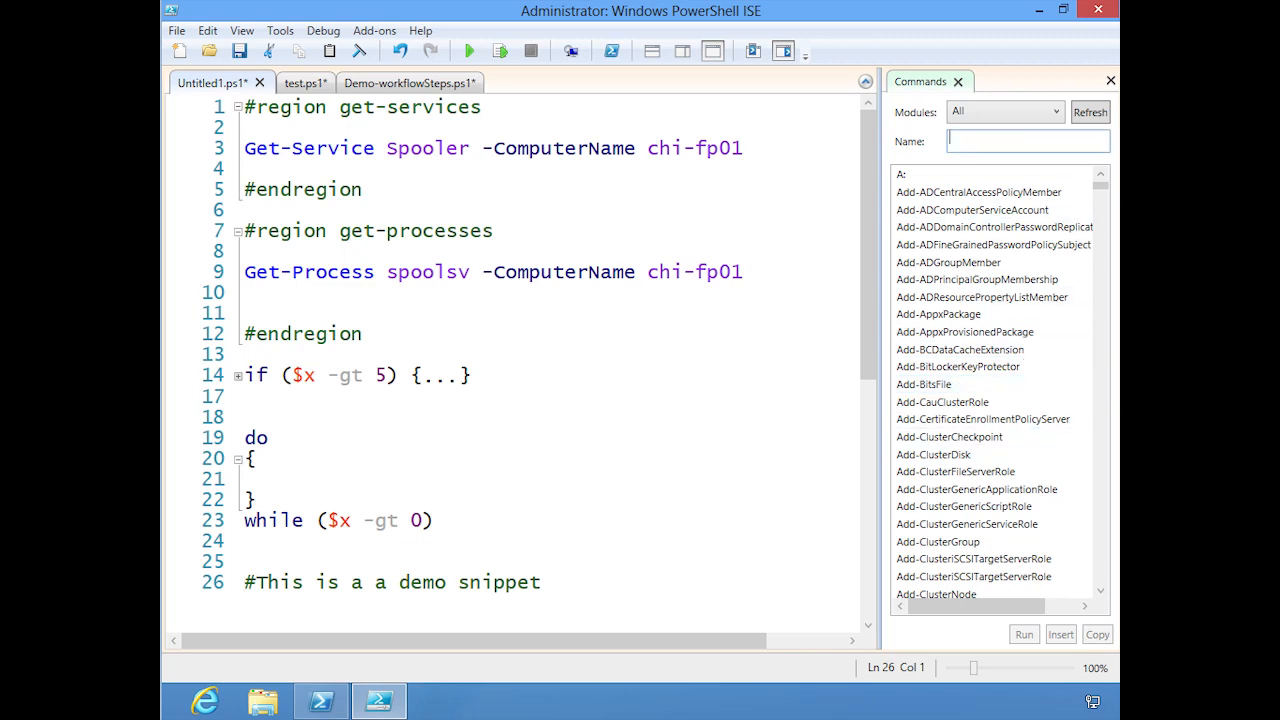
text(get-ad)
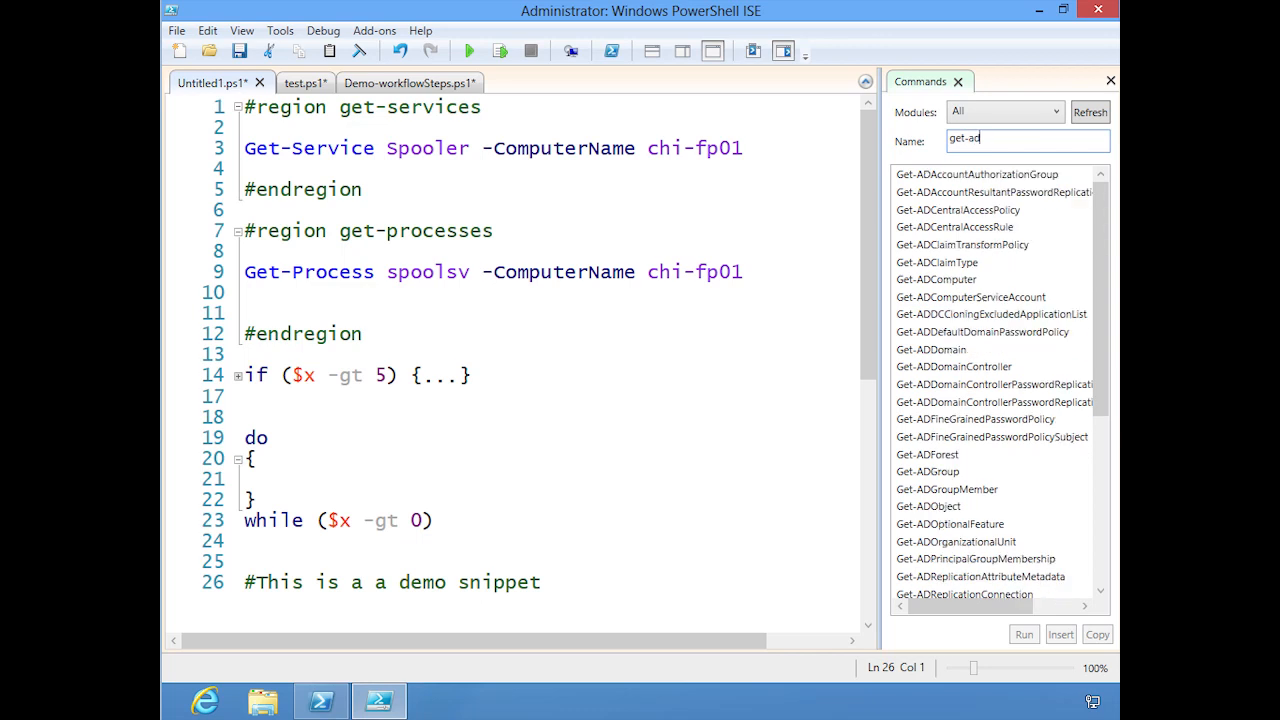
text(user)
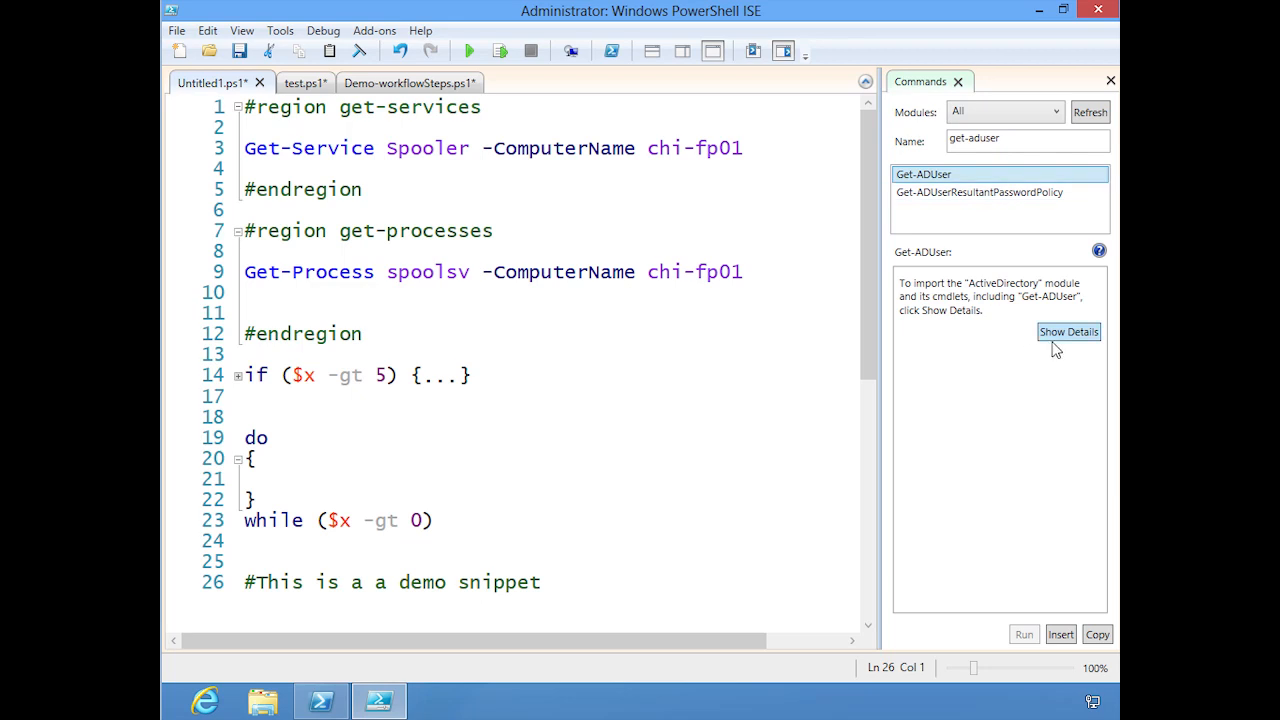
Step: Load Get-ADUser's parameter form and set Server to chi-dc03 with Filter *
click(1068, 331)
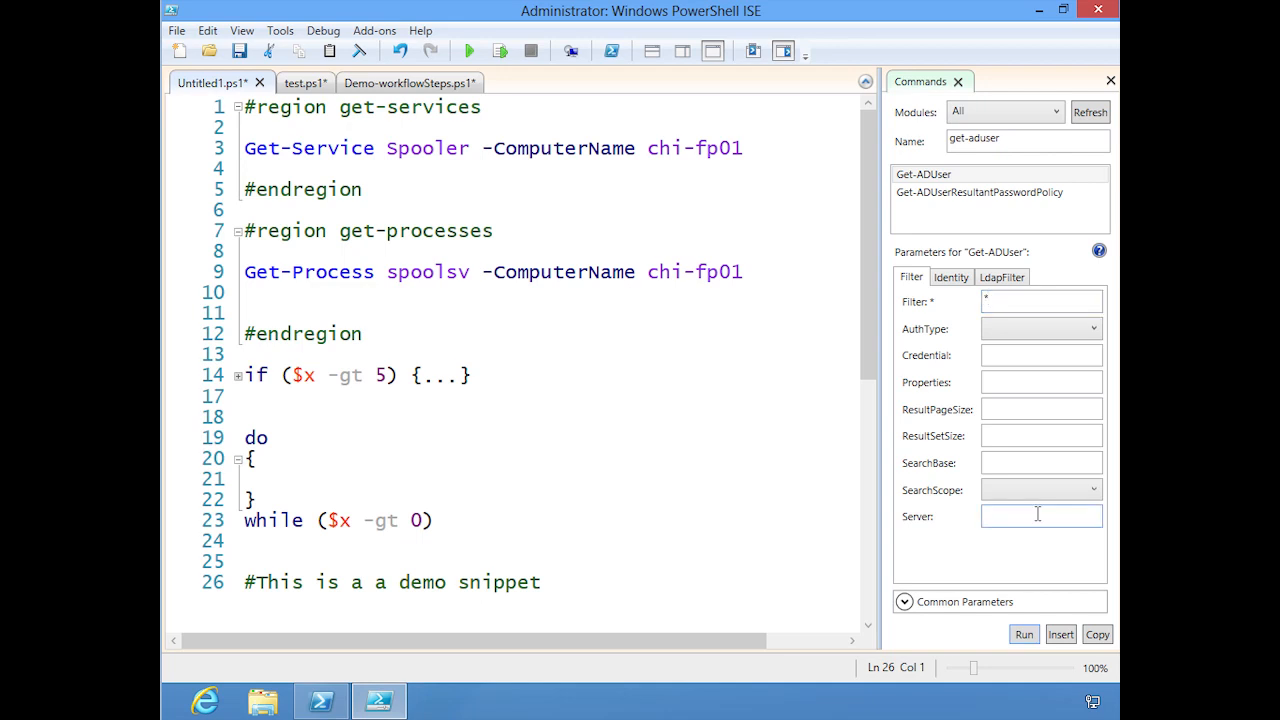
text(chi-dc03)
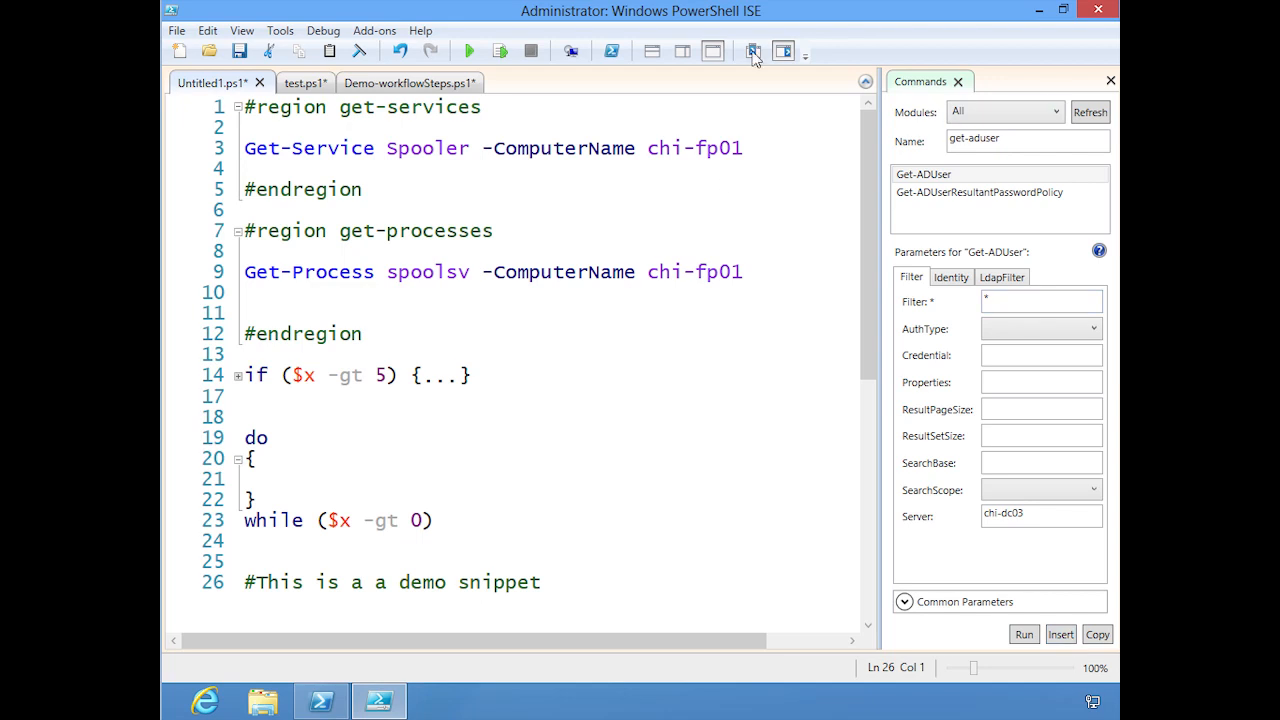
mouse_move(652, 51)
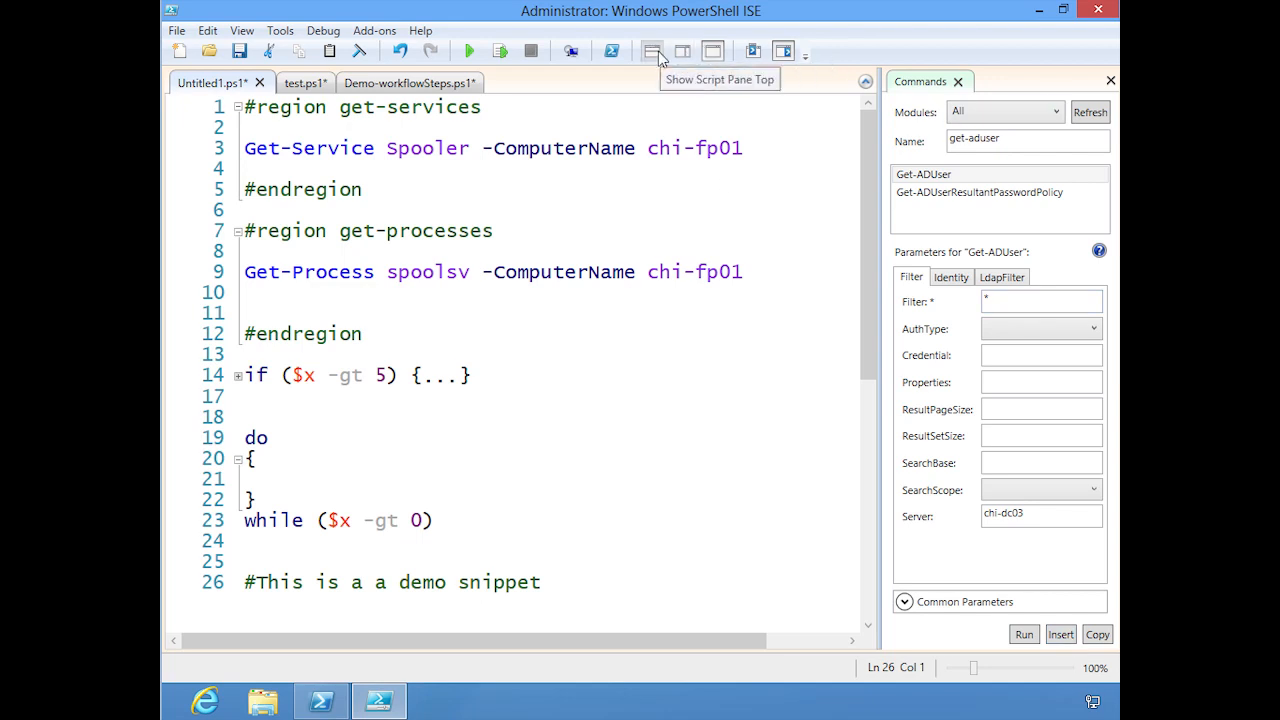
Step: Put the script pane on top and run Get-ADUser -Filter * -Server chi-dc03
click(651, 51)
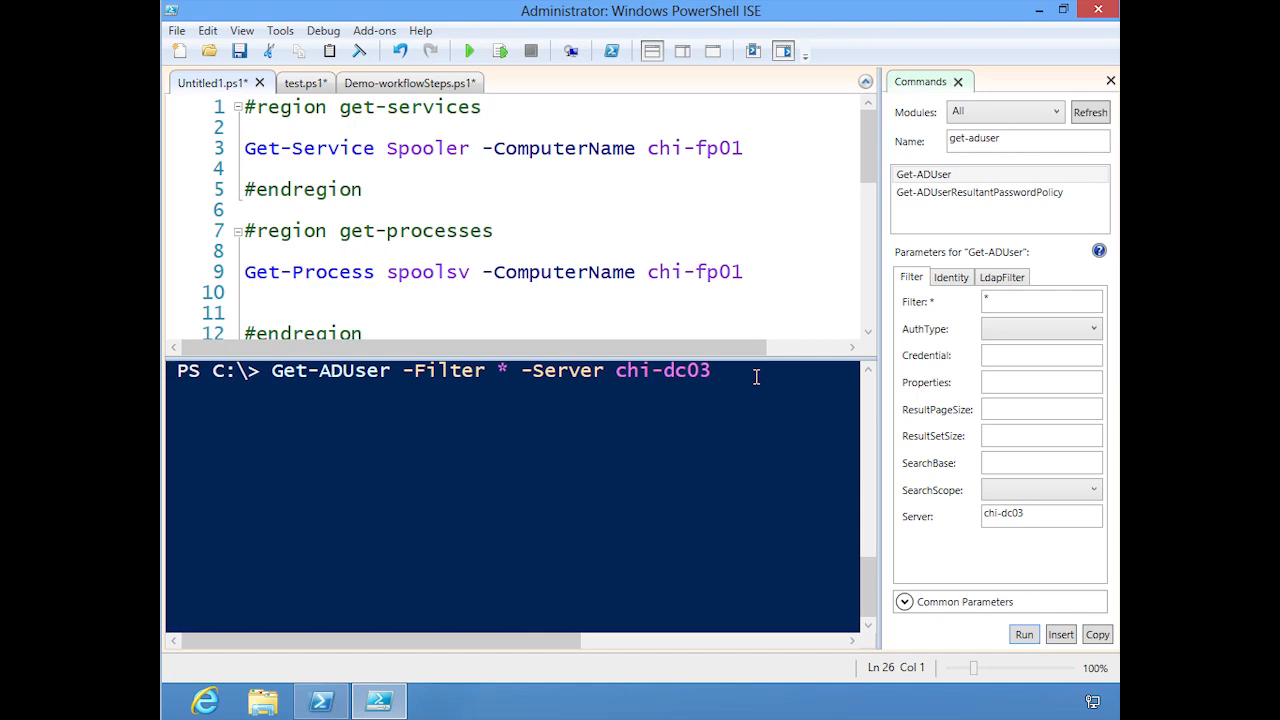
key(Backspace)
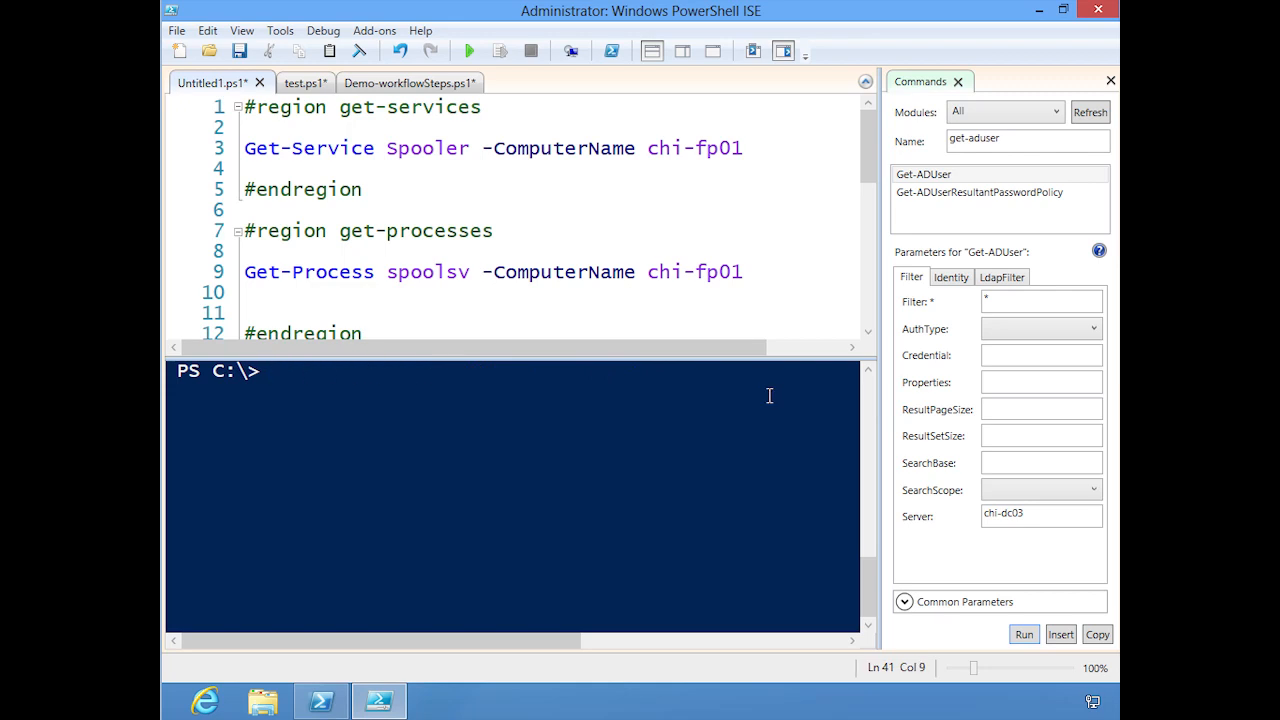
click(1024, 634)
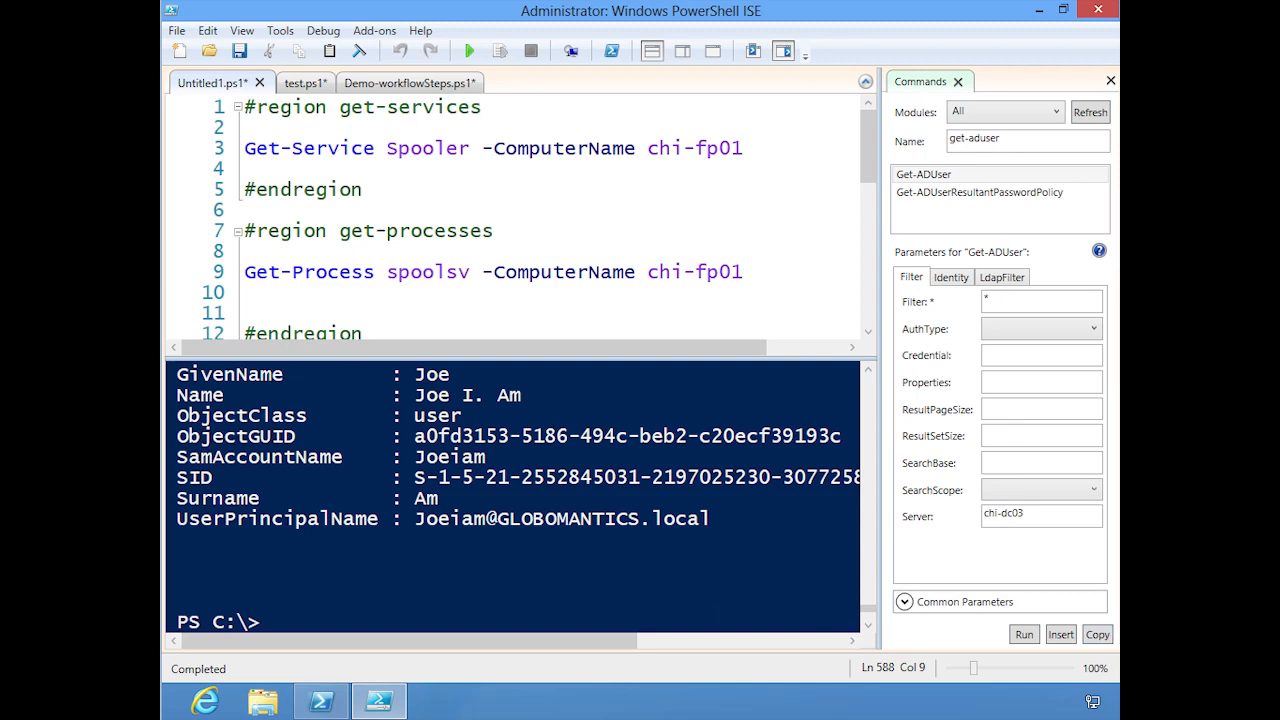
mouse_move(625, 446)
text(#This is a a demo snippet)
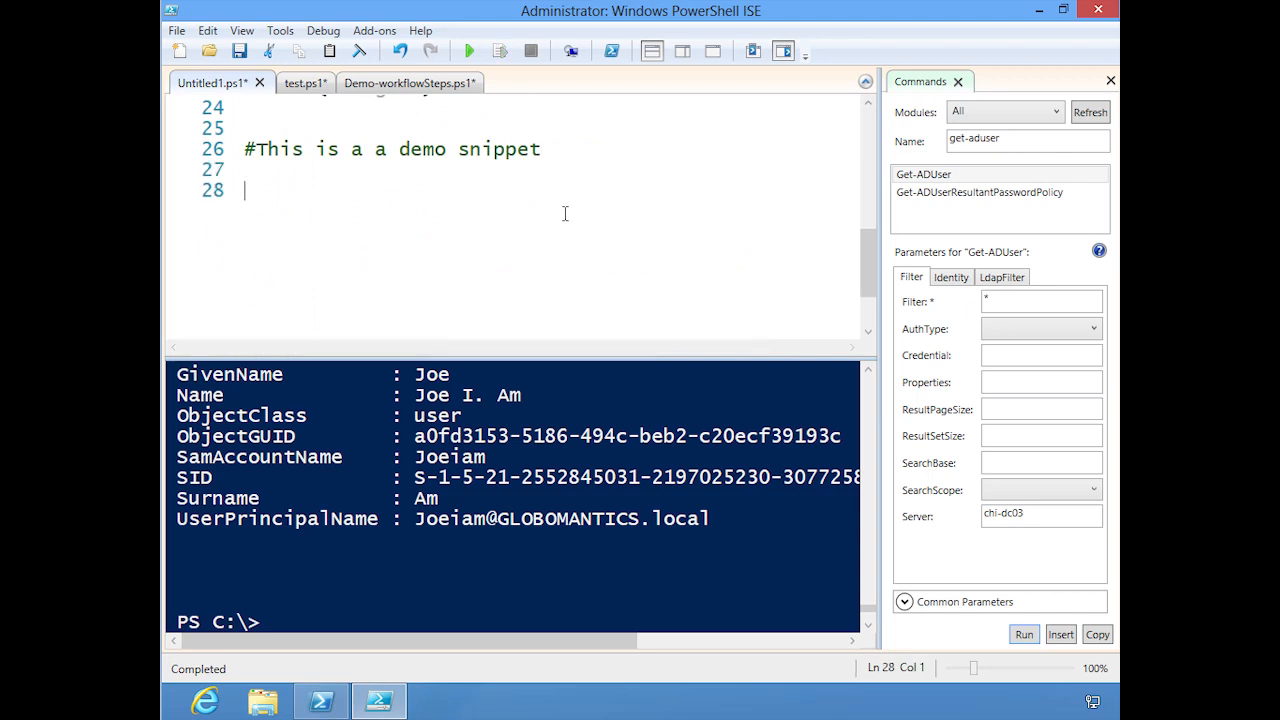
Step: Add 'Get-ADUser -Filter * -Server chi-dc03' on line 28 and browse the Modules list
text(Get-ADUser -Filter * -Server chi-dc03)
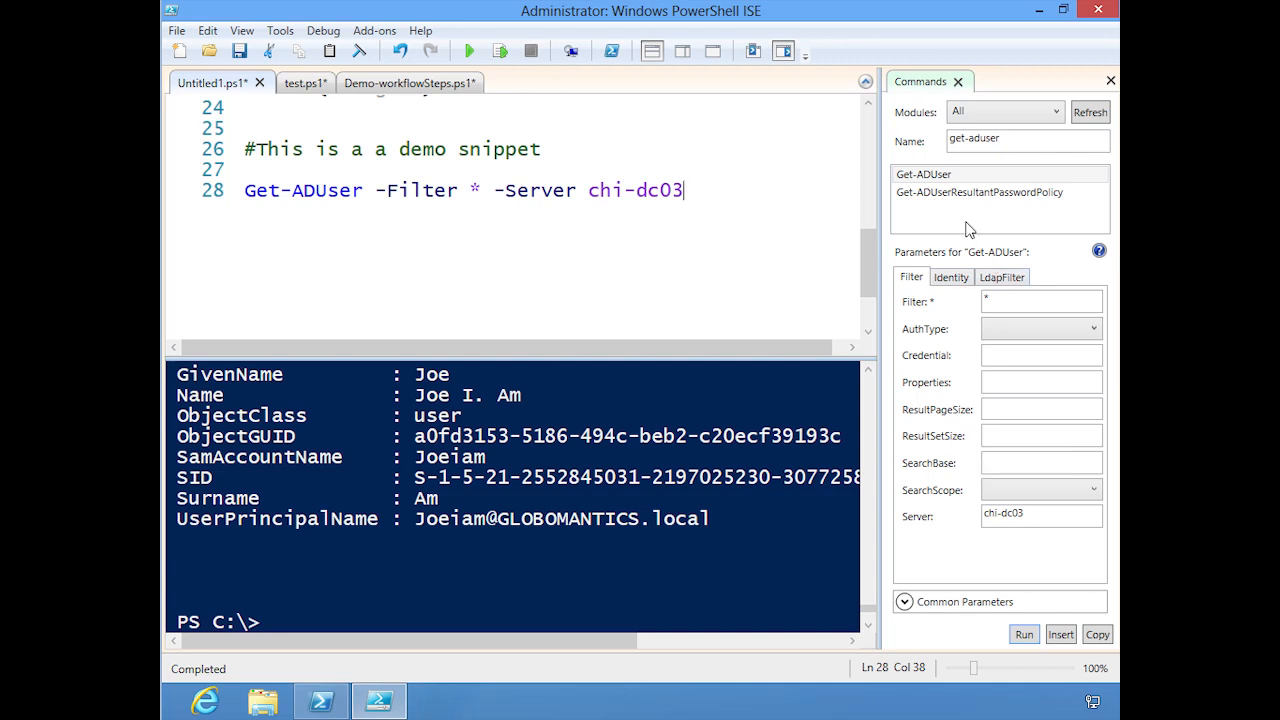
mouse_move(1007, 576)
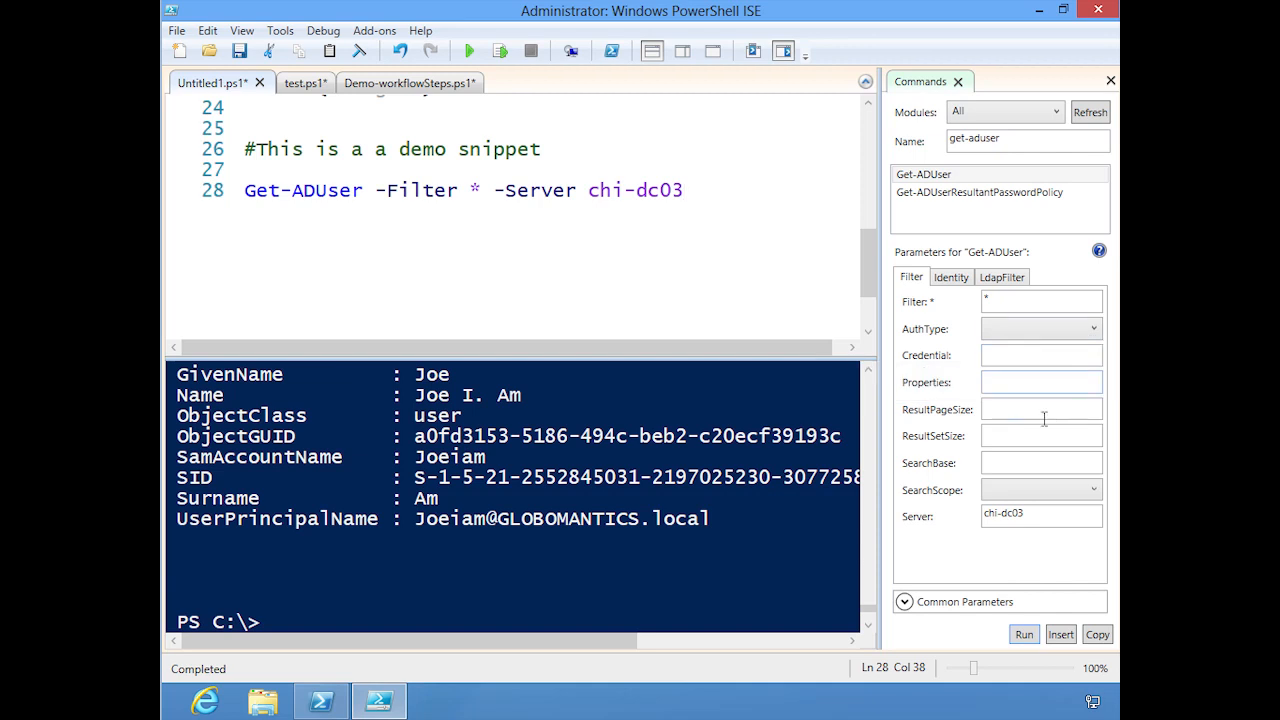
click(1056, 111)
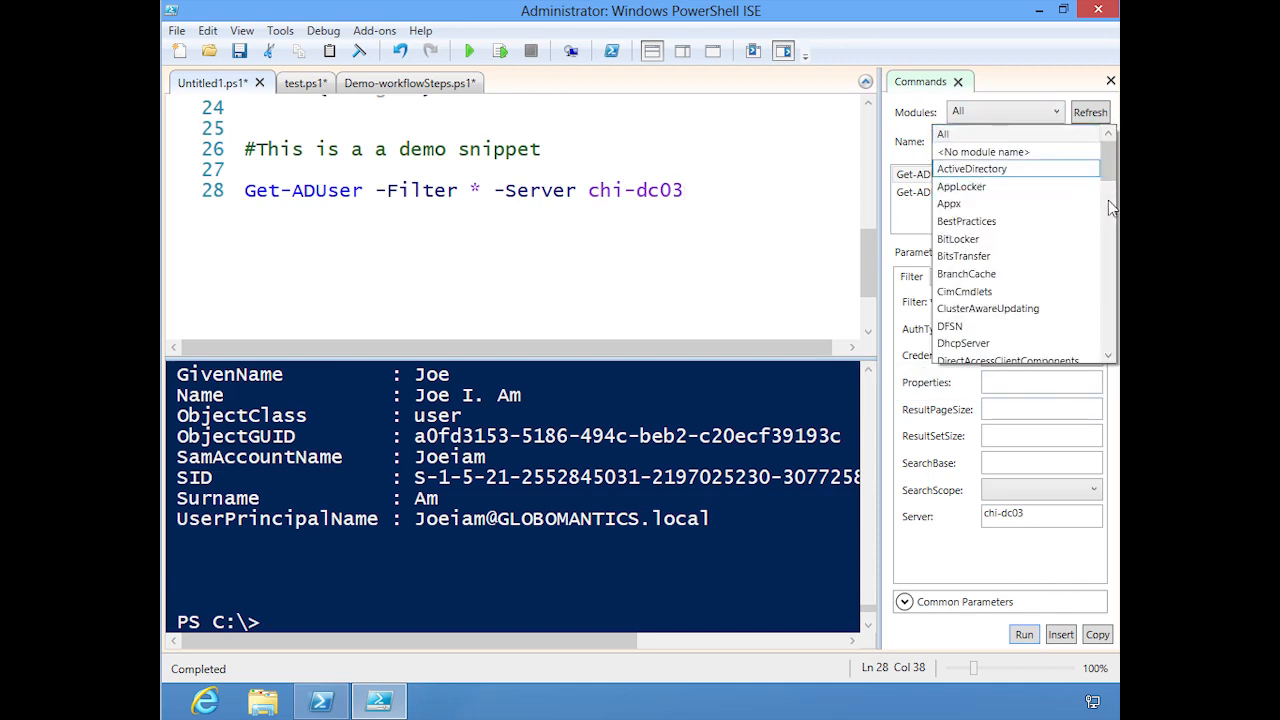
scroll(down, 3)
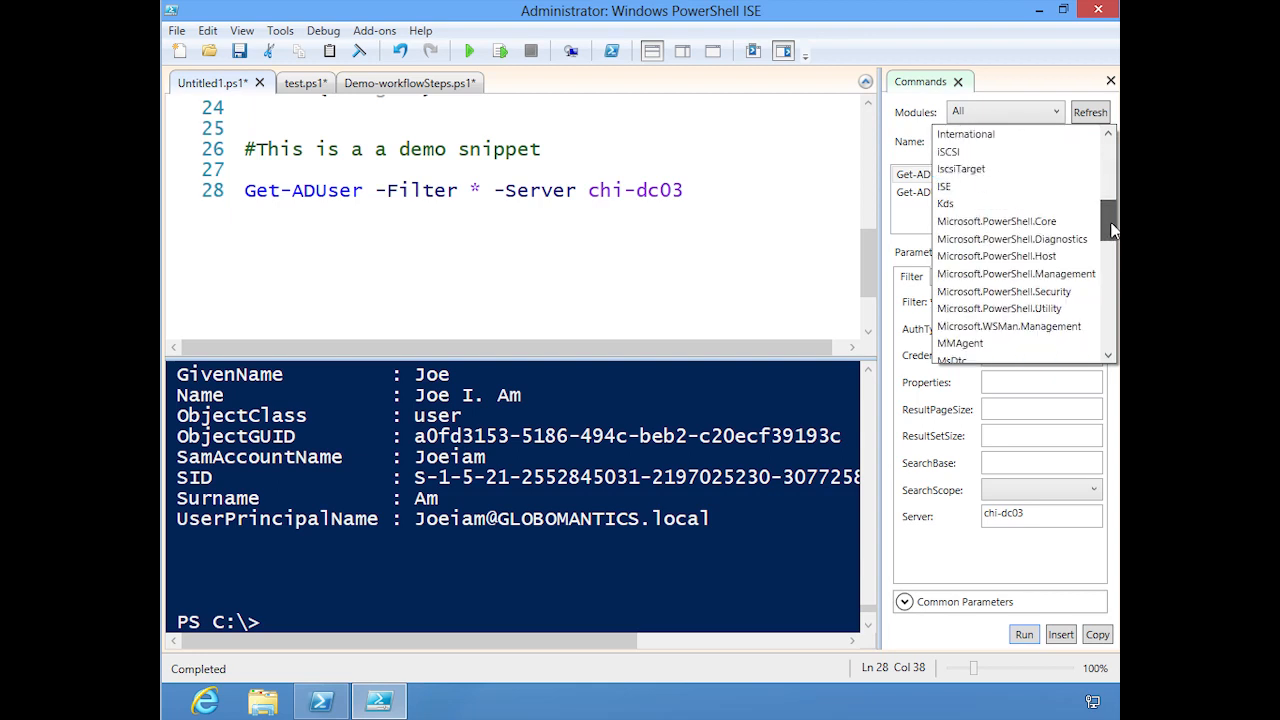
scroll(down, 3)
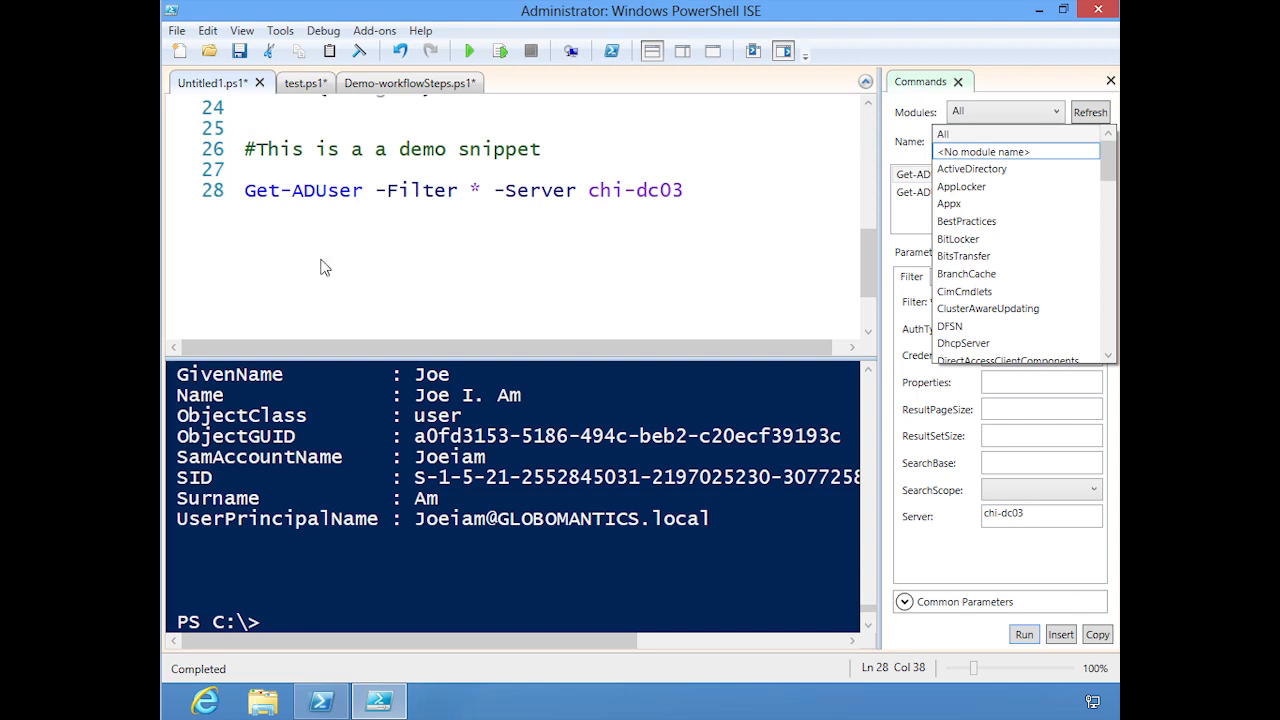
mouse_move(318, 204)
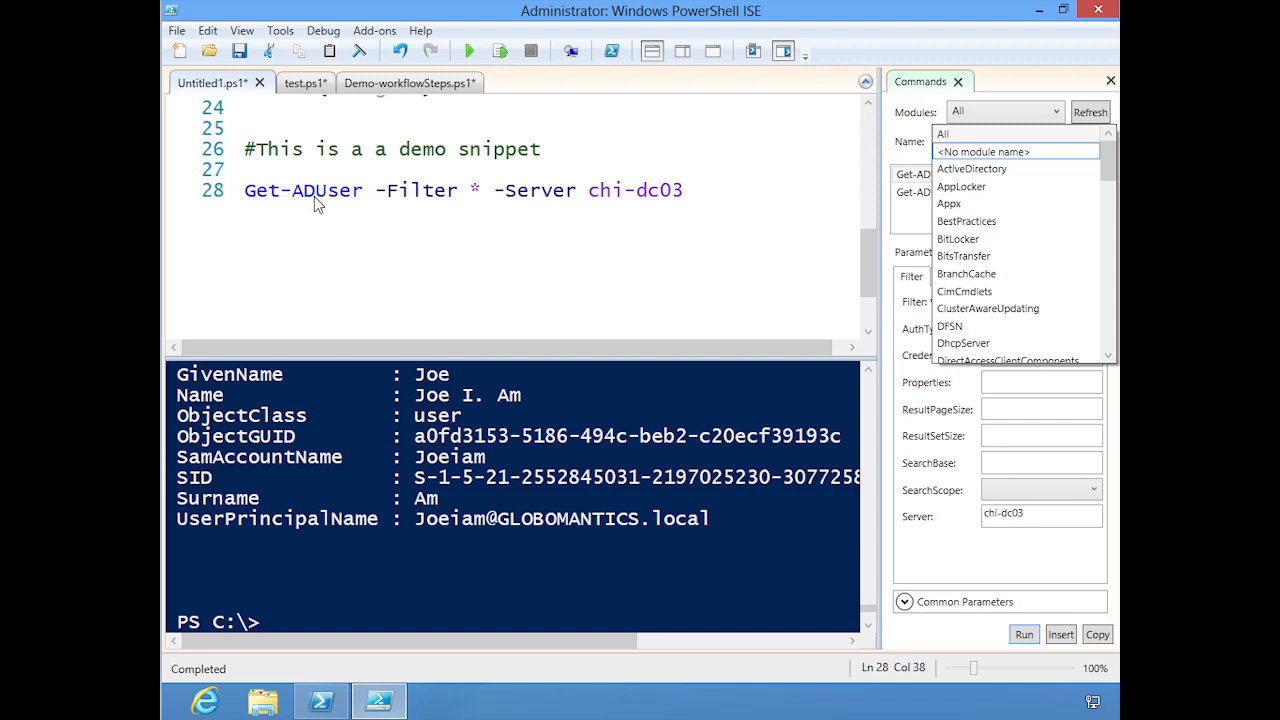
mouse_move(430, 196)
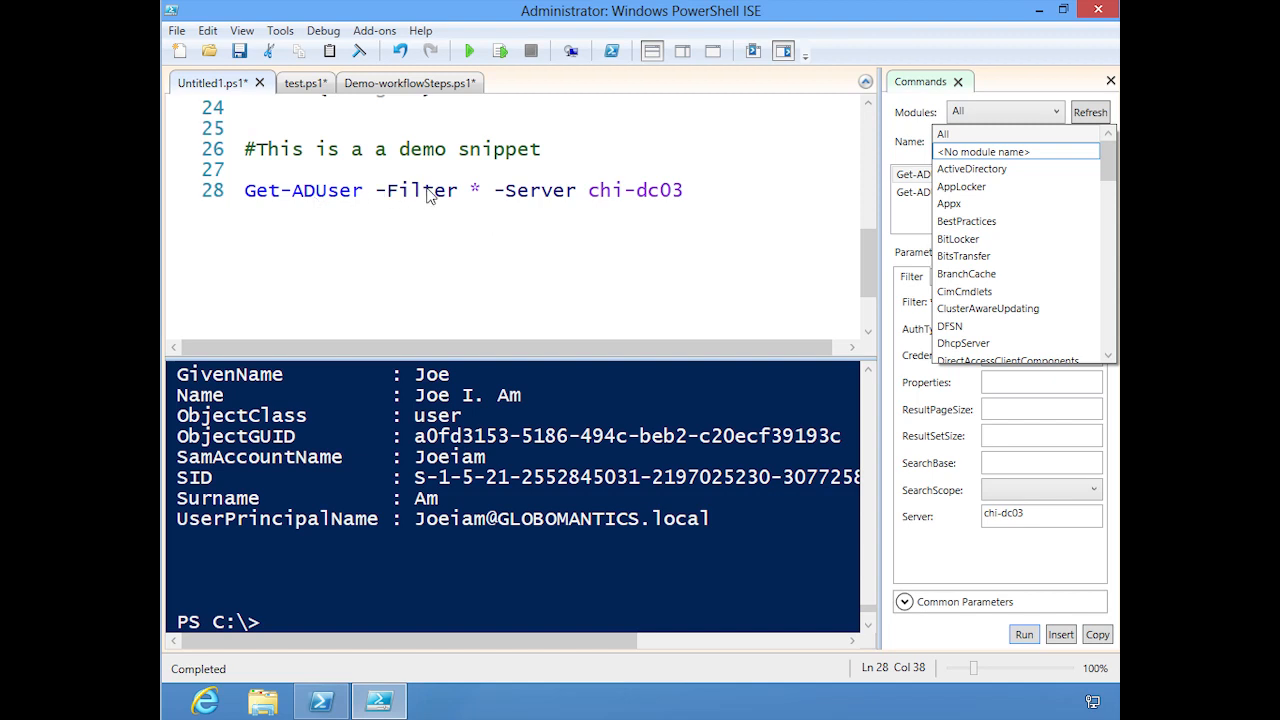